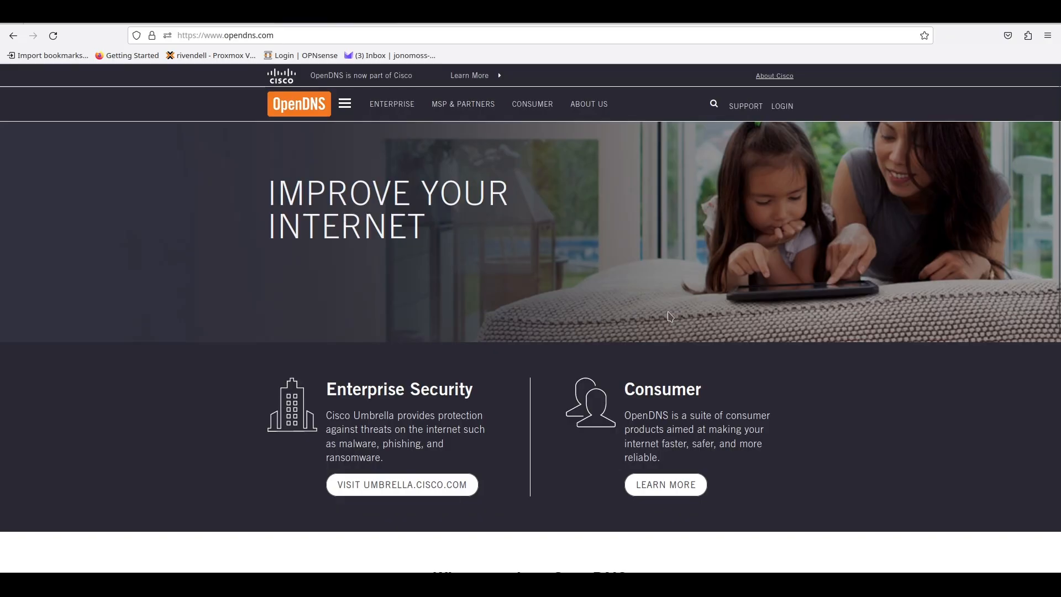
{"action": "mouse_move", "coordinate": [606, 387]}
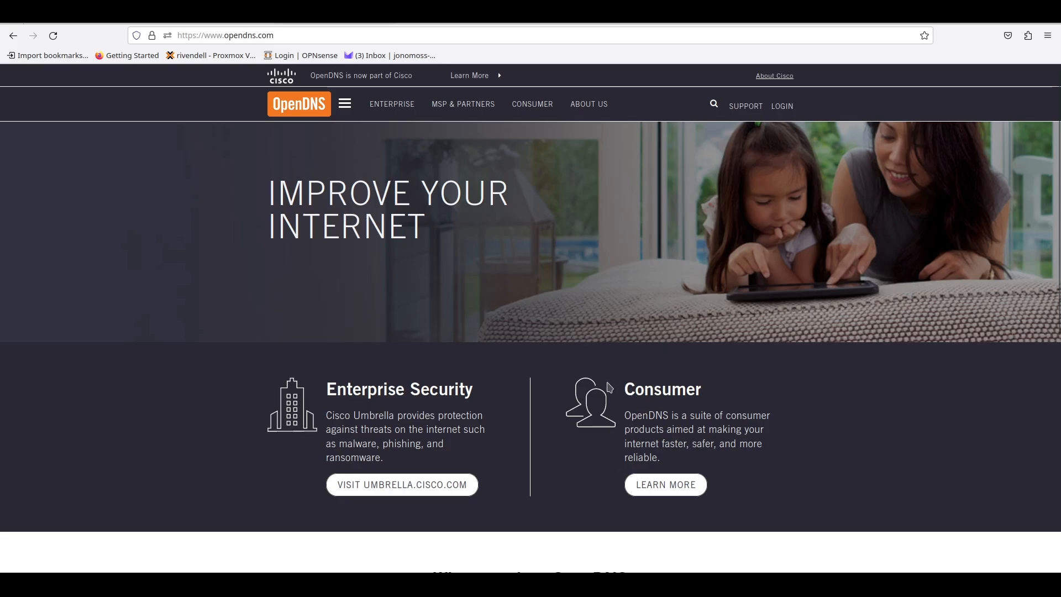
- Go to the Consumer plans and start signing up for the free OpenDNS Home option
{"action": "left_click", "coordinate": [665, 484]}
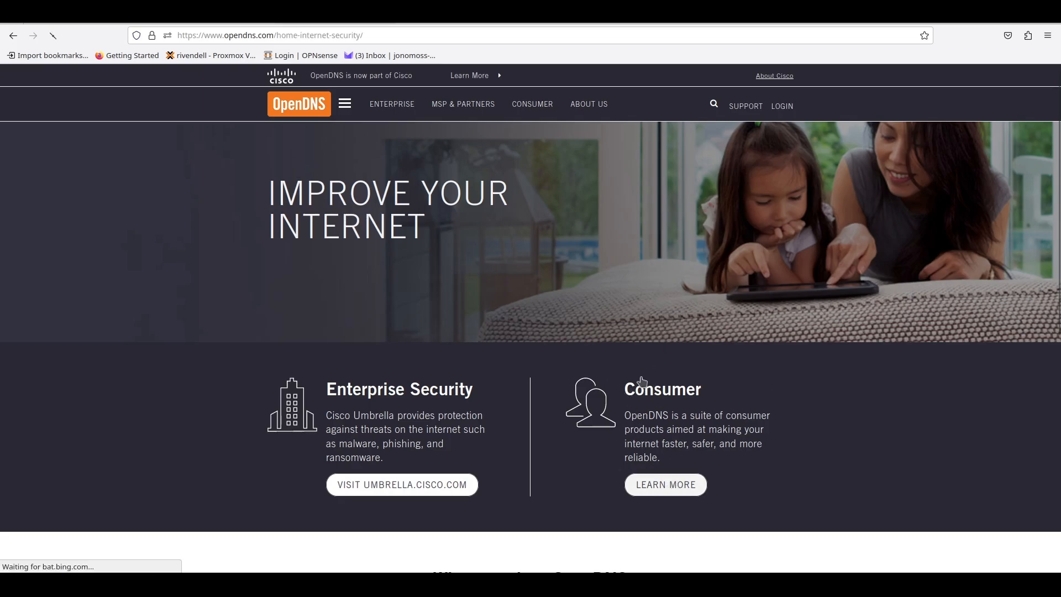
{"action": "scroll", "scroll_direction": "down", "scroll_amount": 3}
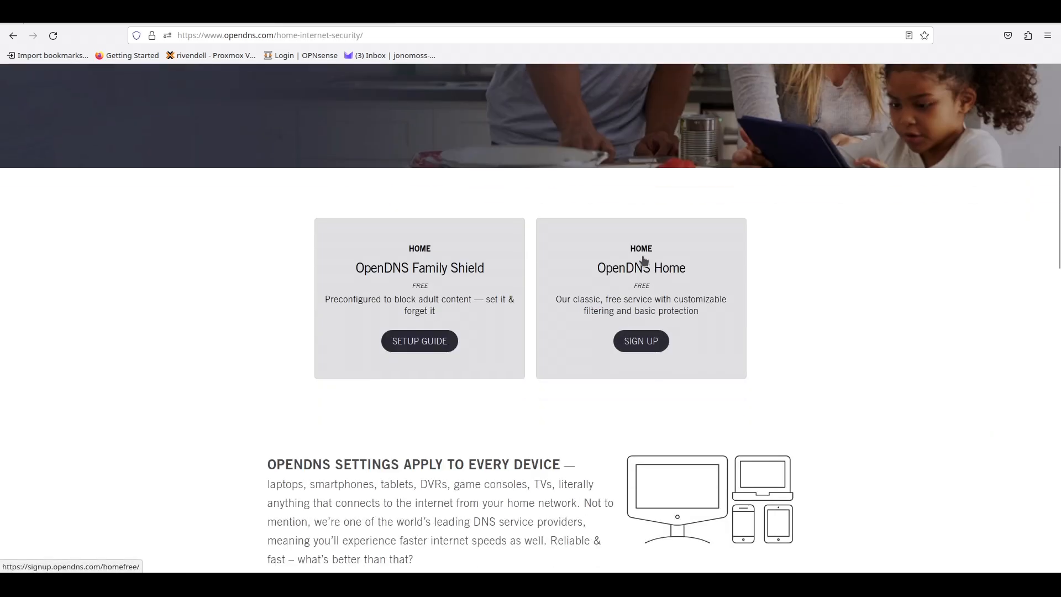
{"action": "left_click", "coordinate": [640, 340]}
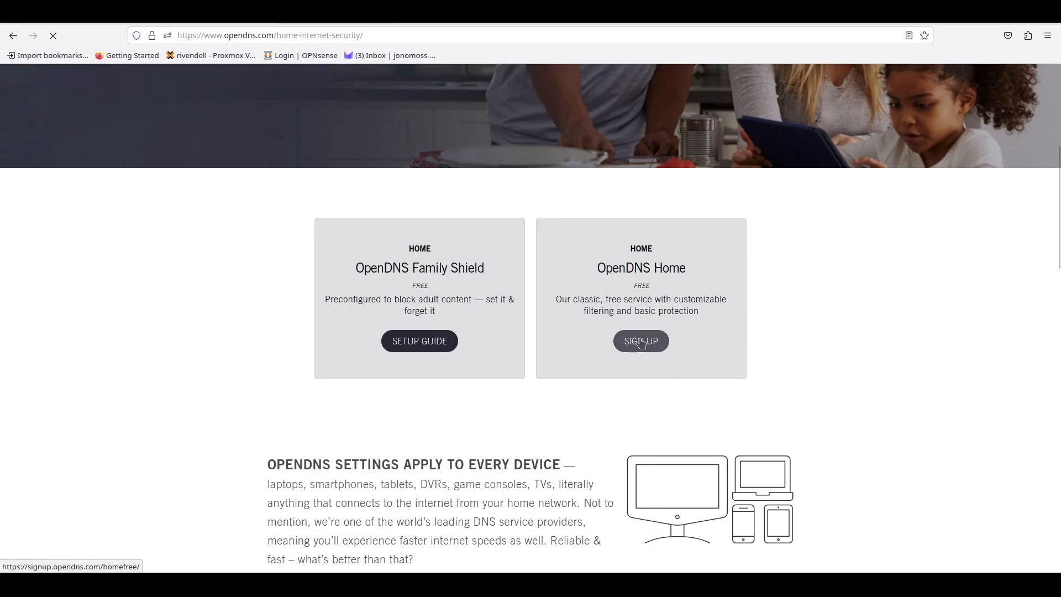
- Bring up the OpenDNS Home sign-up form and enter the new account password
{"action": "left_click", "coordinate": [639, 340]}
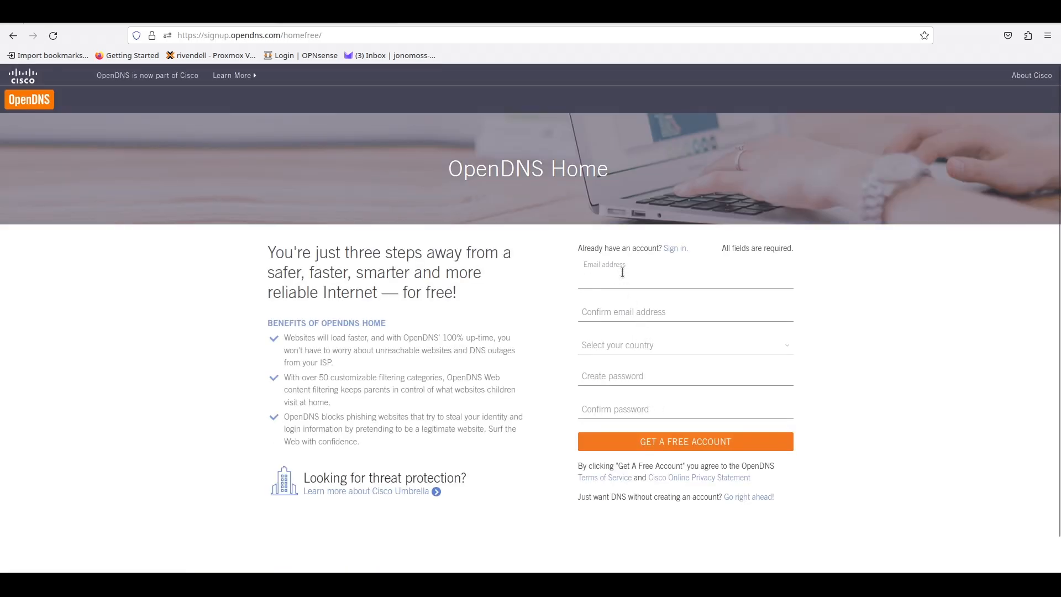
{"action": "left_click", "coordinate": [684, 376]}
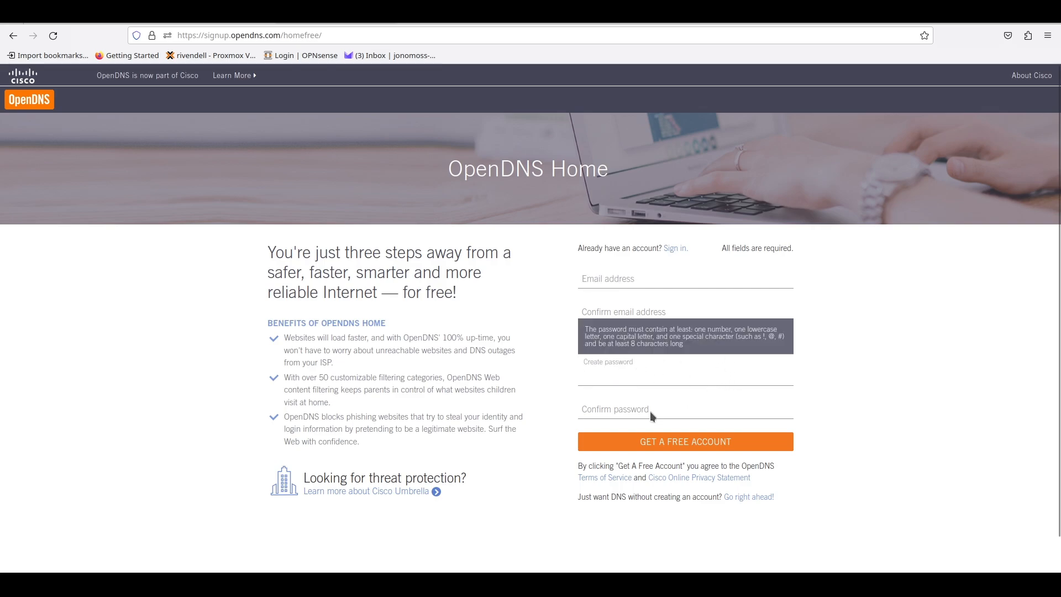
{"action": "mouse_move", "coordinate": [645, 418]}
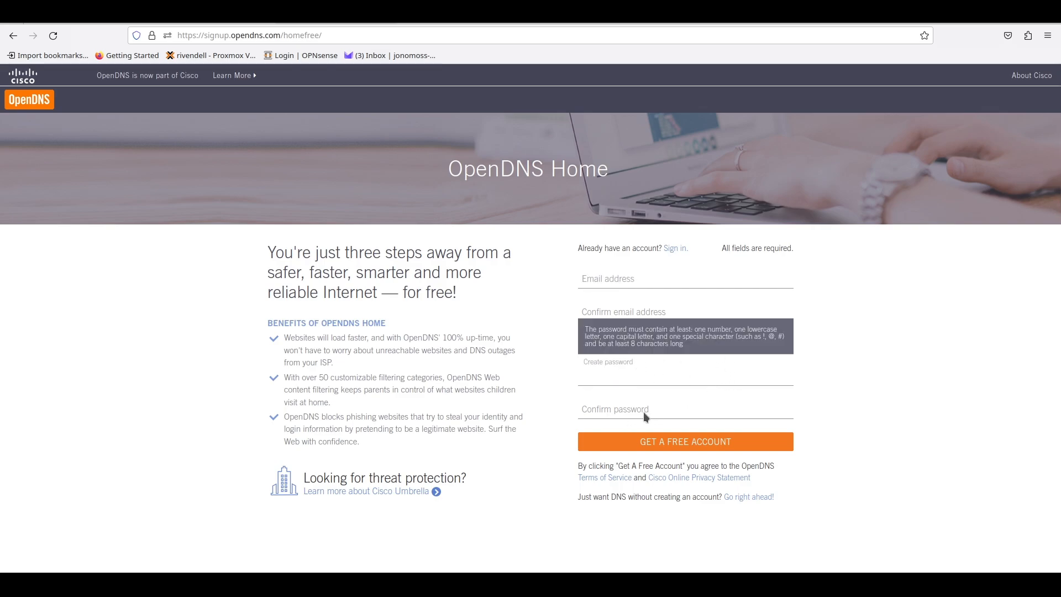
{"action": "left_click", "coordinate": [684, 375]}
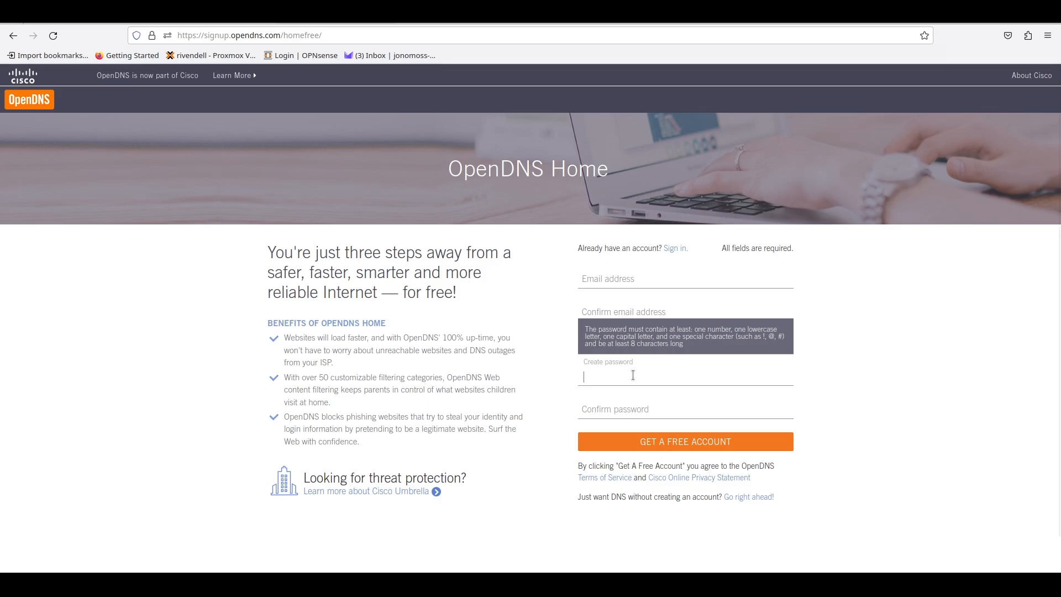
{"action": "mouse_move", "coordinate": [701, 332]}
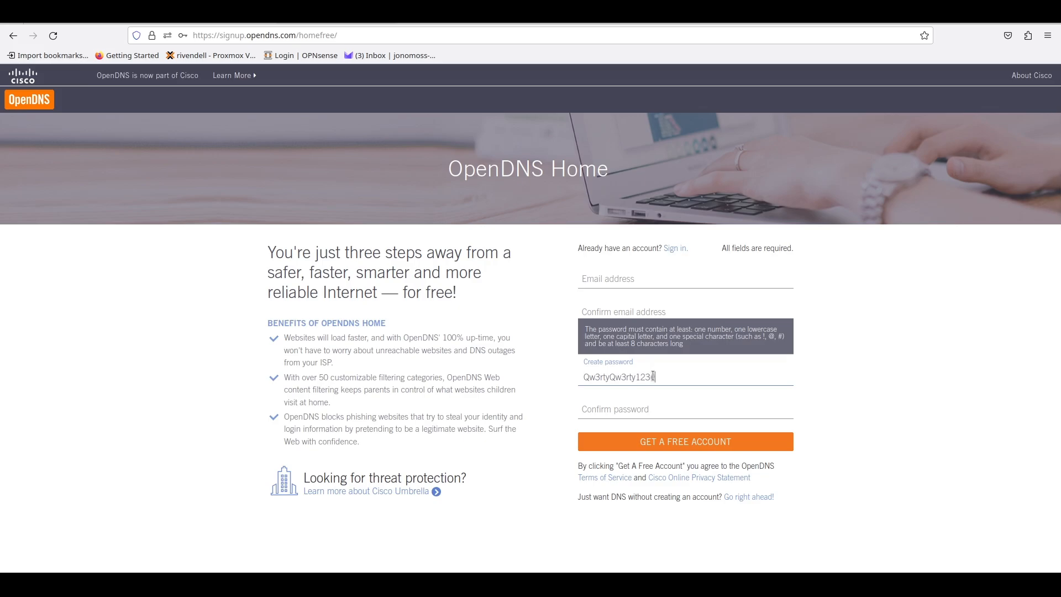
- Create the account and go to adding a network with the current IP prefilled
{"action": "left_click", "coordinate": [685, 441]}
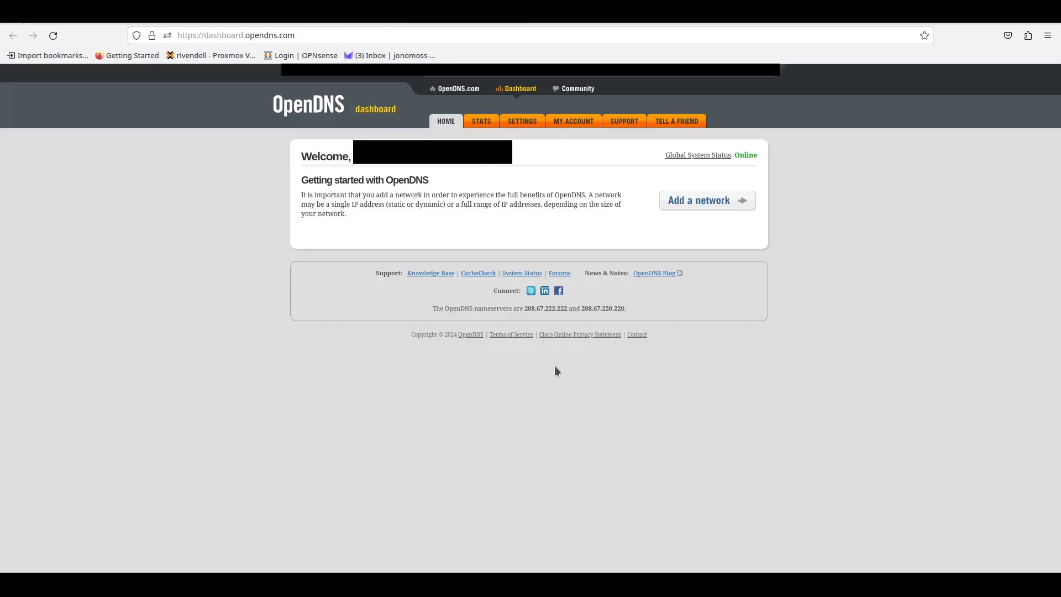
{"action": "mouse_move", "coordinate": [285, 271]}
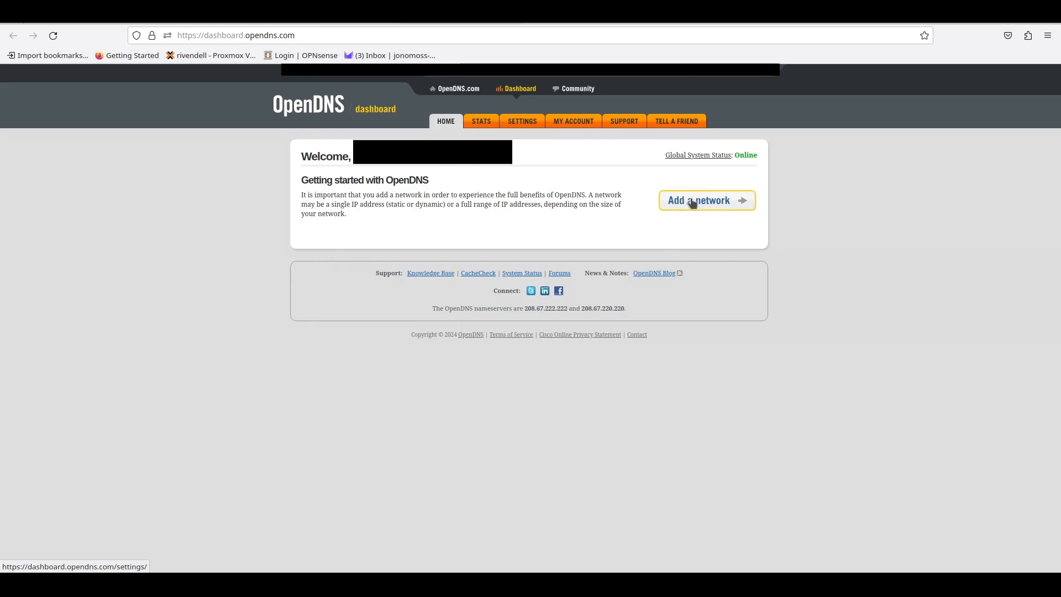
{"action": "left_click", "coordinate": [698, 200]}
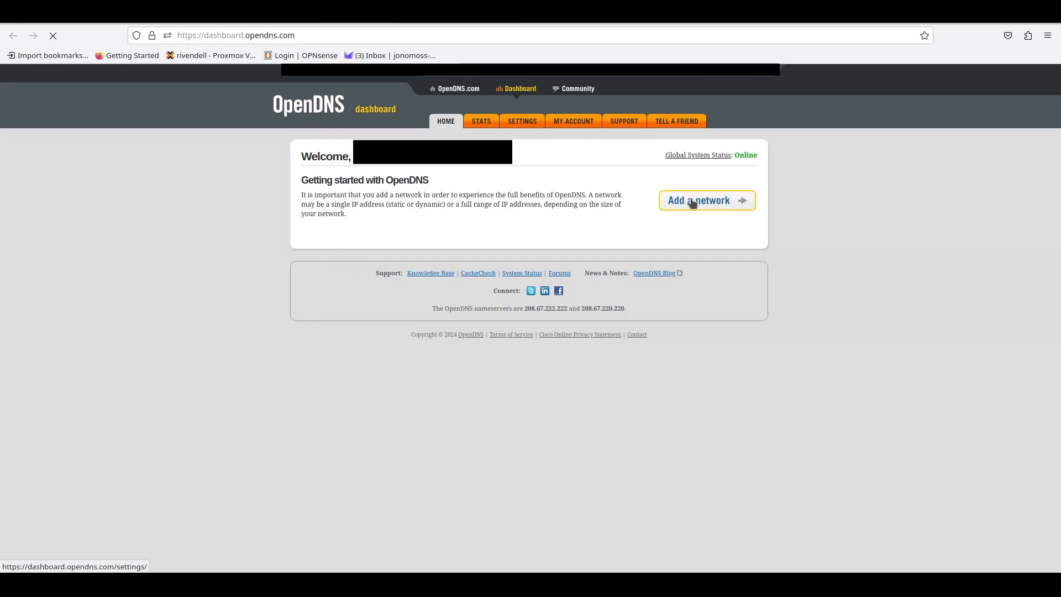
{"action": "left_click", "coordinate": [706, 200]}
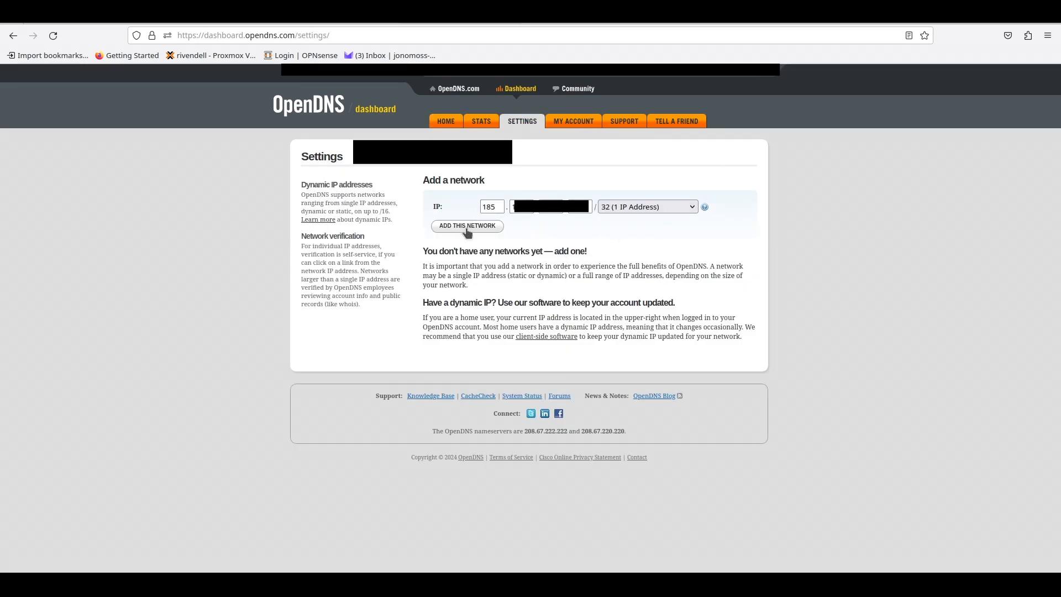
- Add the current IP as a network named Home, kept marked as a dynamic IP
{"action": "left_click", "coordinate": [466, 225]}
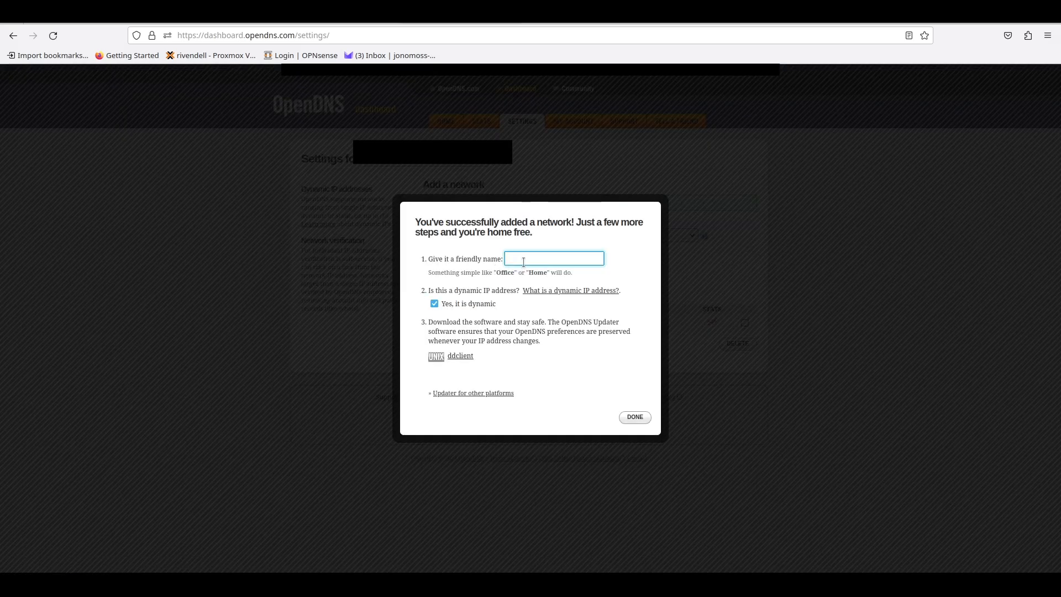
{"action": "type", "text": "Home"}
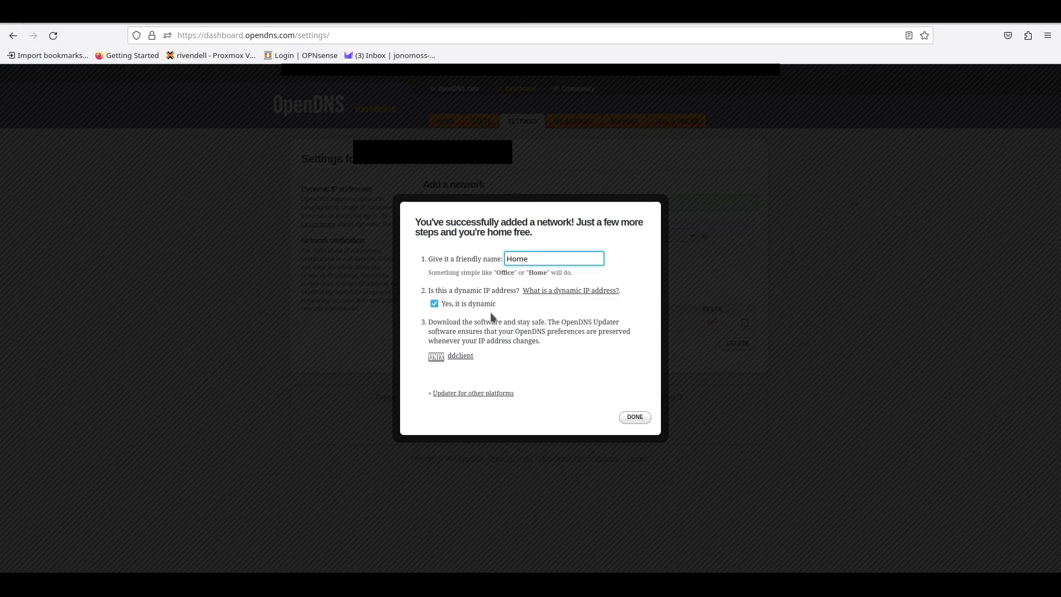
{"action": "mouse_move", "coordinate": [438, 313]}
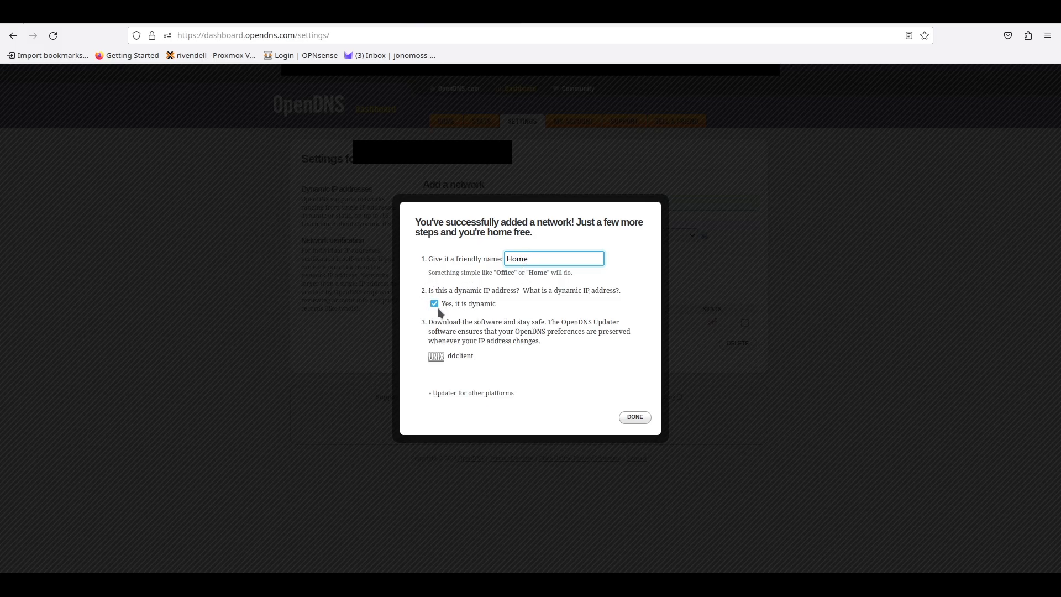
{"action": "left_click", "coordinate": [433, 302]}
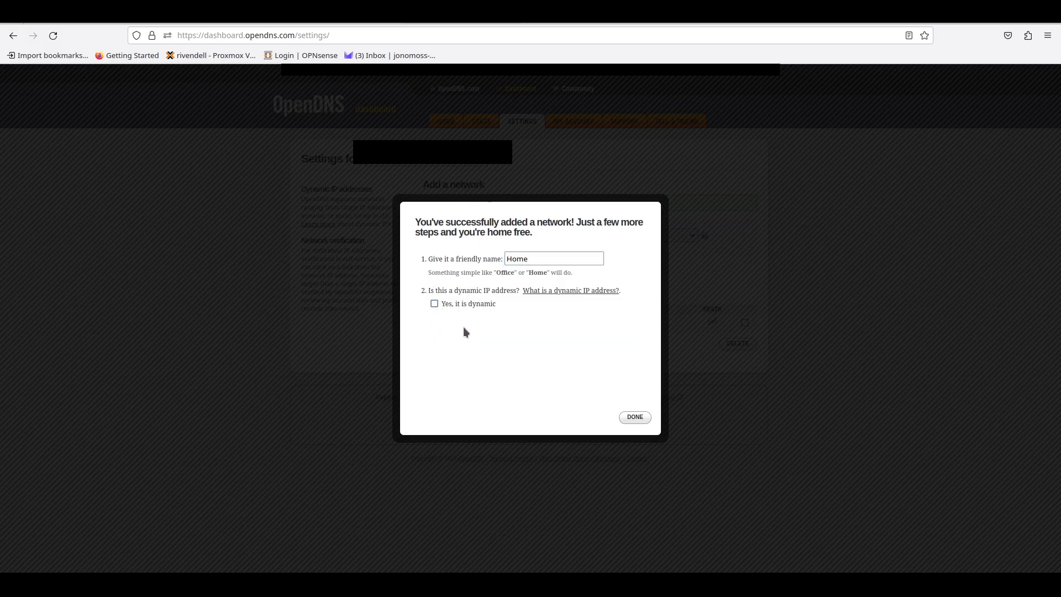
{"action": "left_click", "coordinate": [434, 303]}
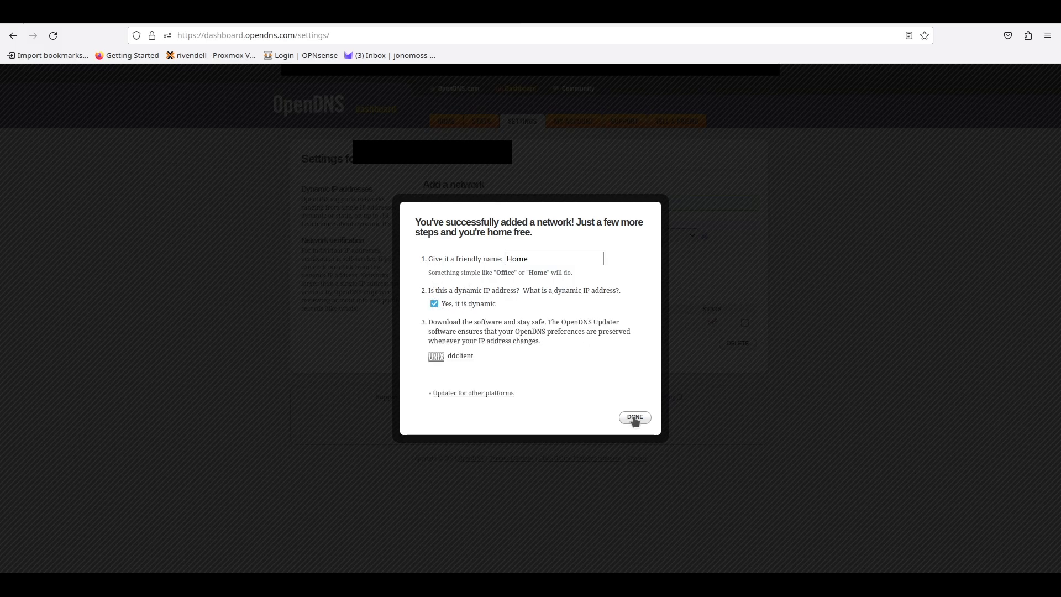
- Finish the Home network setup, enable stats and logs for it and apply
{"action": "left_click", "coordinate": [634, 416]}
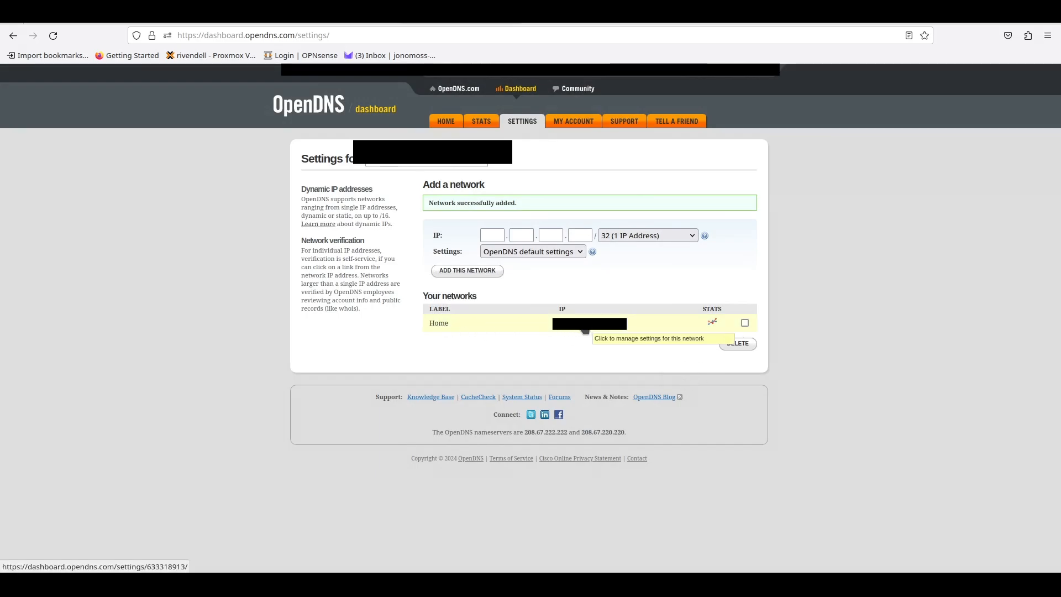
{"action": "mouse_move", "coordinate": [709, 320]}
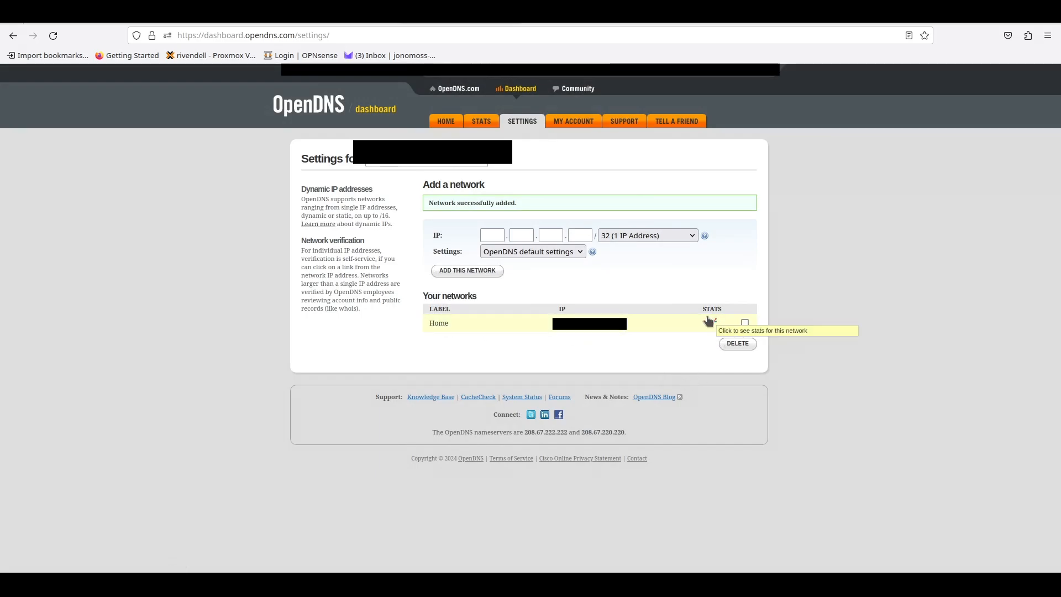
{"action": "mouse_move", "coordinate": [708, 322]}
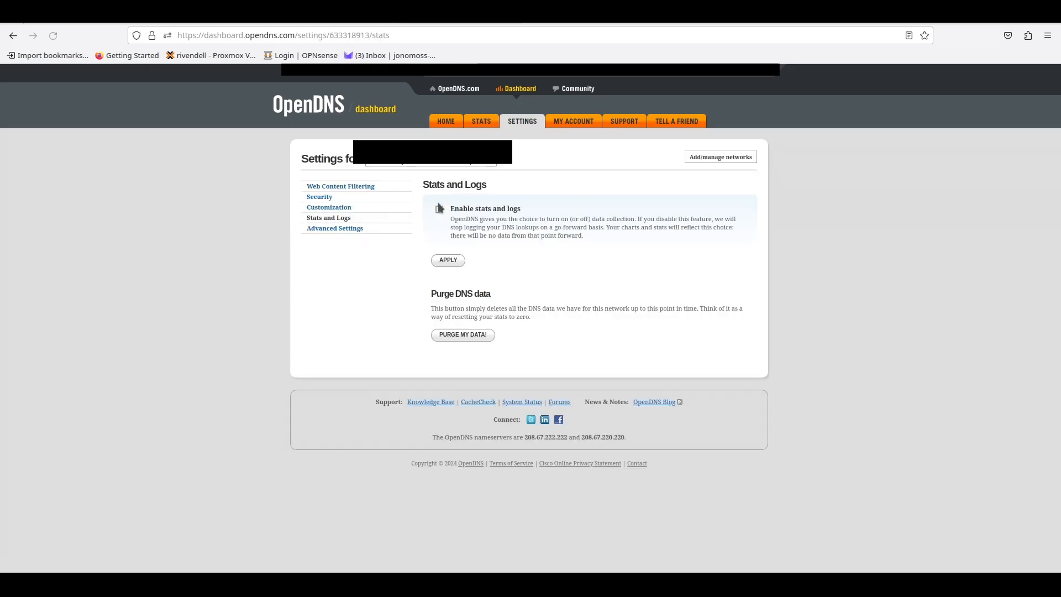
{"action": "left_click", "coordinate": [439, 208]}
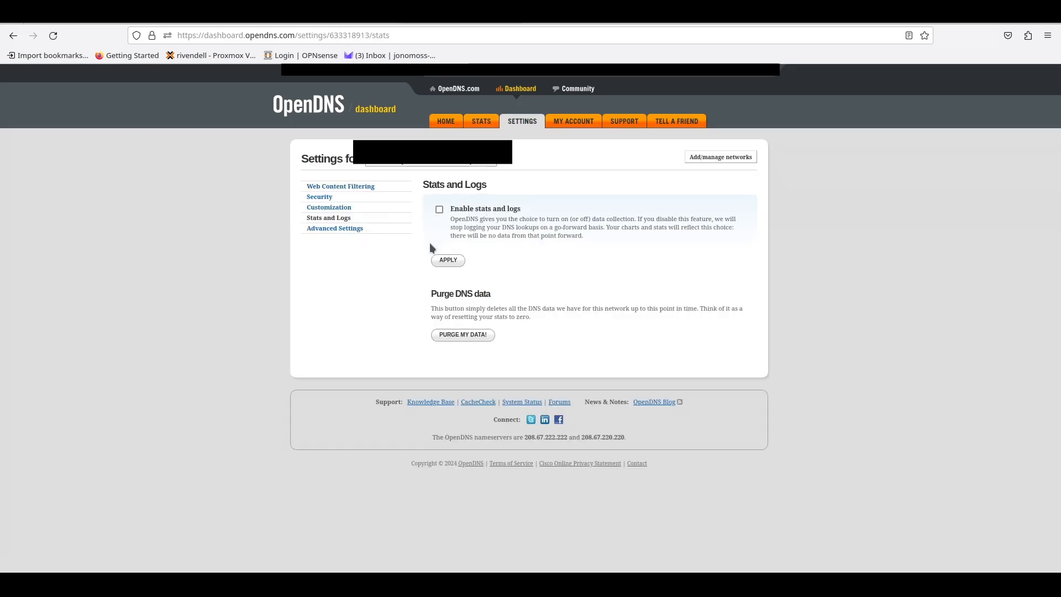
{"action": "left_click", "coordinate": [438, 209]}
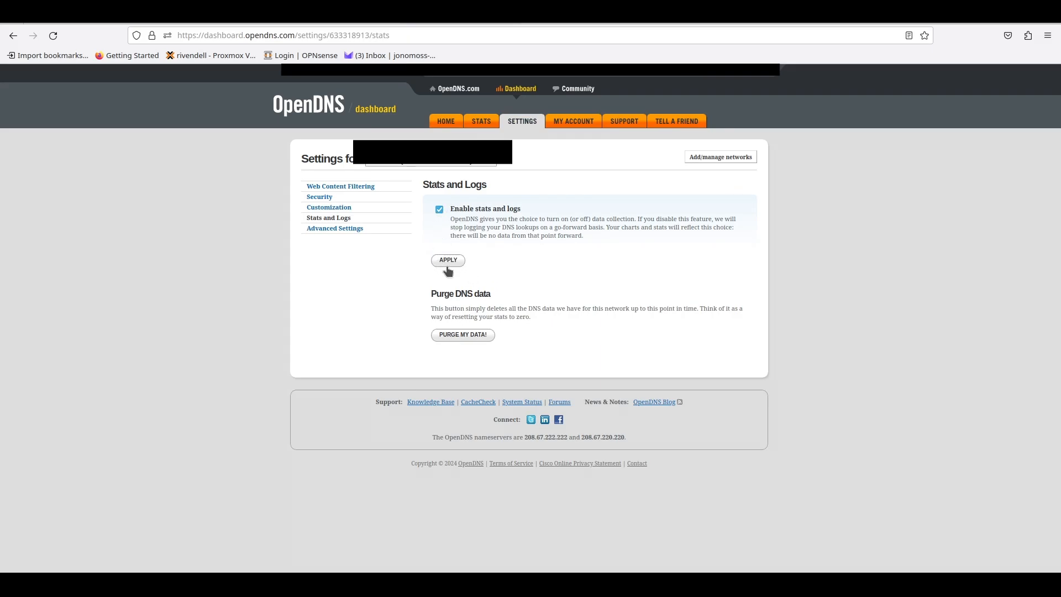
{"action": "left_click", "coordinate": [447, 259]}
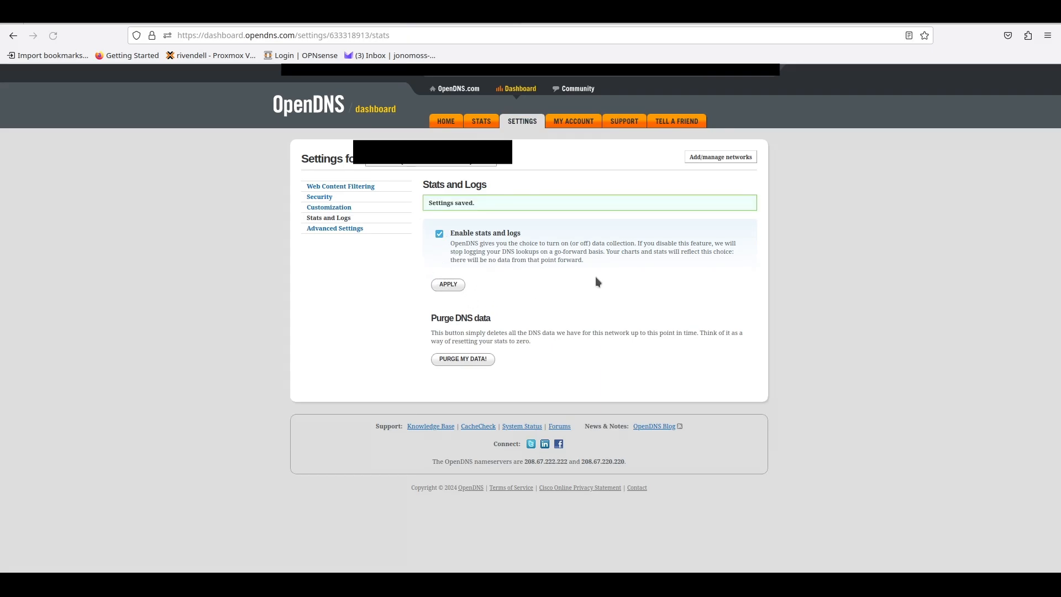
{"action": "mouse_move", "coordinate": [379, 243]}
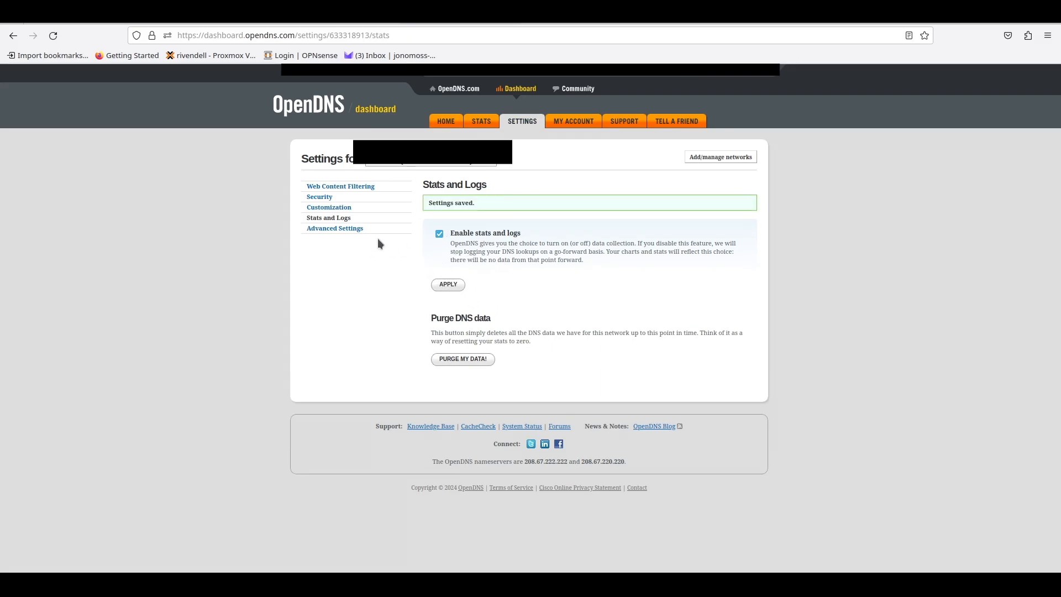
{"action": "mouse_move", "coordinate": [346, 192]}
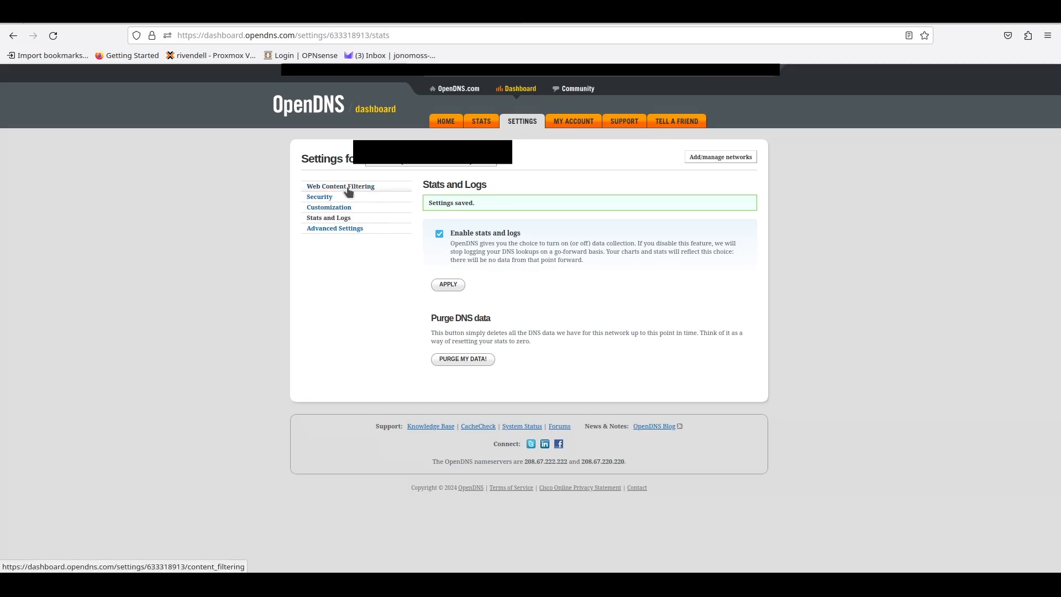
- In Web Content Filtering, view the High level's categories, then choose the Custom level checklist
{"action": "left_click", "coordinate": [340, 186]}
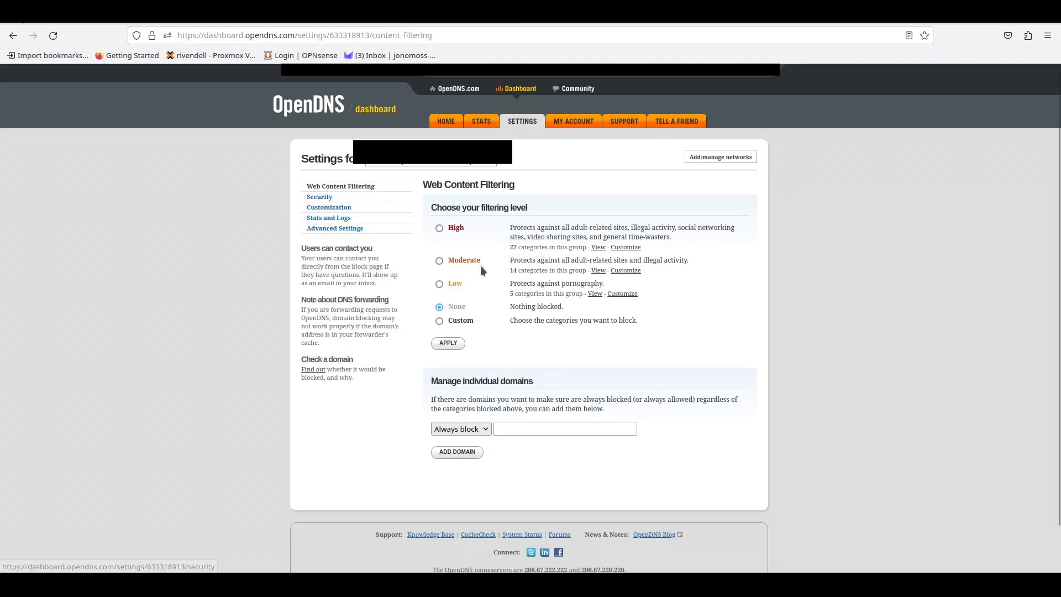
{"action": "mouse_move", "coordinate": [428, 269]}
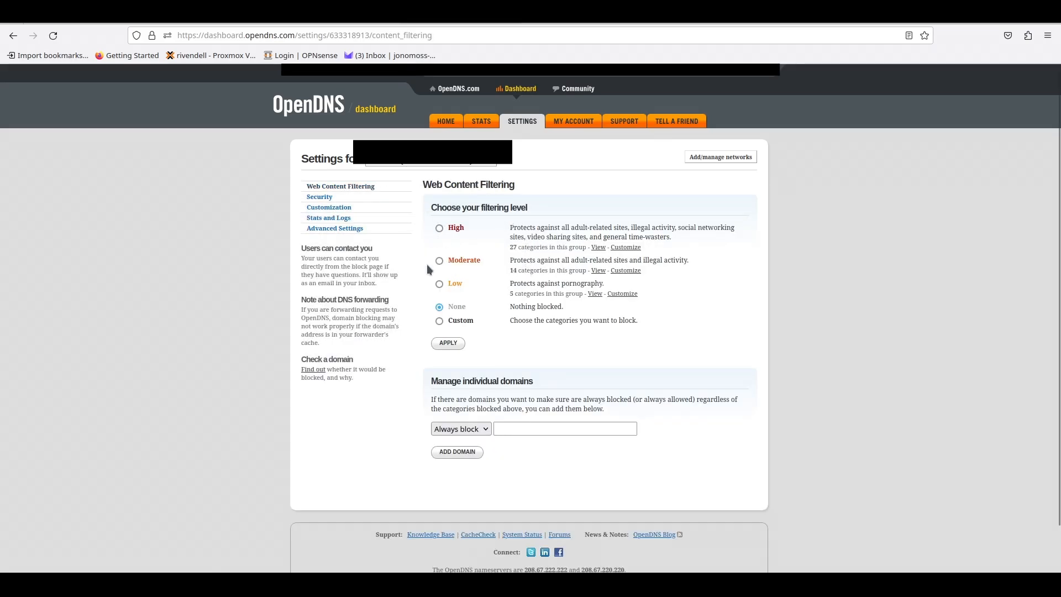
{"action": "mouse_move", "coordinate": [508, 332]}
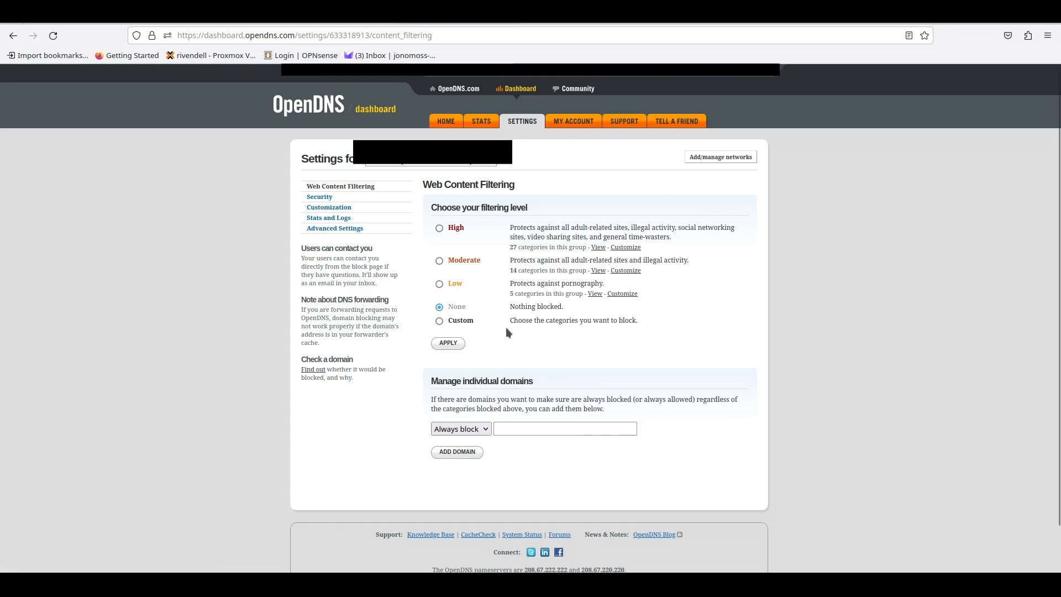
{"action": "mouse_move", "coordinate": [602, 251]}
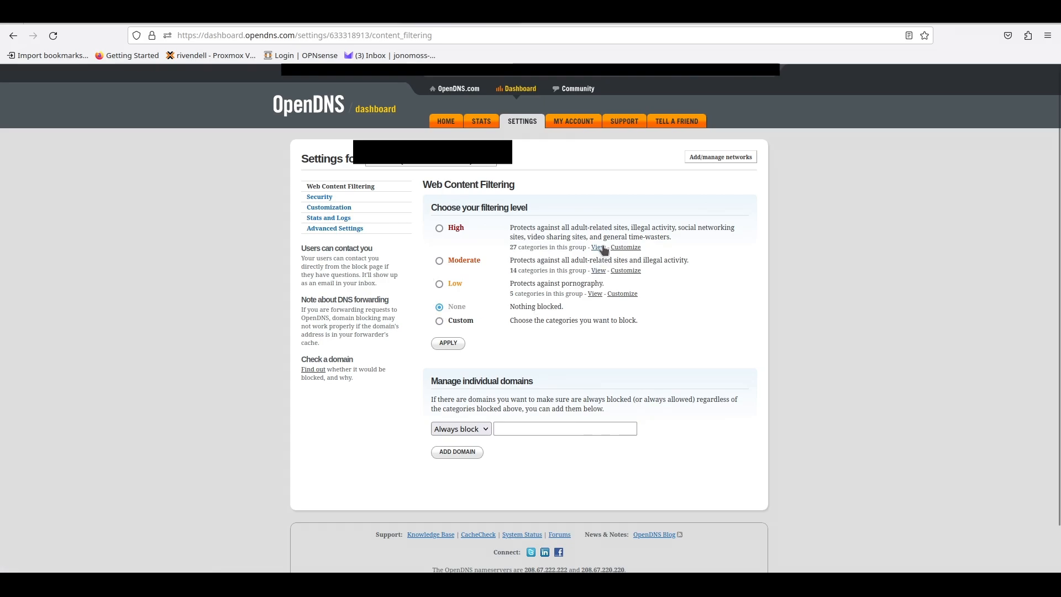
{"action": "left_click", "coordinate": [597, 246]}
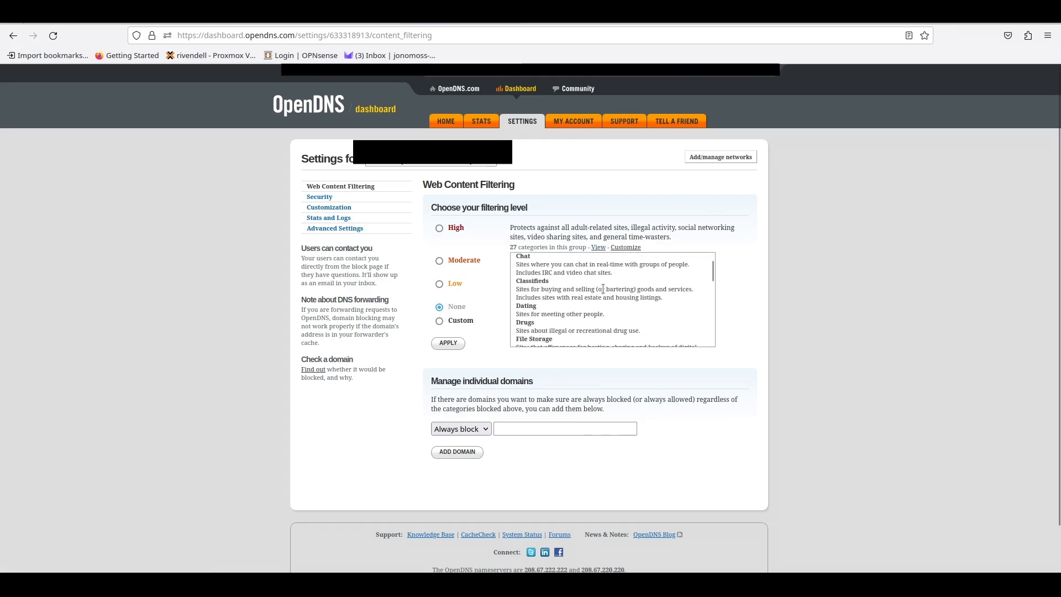
{"action": "scroll", "scroll_direction": "down", "scroll_amount": 3}
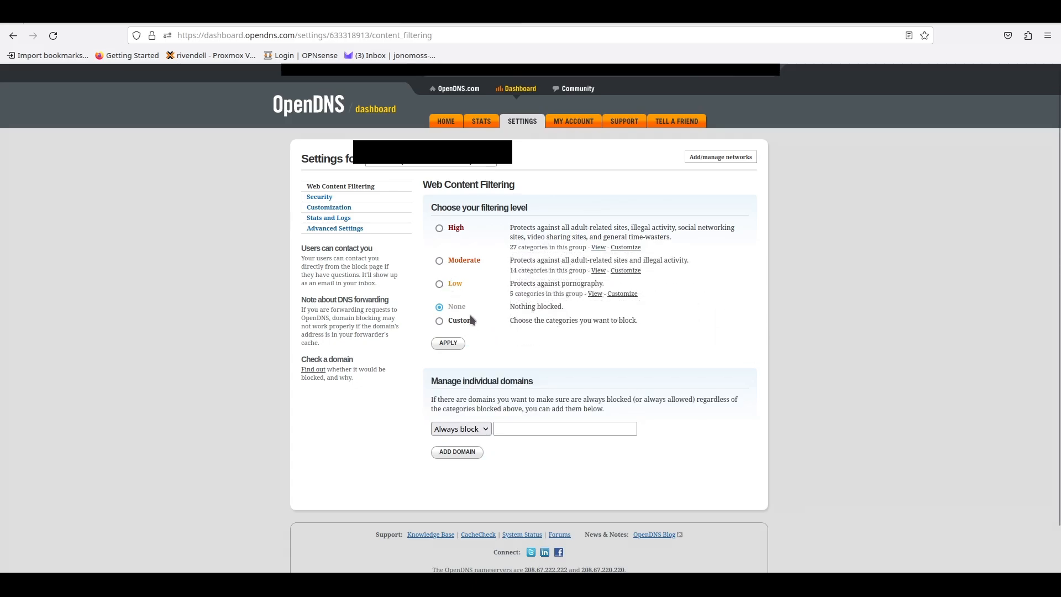
{"action": "left_click", "coordinate": [439, 321]}
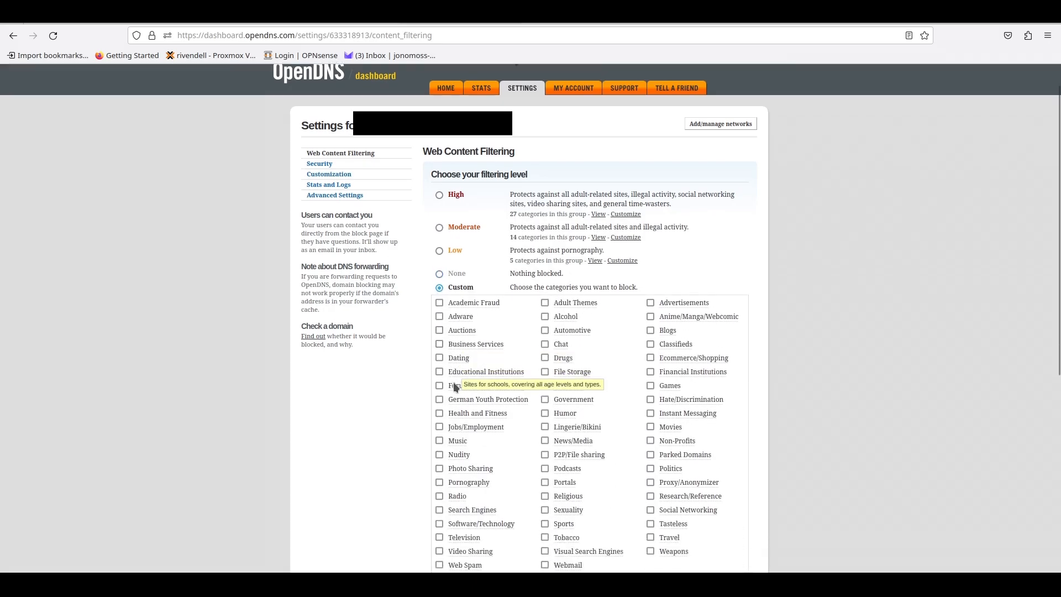
{"action": "scroll", "scroll_direction": "down", "scroll_amount": 3}
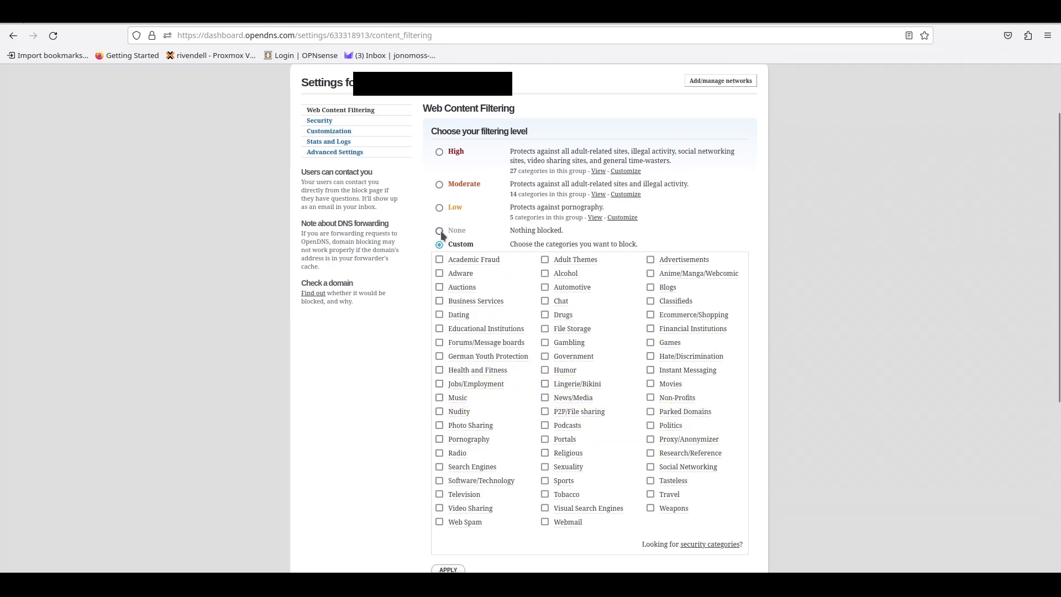
- Set filtering to None, add duckduckgo.com to the always-block list and start another domain
{"action": "left_click", "coordinate": [439, 230]}
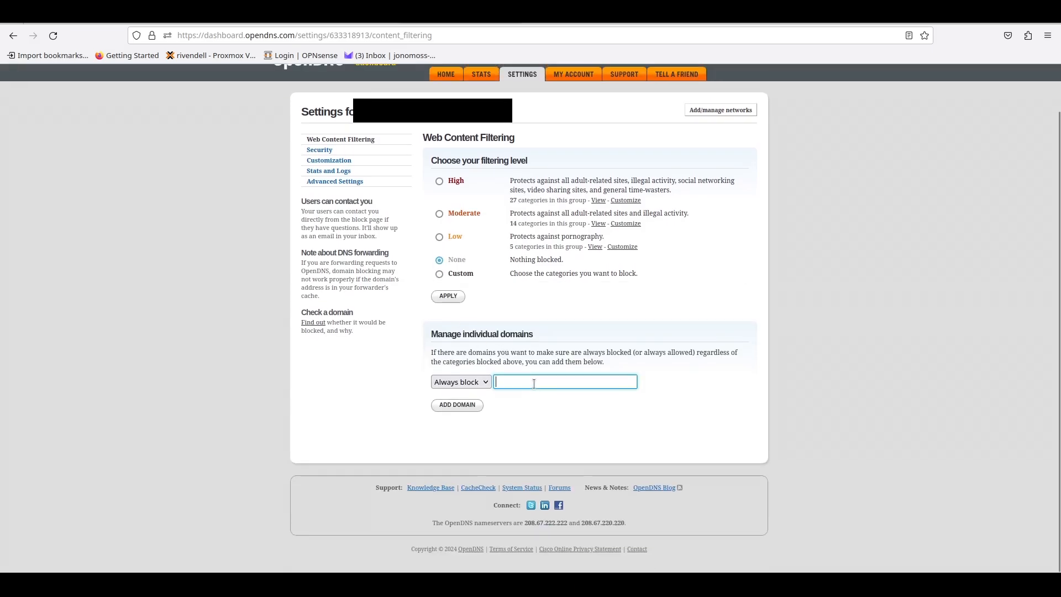
{"action": "type", "text": "duckduckgo."}
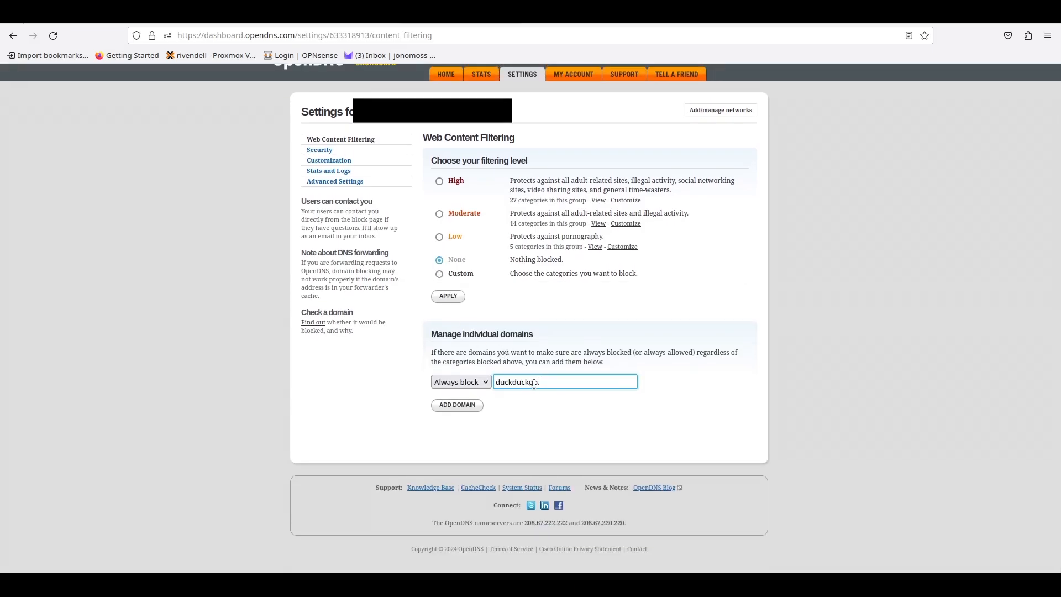
{"action": "type", "text": "com"}
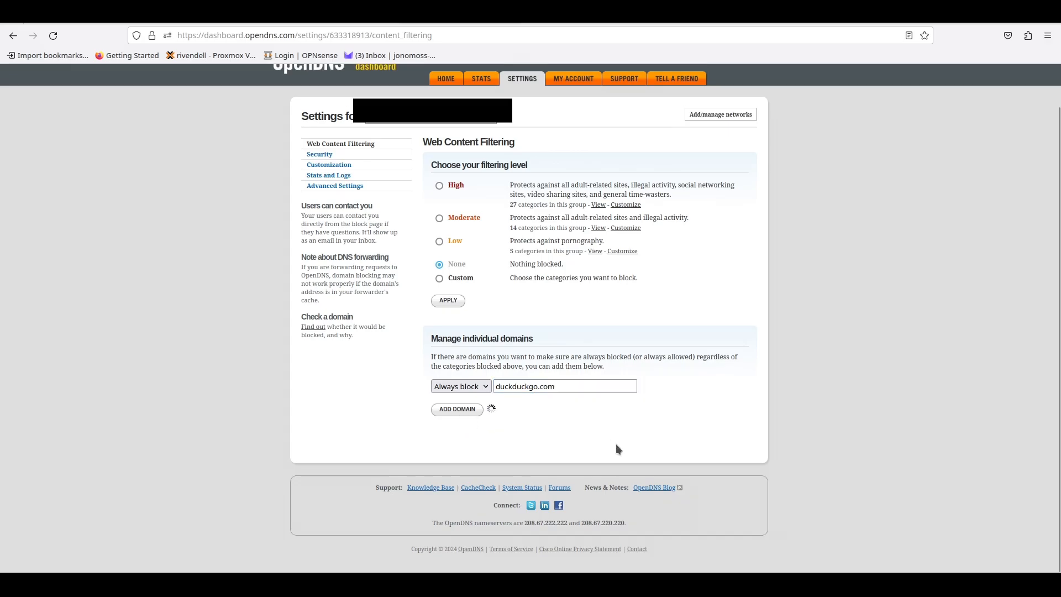
{"action": "left_click", "coordinate": [456, 409]}
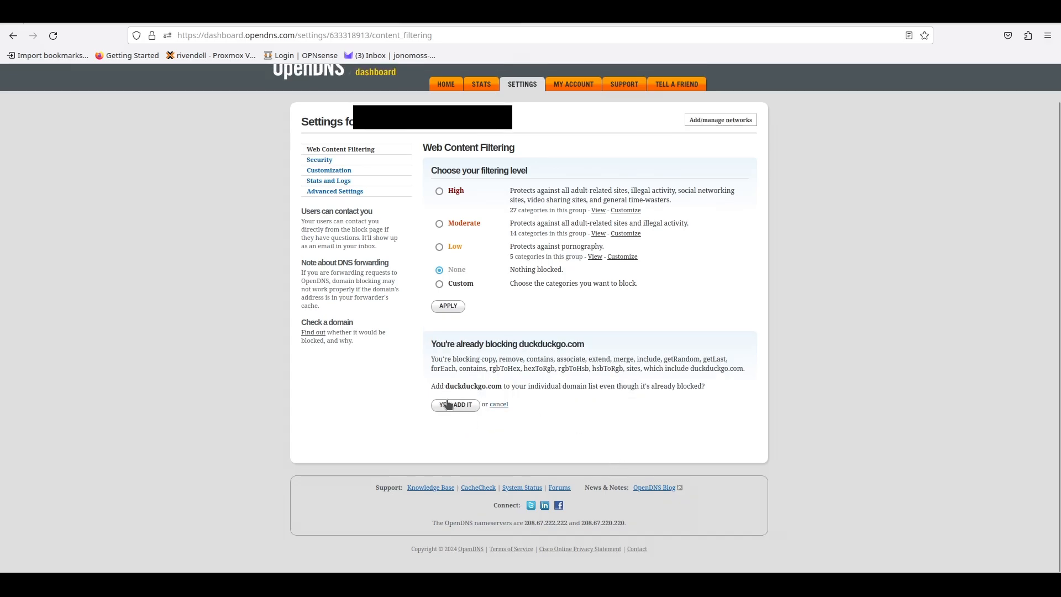
{"action": "left_click", "coordinate": [454, 404]}
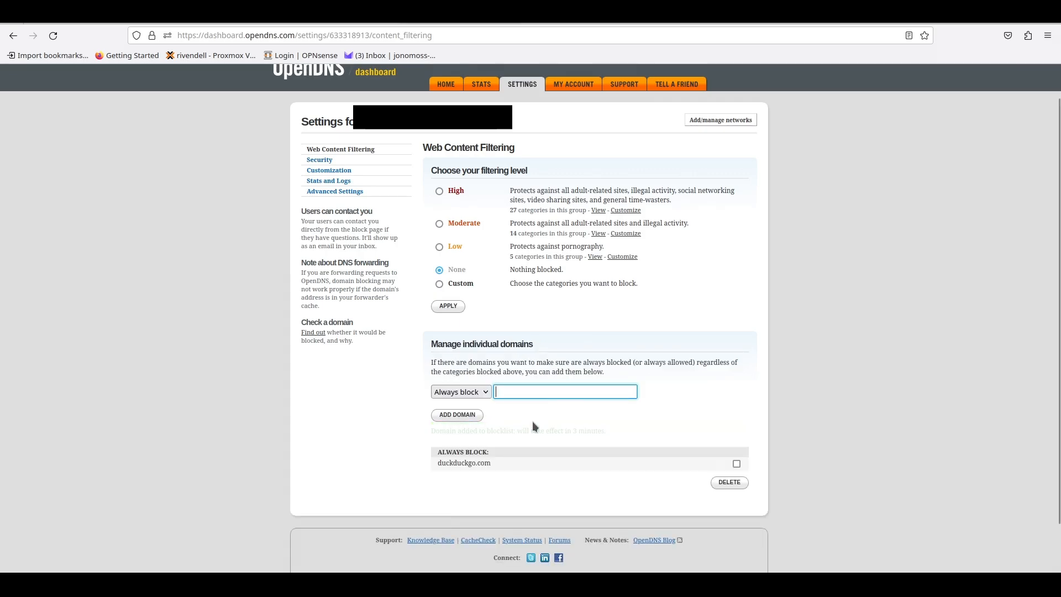
{"action": "left_click", "coordinate": [457, 414]}
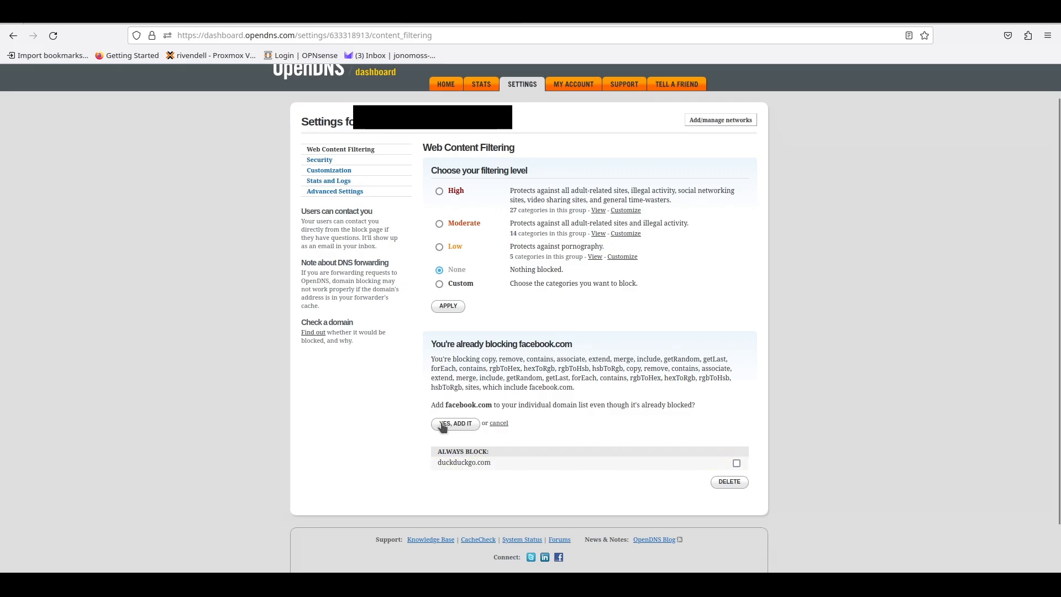
- Confirm facebook.com, then check OPNsense General settings show empty DNS servers and no WAN override
{"action": "left_click", "coordinate": [455, 423]}
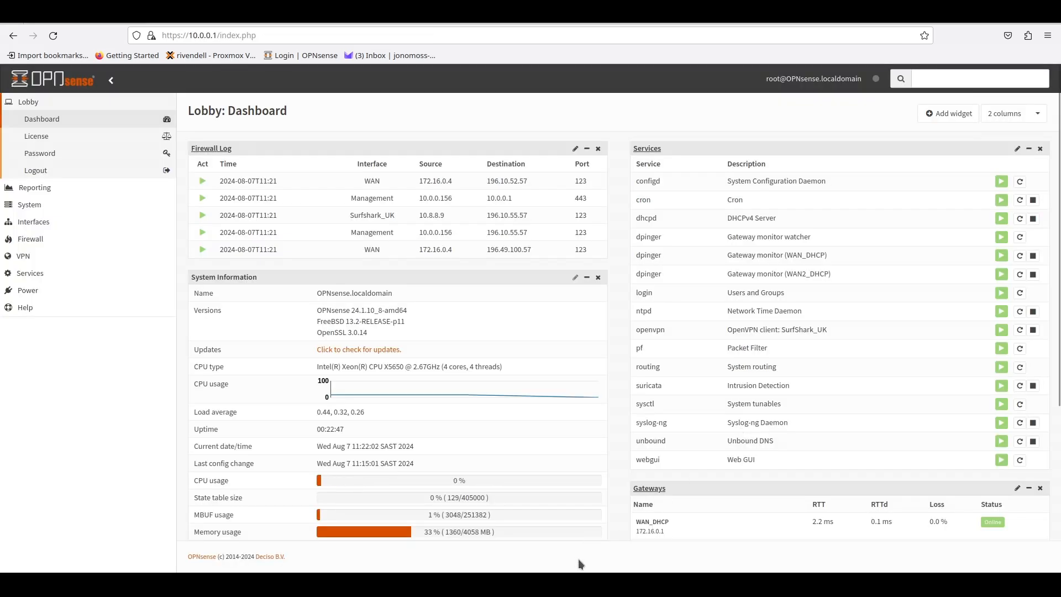
{"action": "mouse_move", "coordinate": [383, 150]}
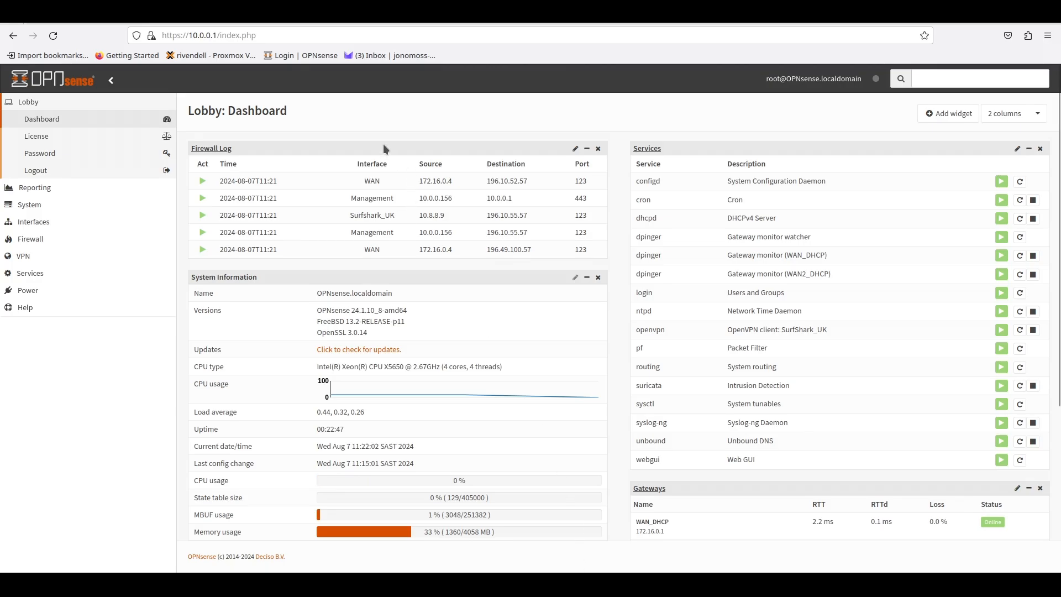
{"action": "mouse_move", "coordinate": [29, 204]}
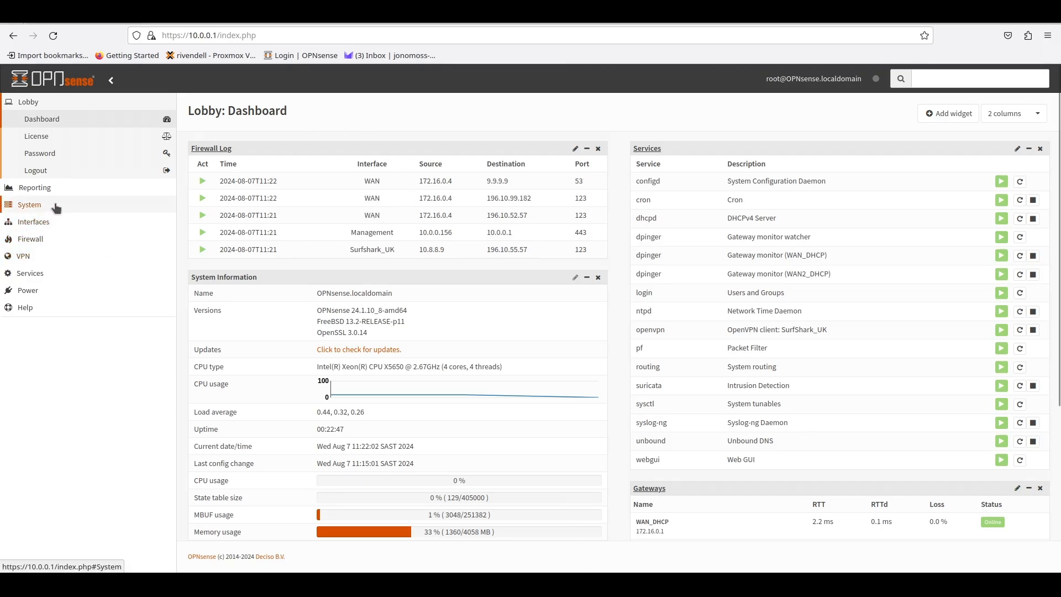
{"action": "mouse_move", "coordinate": [79, 201]}
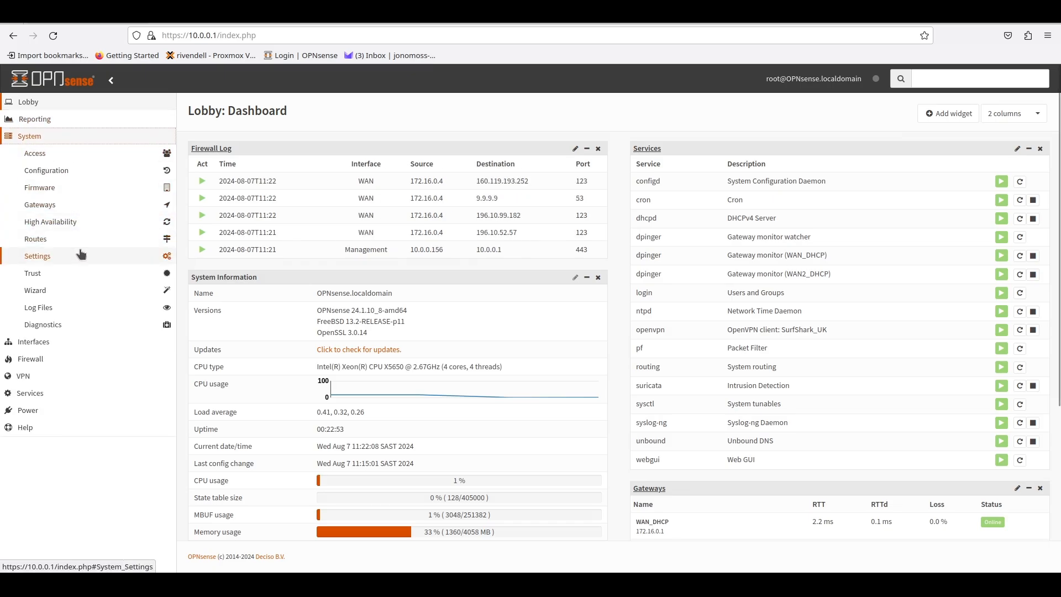
{"action": "left_click", "coordinate": [37, 255]}
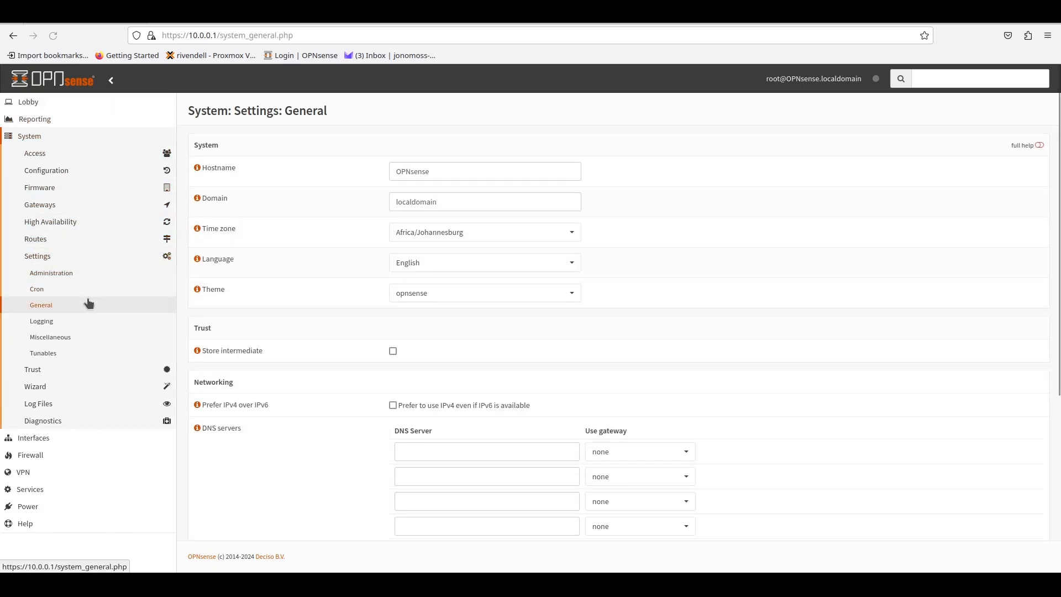
{"action": "scroll", "scroll_direction": "down", "scroll_amount": 3}
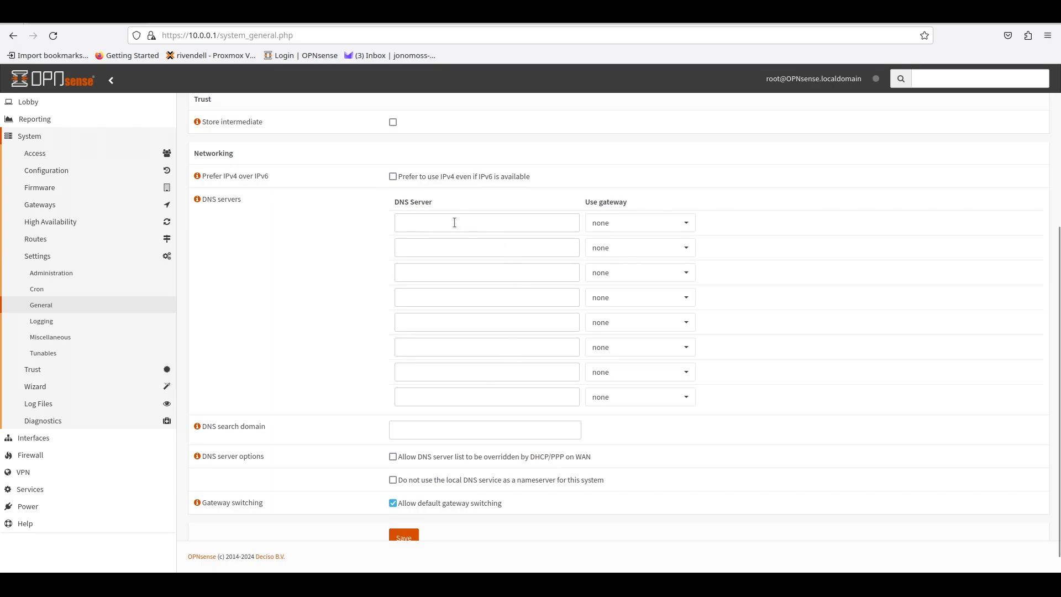
{"action": "mouse_move", "coordinate": [393, 457]}
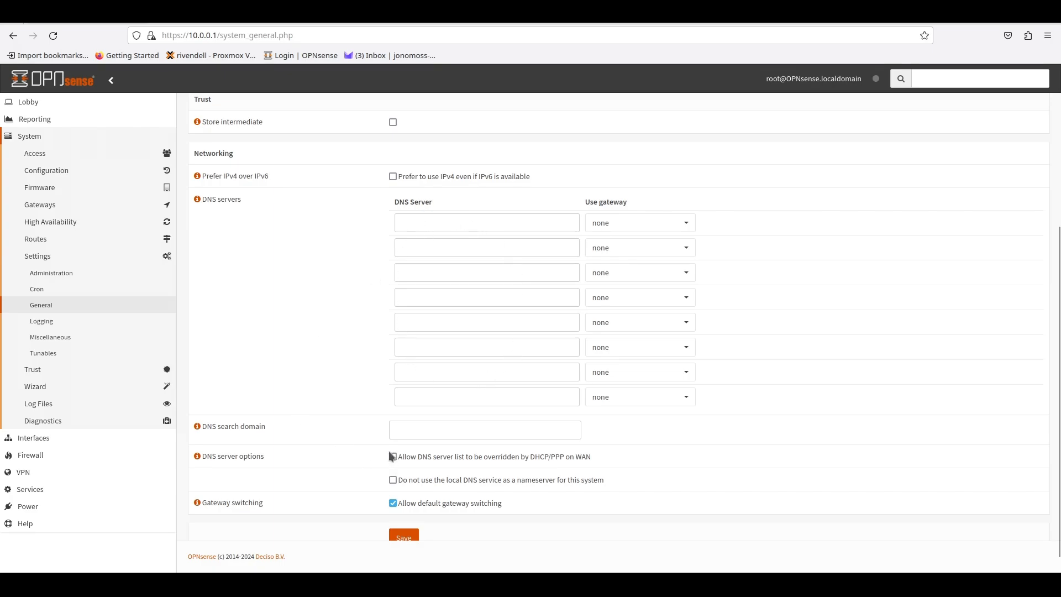
{"action": "mouse_move", "coordinate": [43, 420]}
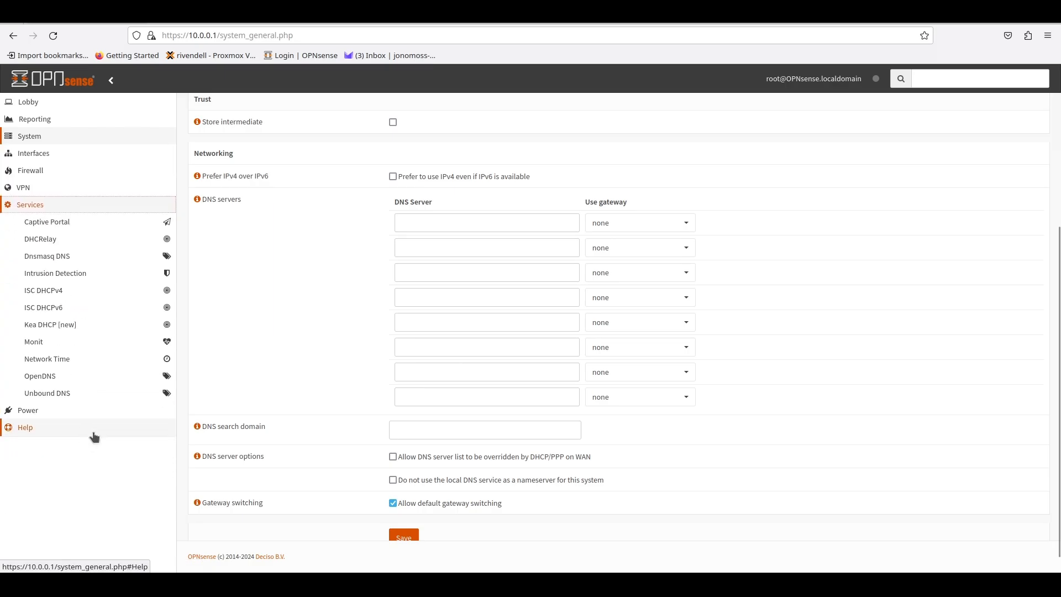
- Delete the dns.quad9.net DNS-over-TLS entry from Unbound DNS and apply the change
{"action": "left_click", "coordinate": [46, 392]}
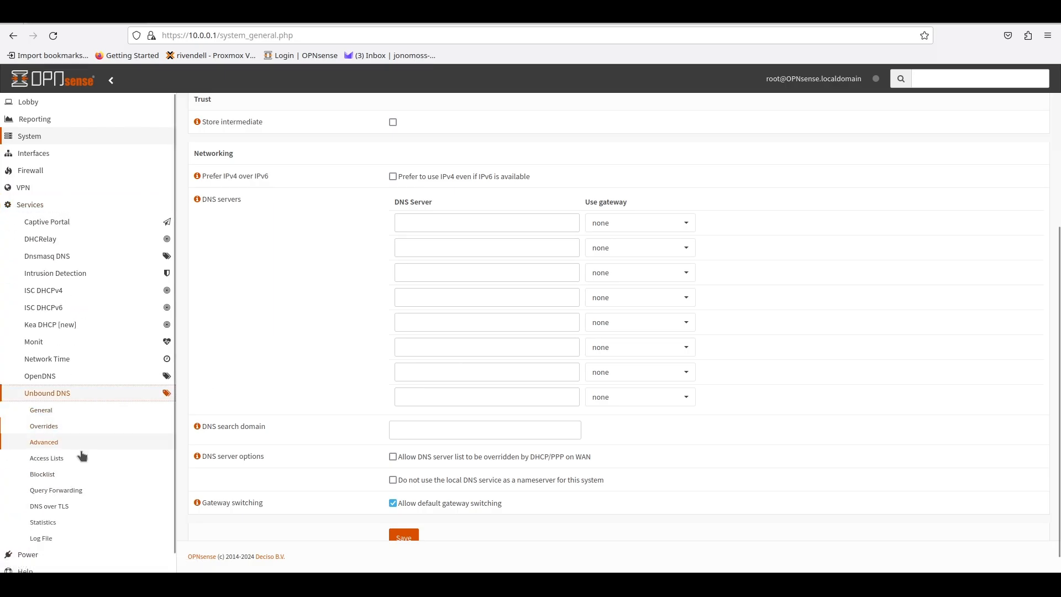
{"action": "left_click", "coordinate": [42, 473]}
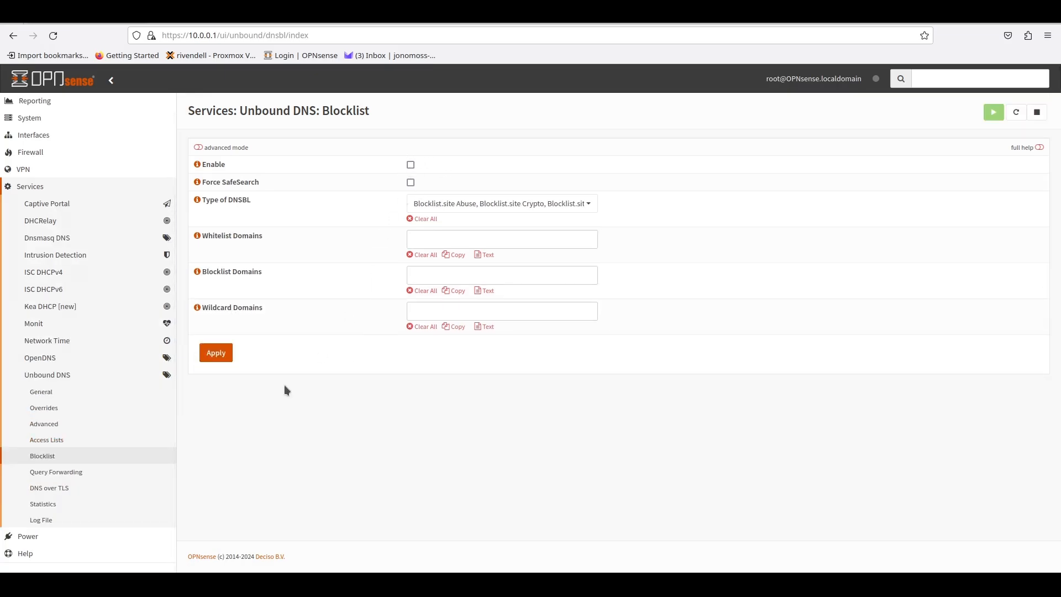
{"action": "left_click", "coordinate": [49, 487]}
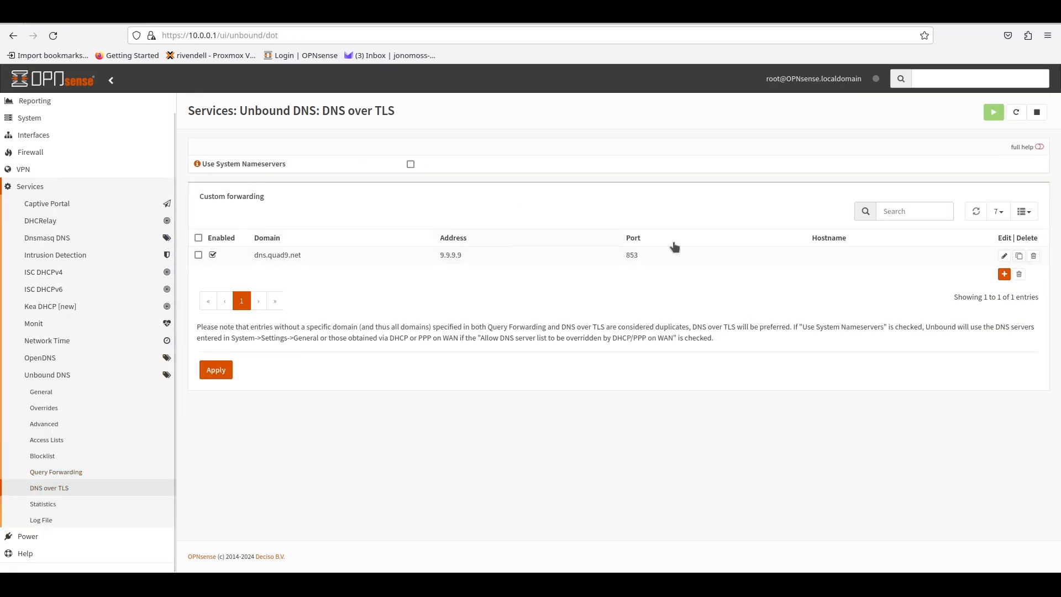
{"action": "left_click", "coordinate": [1033, 255]}
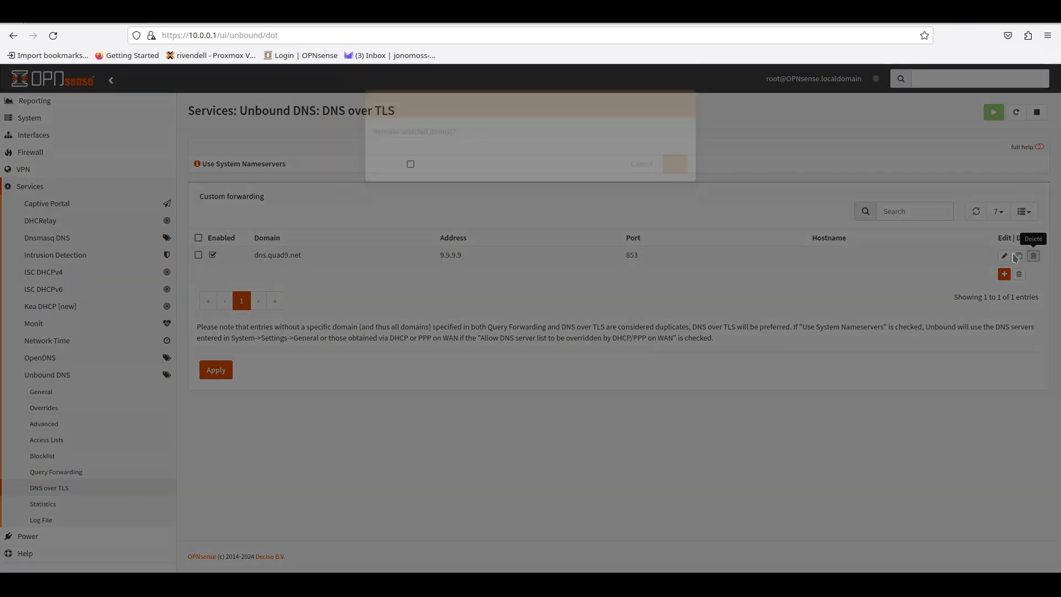
{"action": "left_click", "coordinate": [674, 163]}
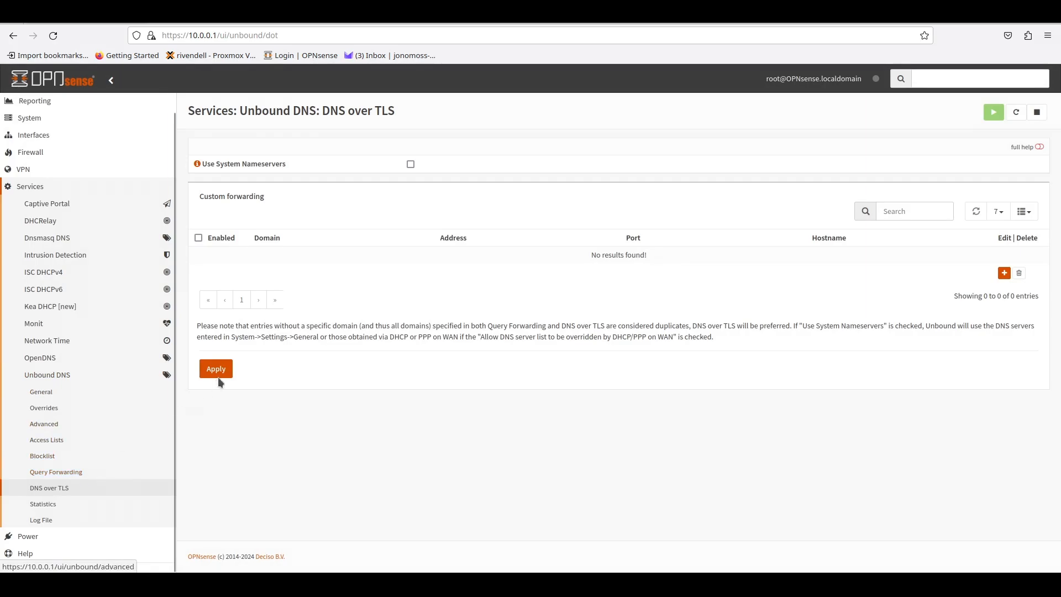
{"action": "left_click", "coordinate": [216, 368]}
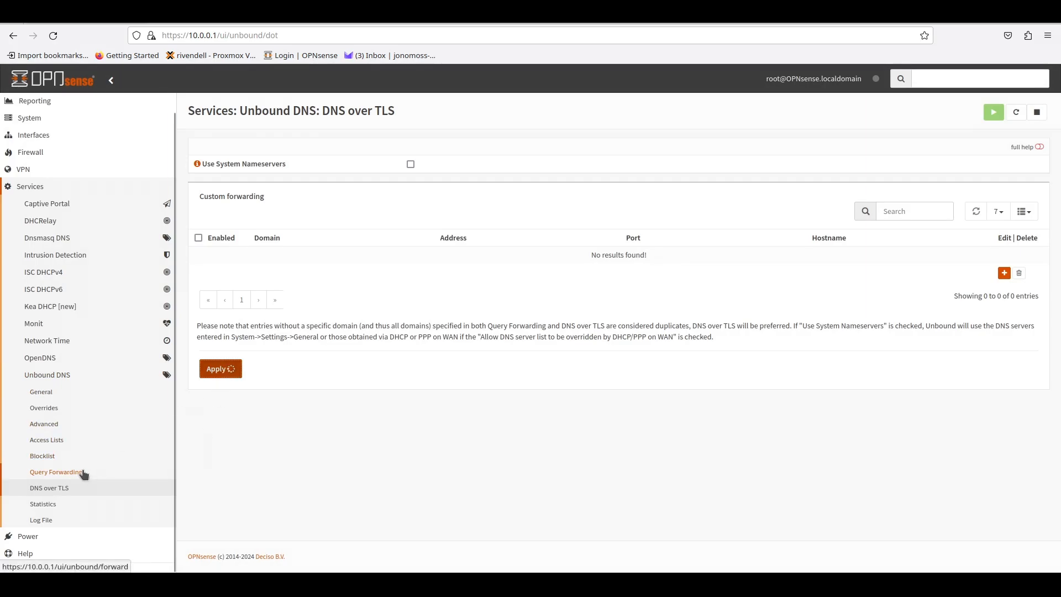
- In Query Forwarding, remove the 9.9.9.9 forwarder and add OpenDNS server 208.67.222.222
{"action": "left_click", "coordinate": [55, 472]}
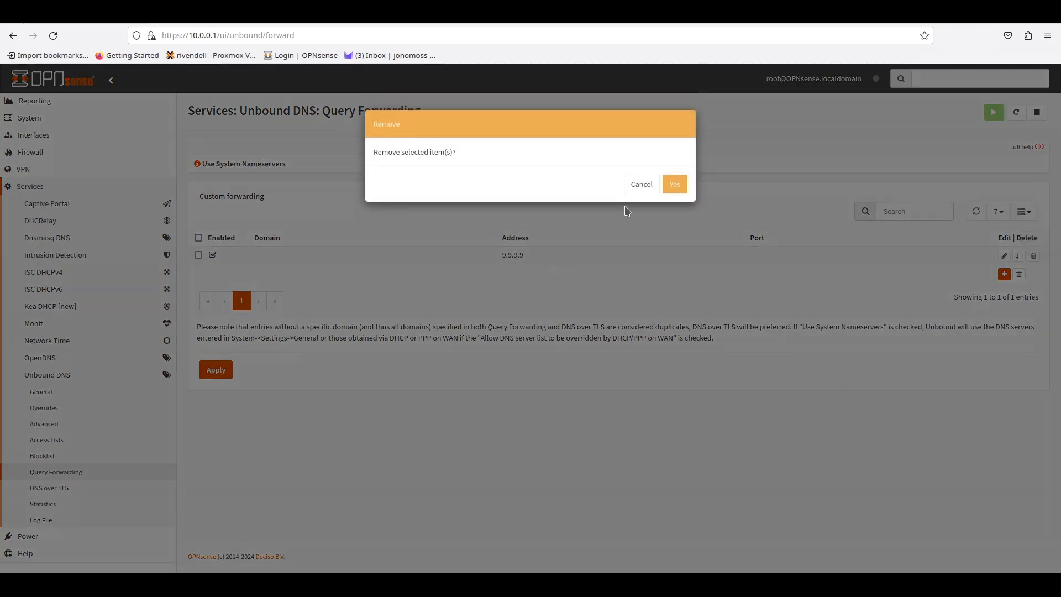
{"action": "left_click", "coordinate": [673, 184]}
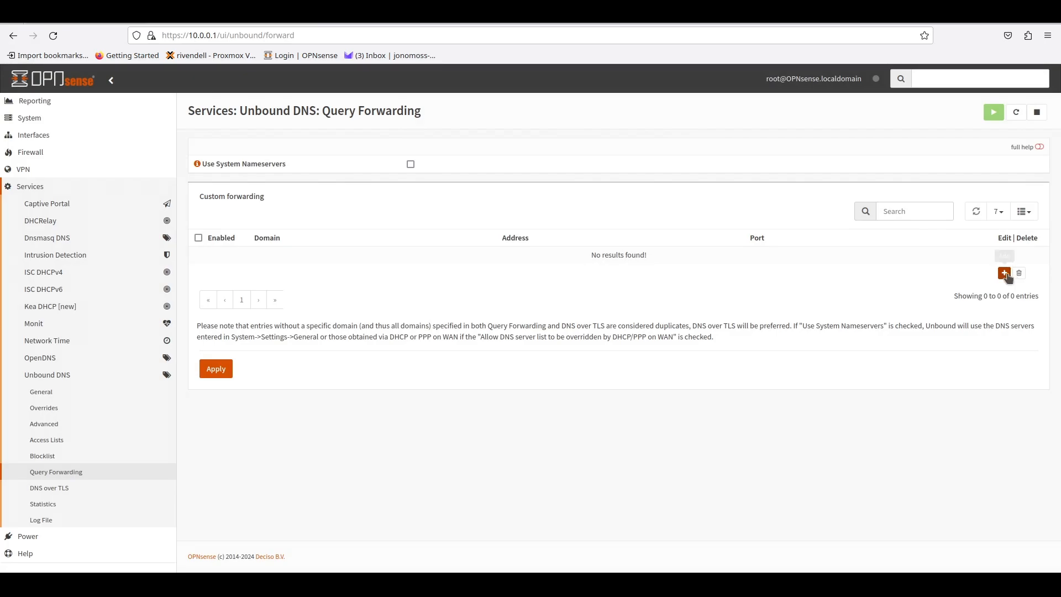
{"action": "left_click", "coordinate": [1004, 273]}
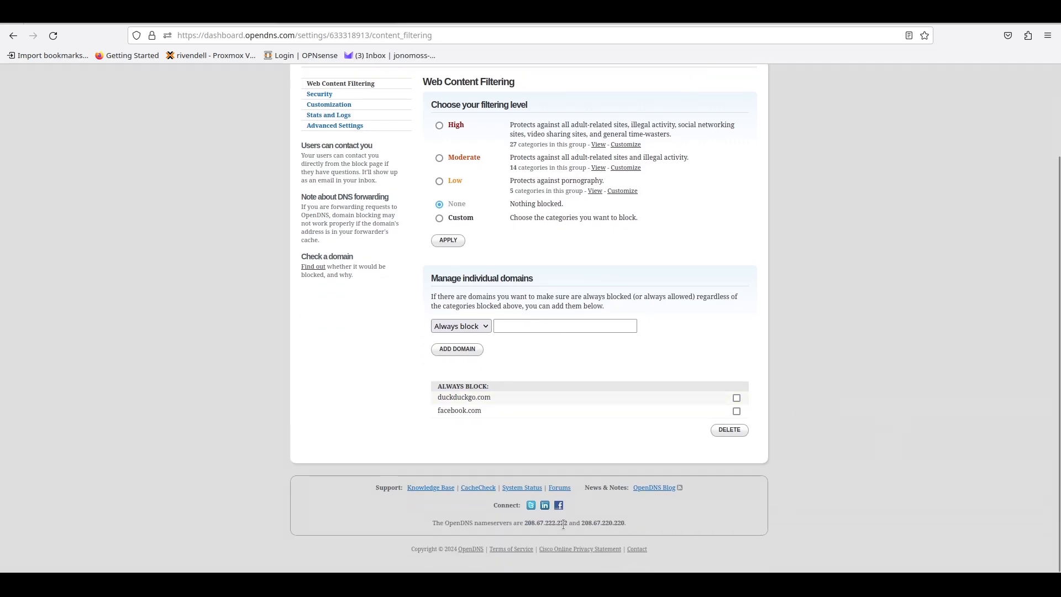
{"action": "double_click", "coordinate": [544, 522]}
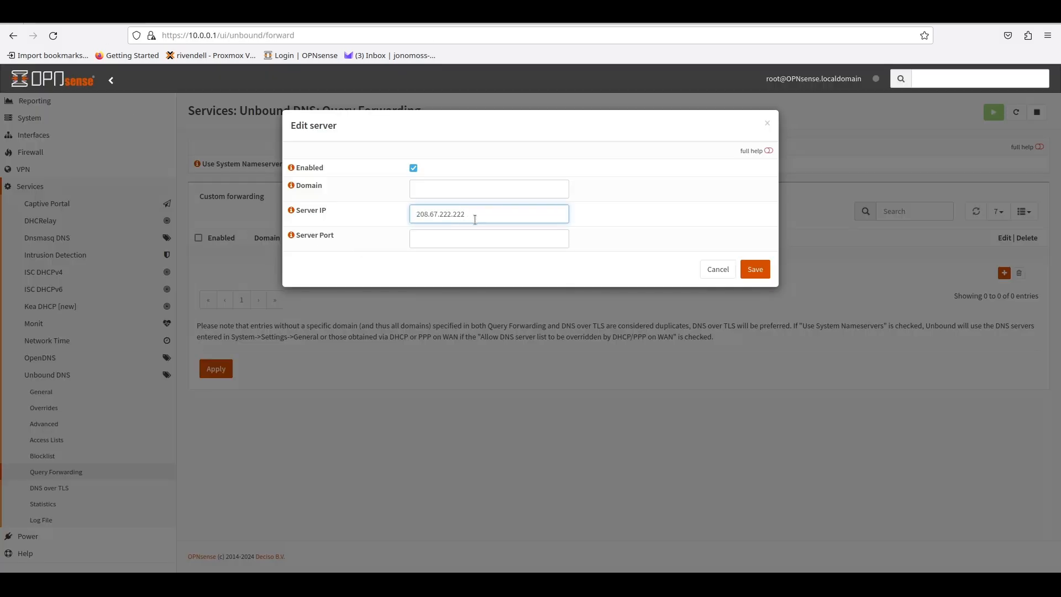
{"action": "mouse_move", "coordinate": [685, 252]}
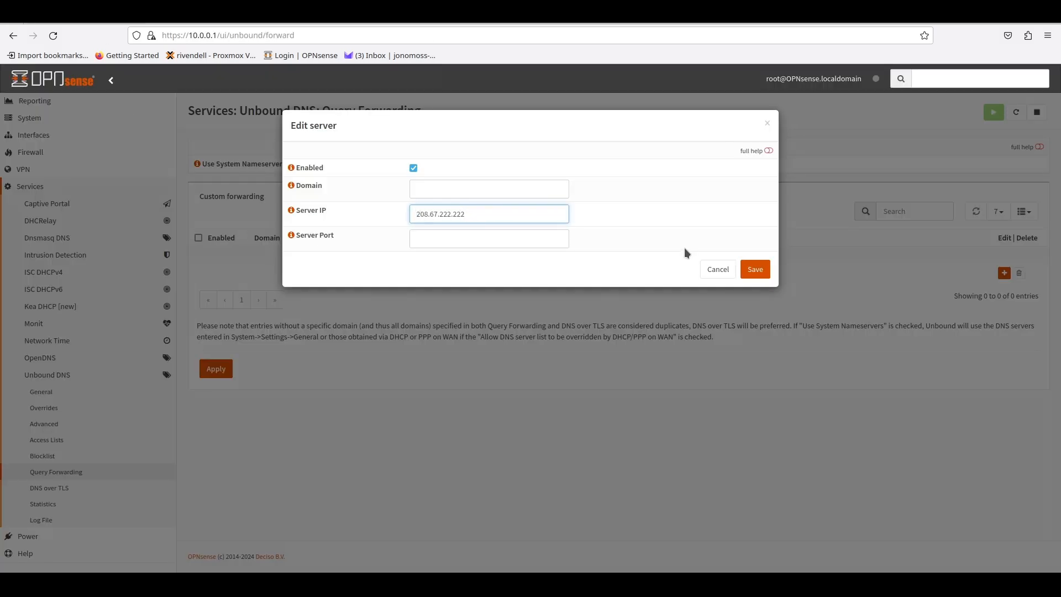
{"action": "left_click", "coordinate": [754, 268]}
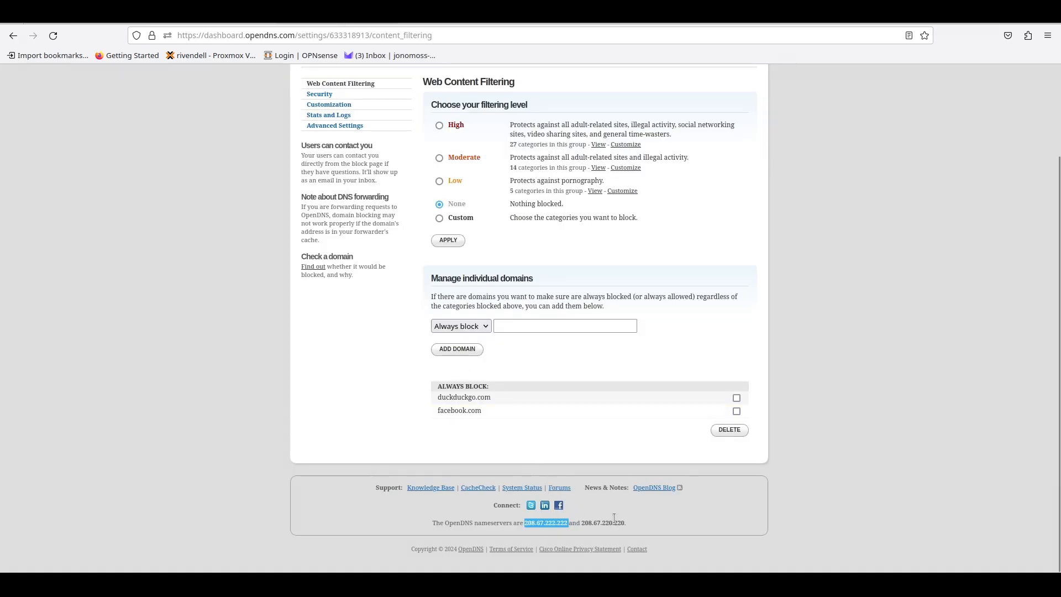
- Add the second OpenDNS server 208.67.220.220 and apply the forwarding changes
{"action": "double_click", "coordinate": [603, 523]}
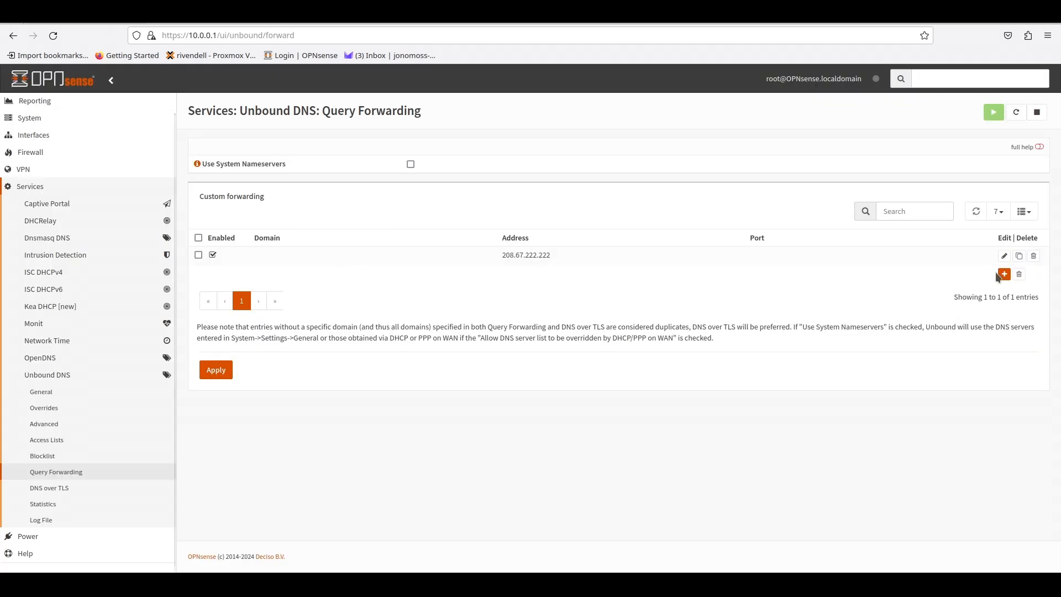
{"action": "left_click", "coordinate": [1004, 274]}
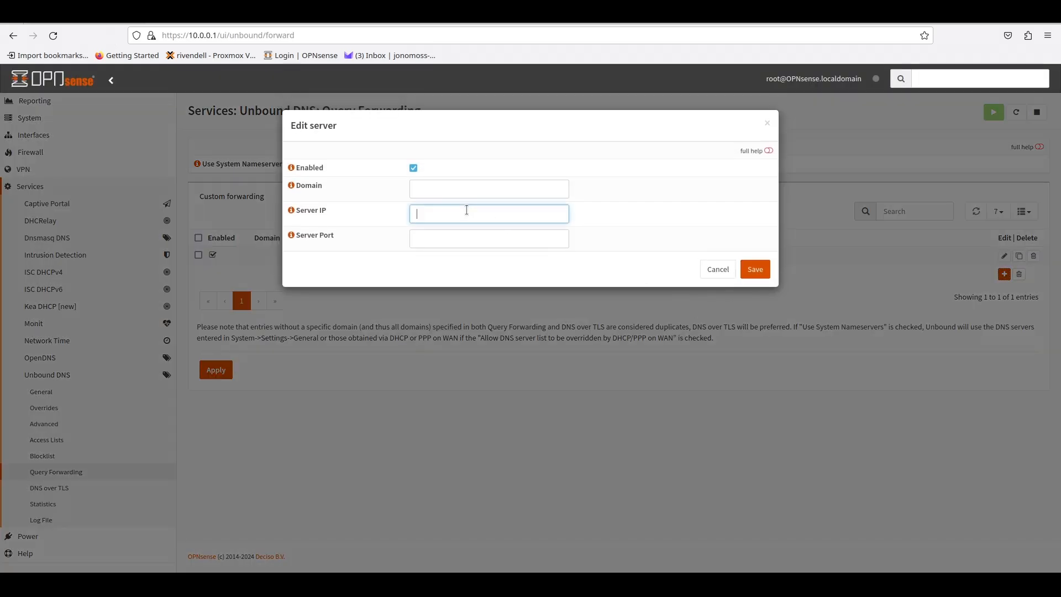
{"action": "type", "text": "208.67.220.220"}
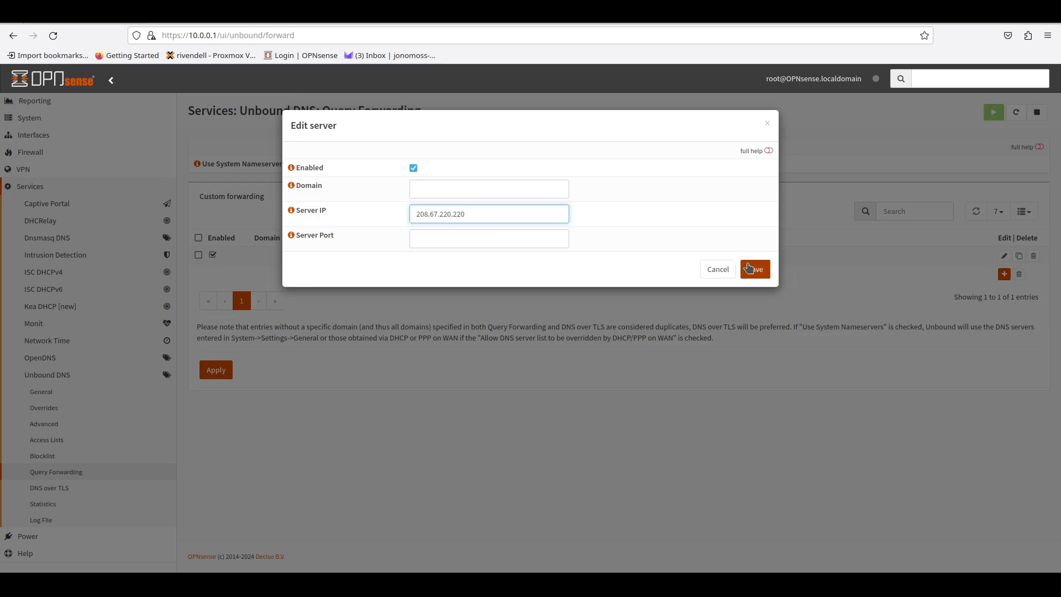
{"action": "left_click", "coordinate": [753, 269]}
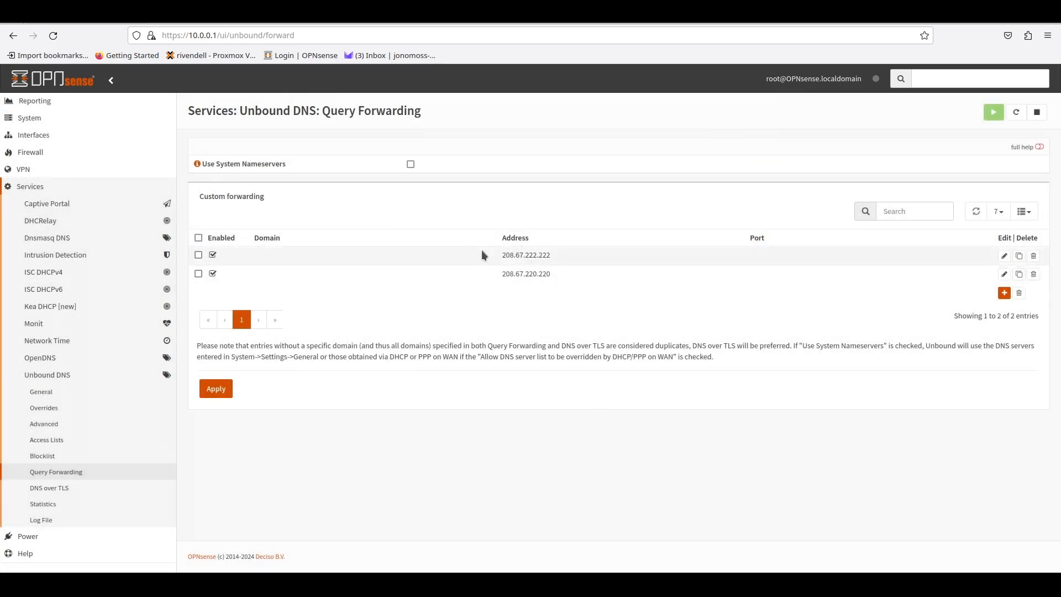
{"action": "left_click", "coordinate": [215, 387]}
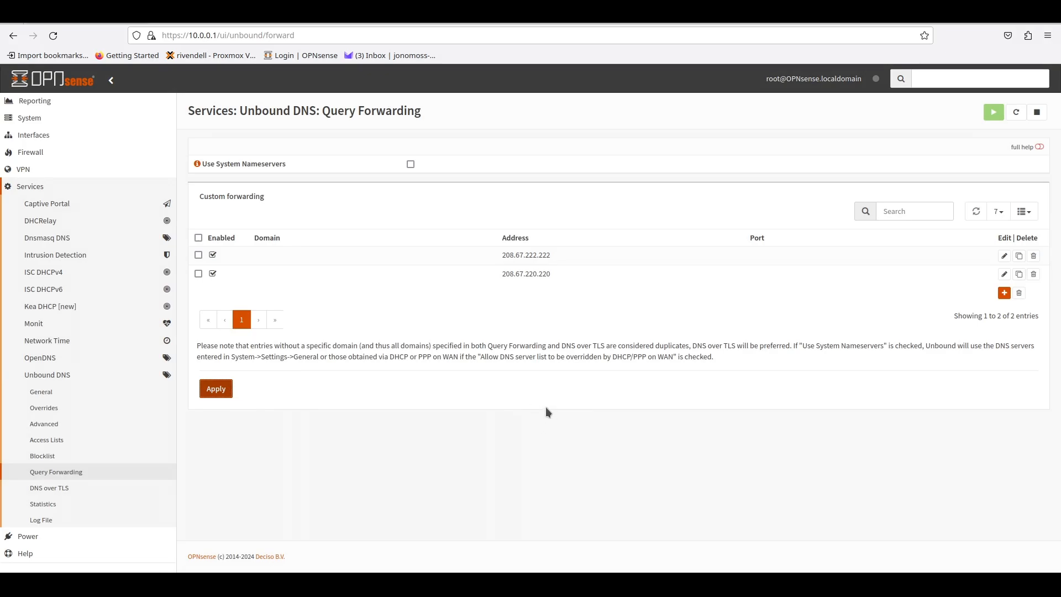
{"action": "mouse_move", "coordinate": [544, 391]}
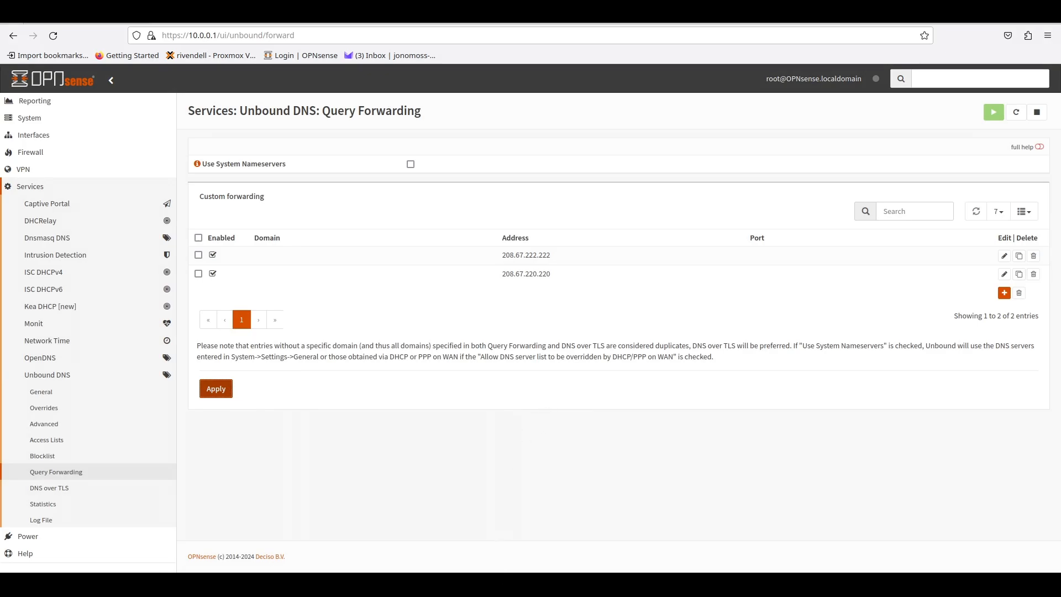
- Enable OpenDNS filtering with the account password and network 'Home', and save the settings
{"action": "left_click", "coordinate": [39, 357]}
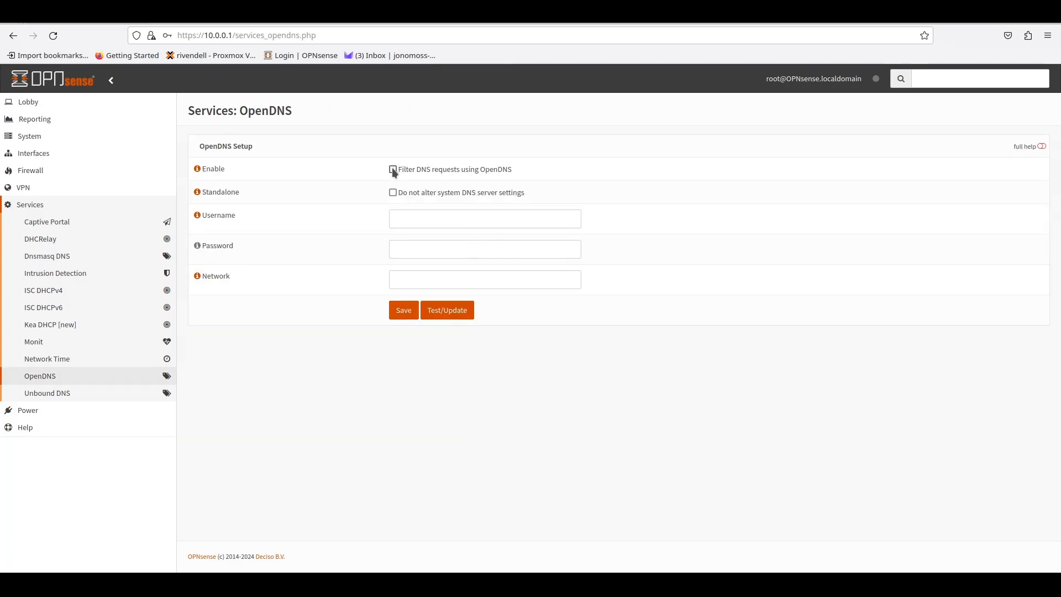
{"action": "left_click", "coordinate": [393, 169]}
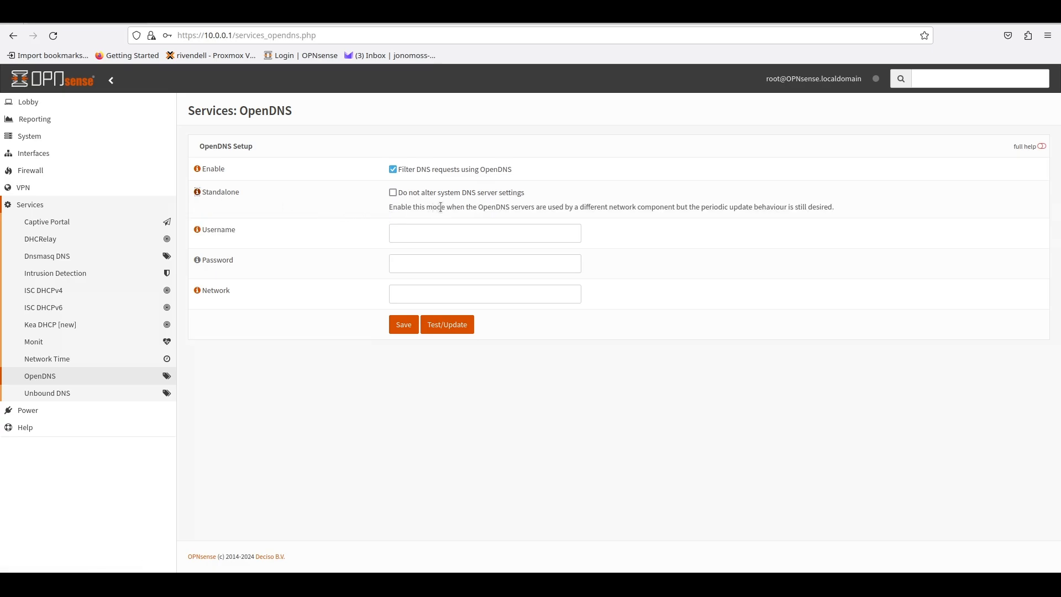
{"action": "mouse_move", "coordinate": [226, 208]}
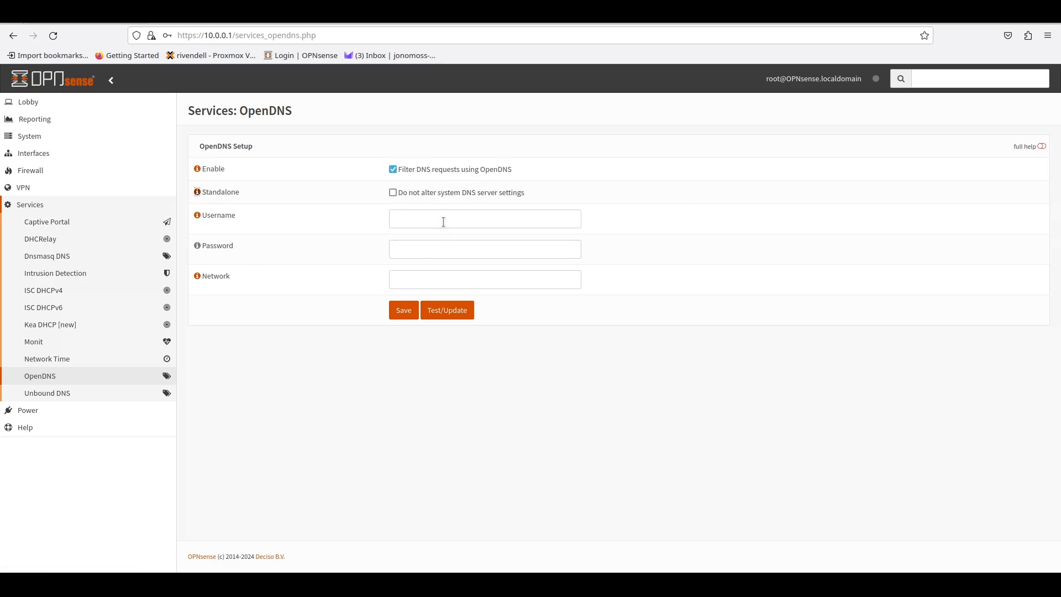
{"action": "left_click", "coordinate": [484, 249]}
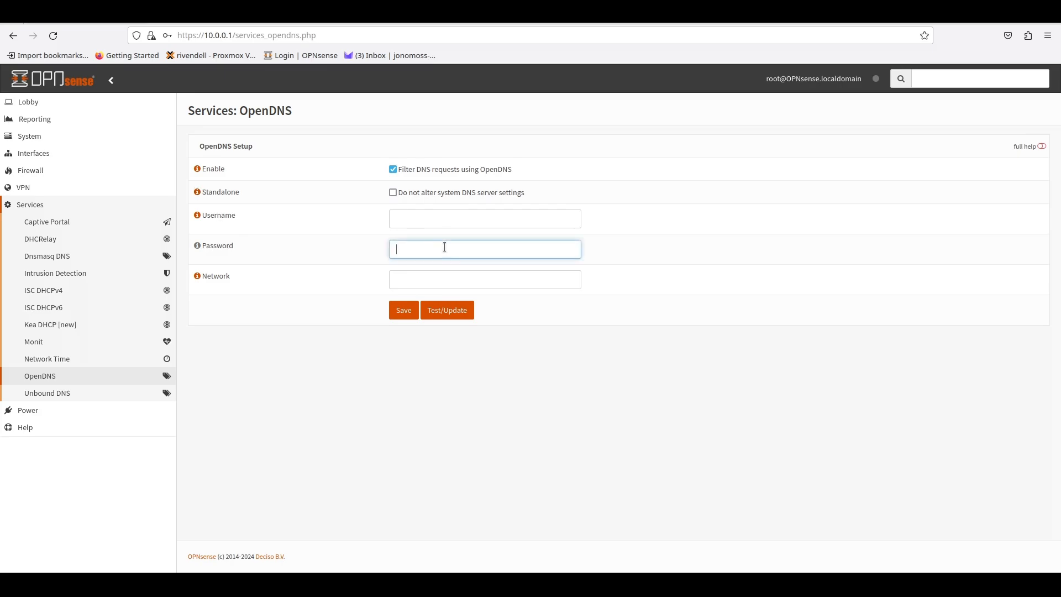
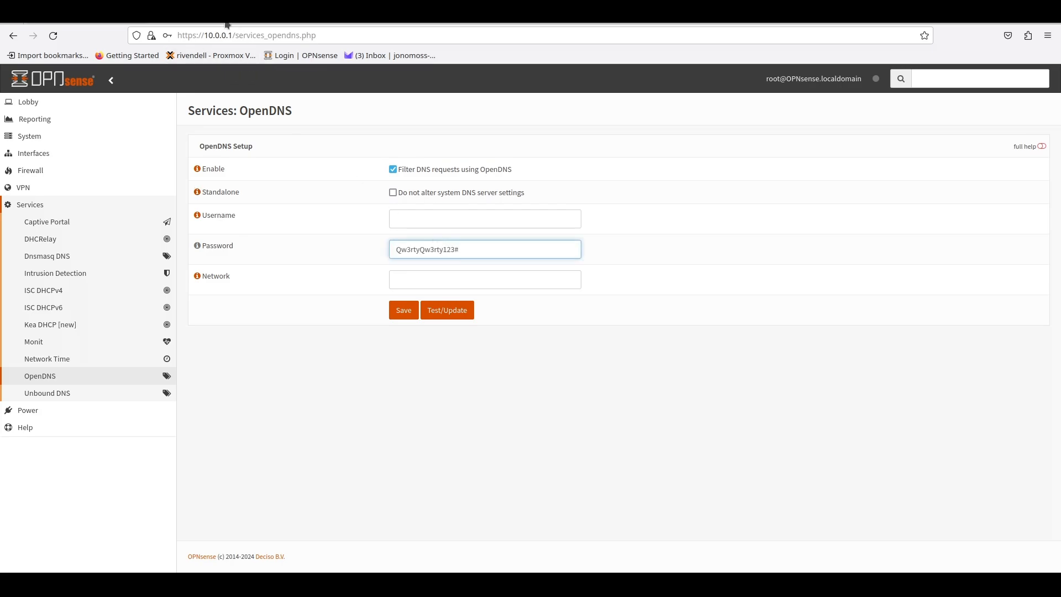
{"action": "left_click", "coordinate": [484, 217]}
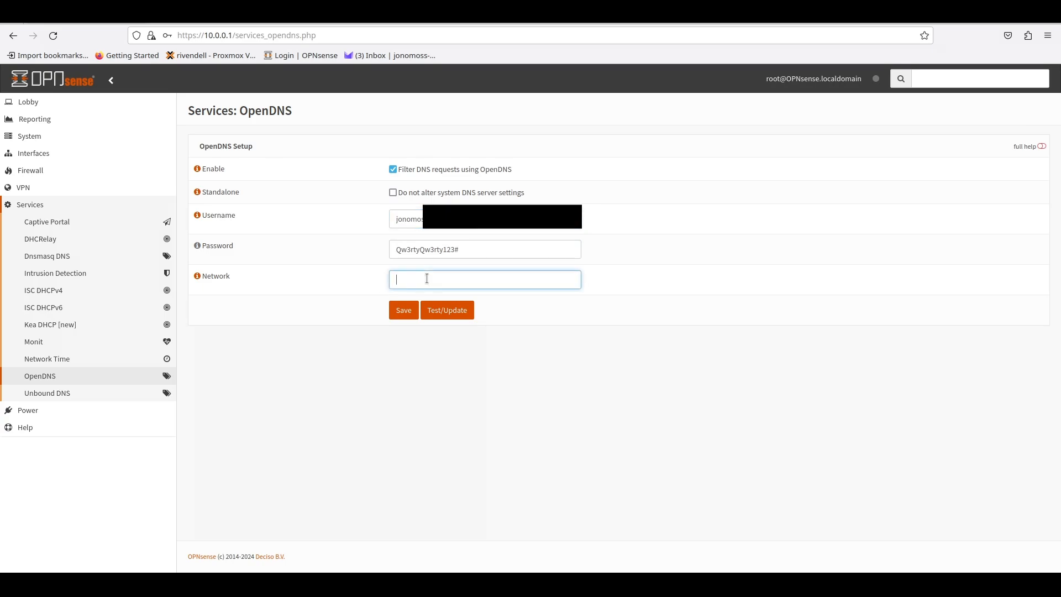
{"action": "type", "text": "Home"}
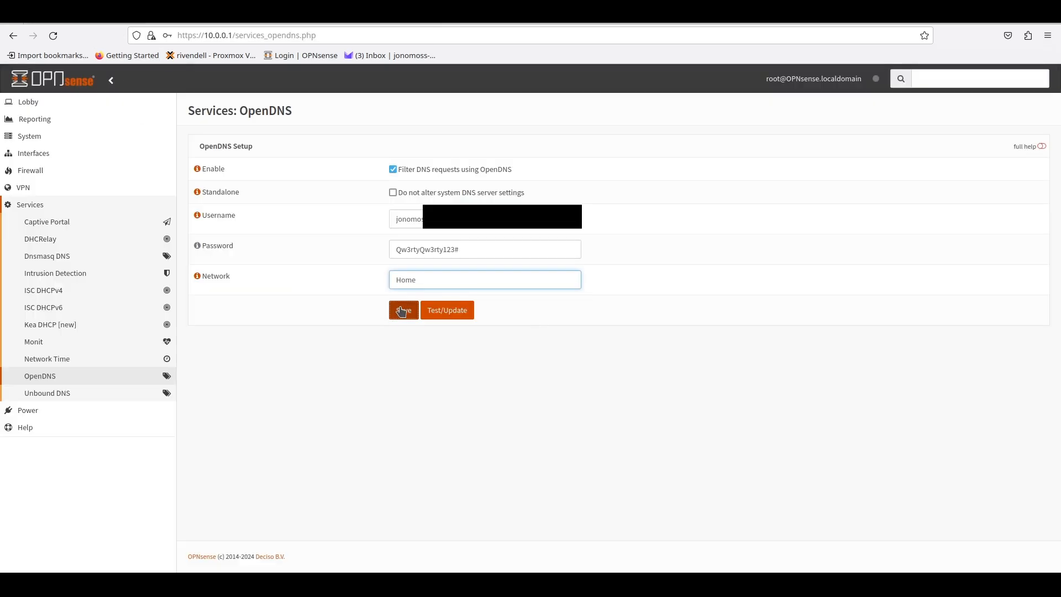
{"action": "left_click", "coordinate": [404, 310]}
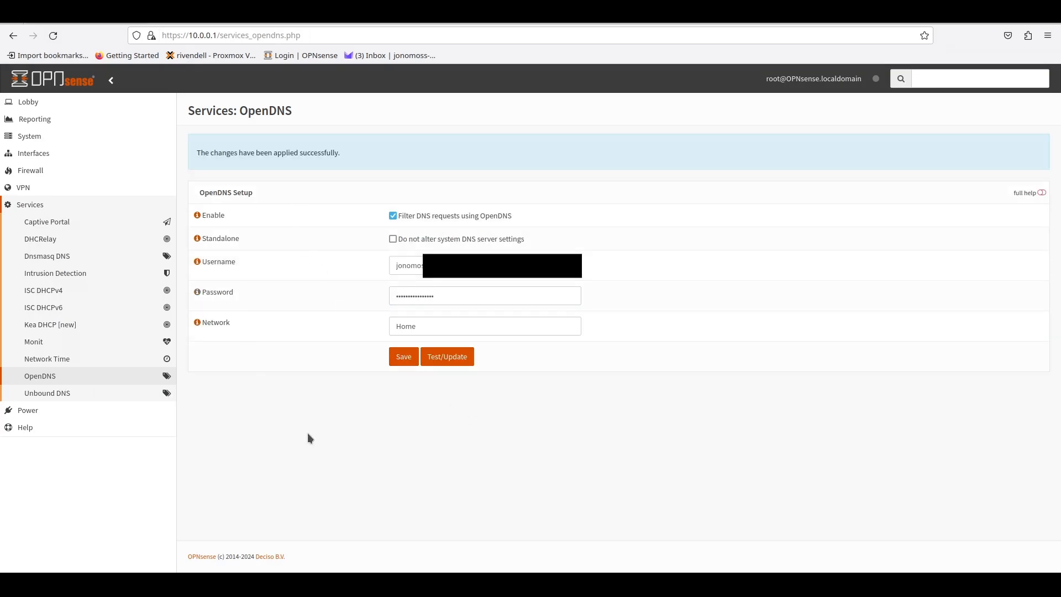
{"action": "mouse_move", "coordinate": [447, 356]}
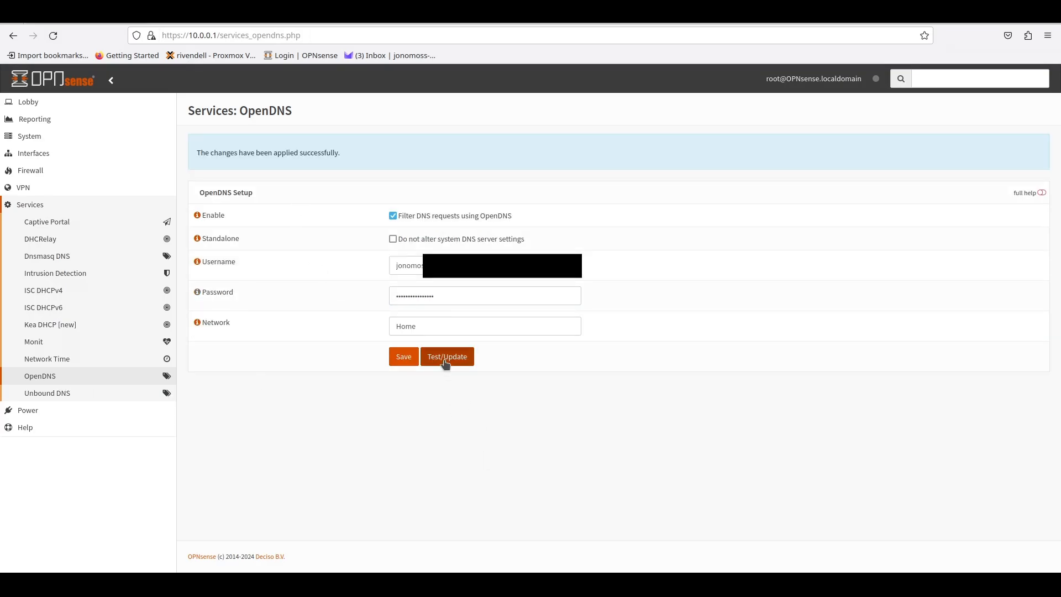
- Test the OpenDNS account credentials and get a good result
{"action": "left_click", "coordinate": [446, 356]}
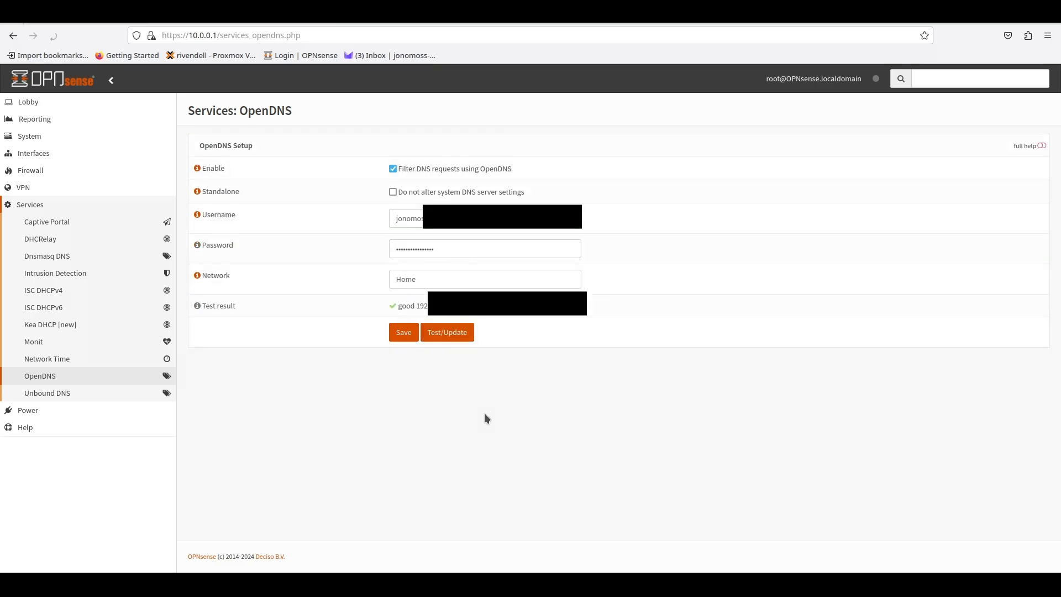
{"action": "double_click", "coordinate": [409, 305]}
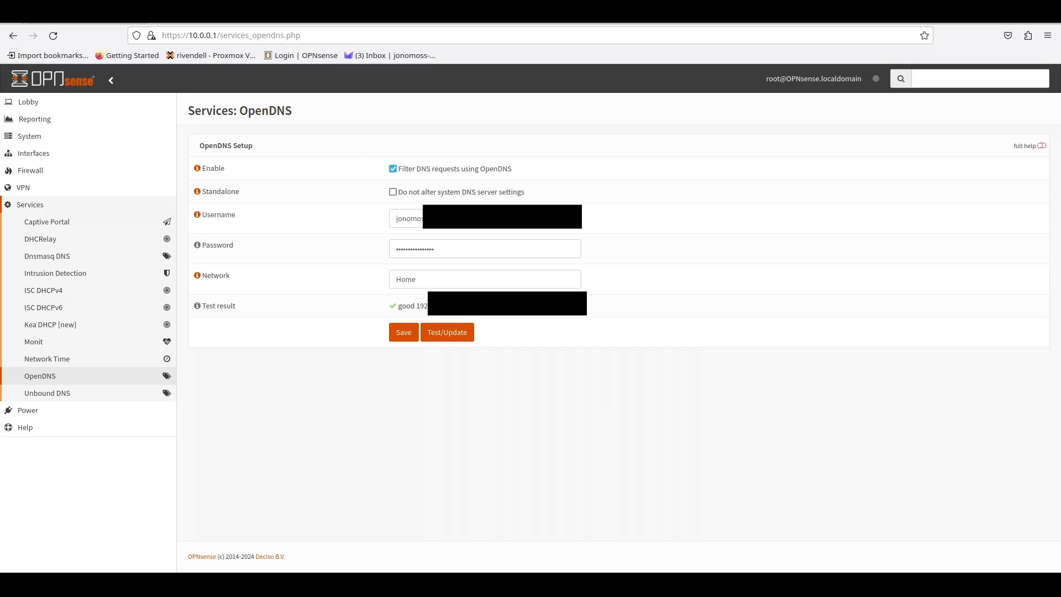
{"action": "mouse_move", "coordinate": [29, 136]}
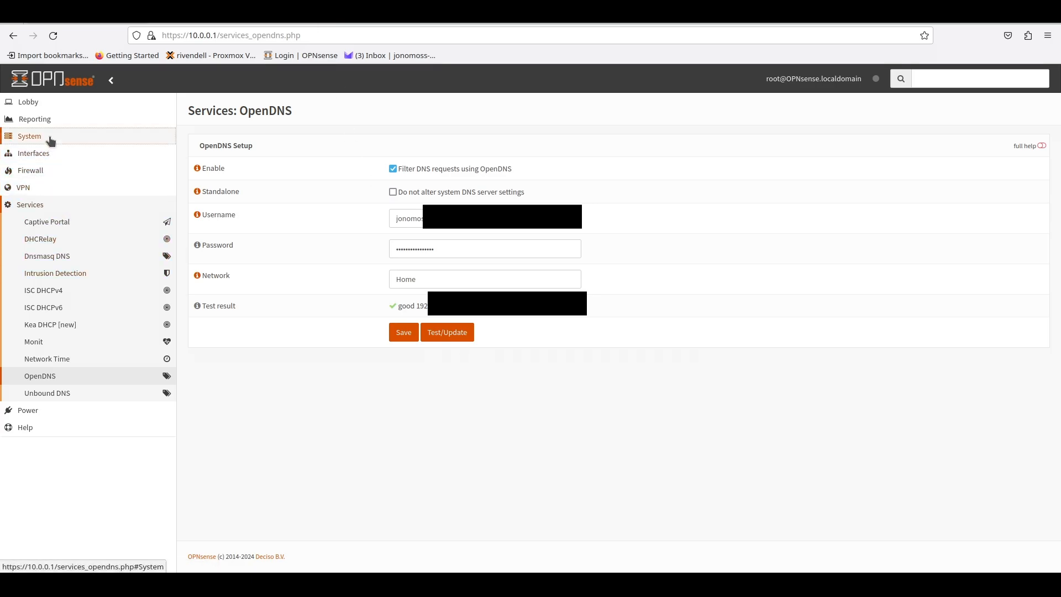
{"action": "left_click", "coordinate": [29, 134]}
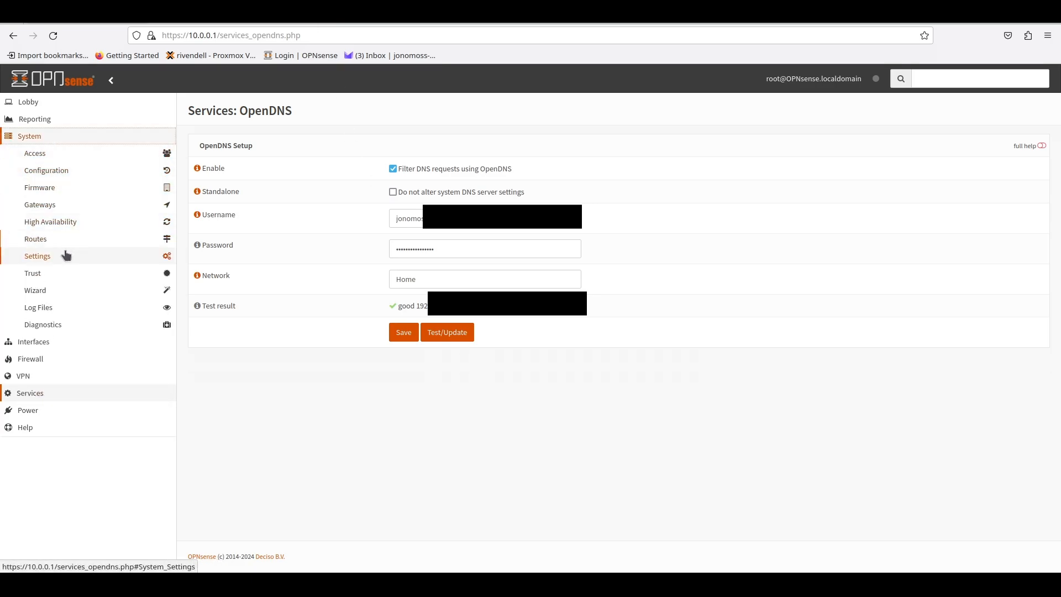
{"action": "left_click", "coordinate": [38, 256]}
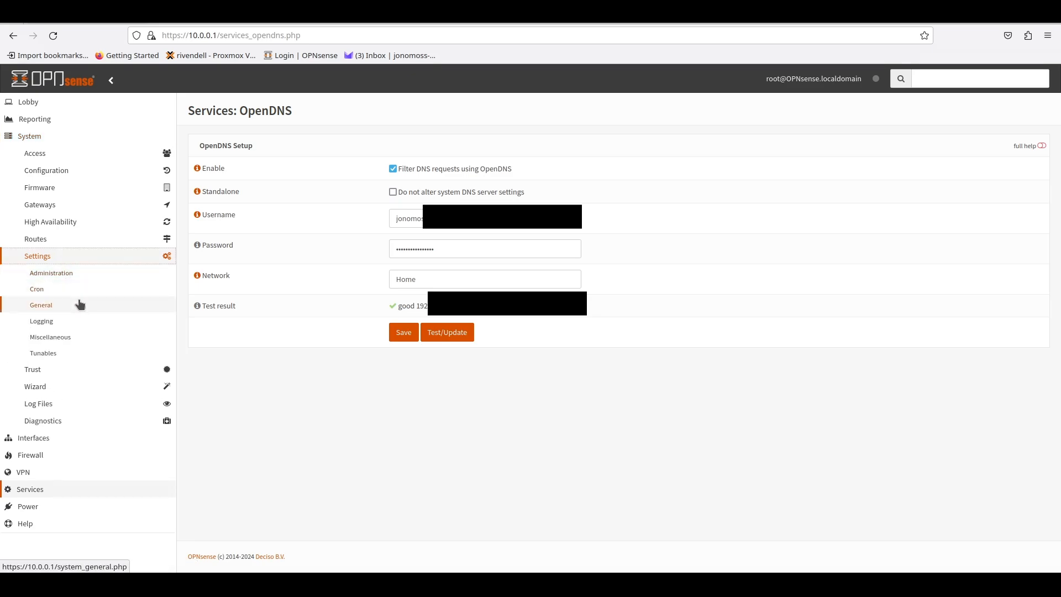
{"action": "left_click", "coordinate": [40, 305]}
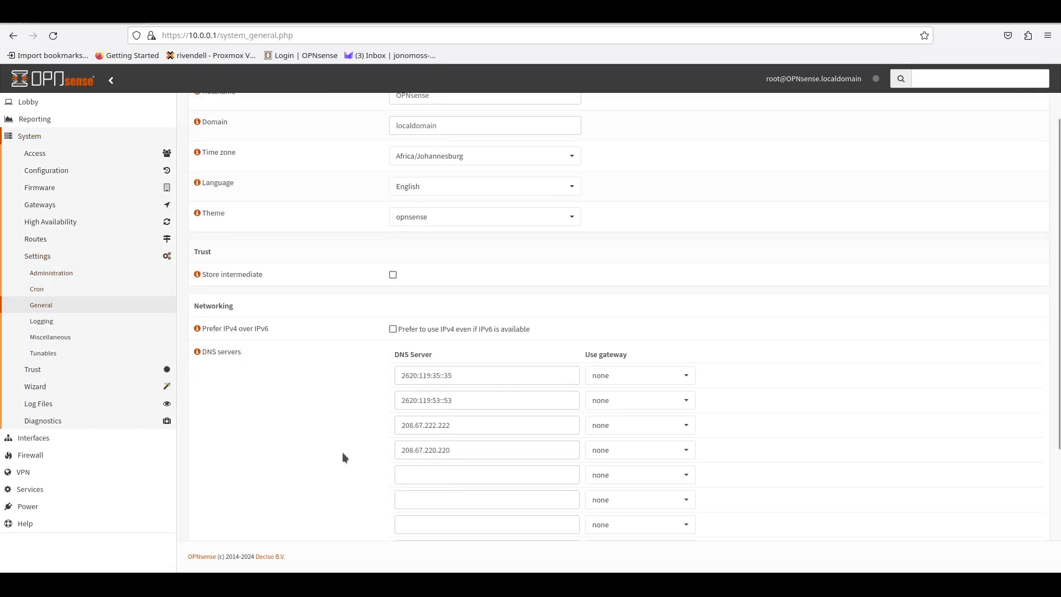
{"action": "mouse_move", "coordinate": [369, 372]}
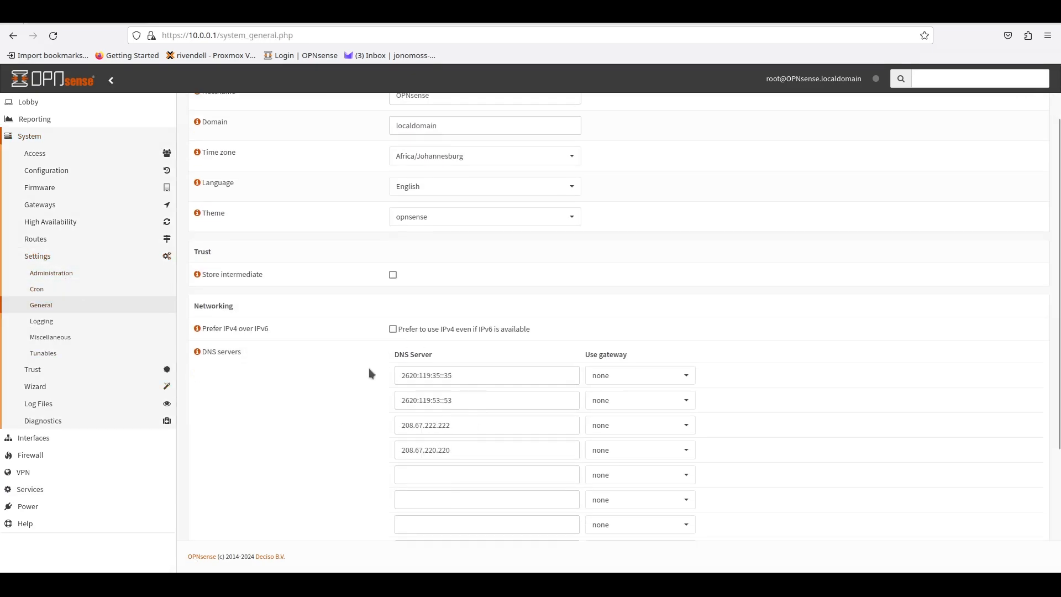
{"action": "mouse_move", "coordinate": [511, 449]}
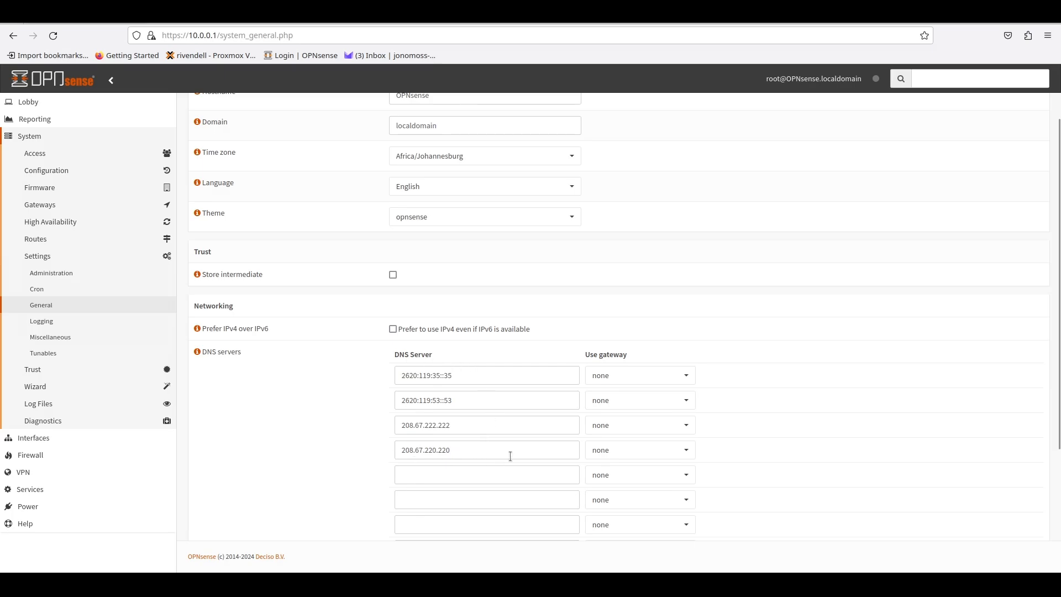
{"action": "mouse_move", "coordinate": [334, 393]}
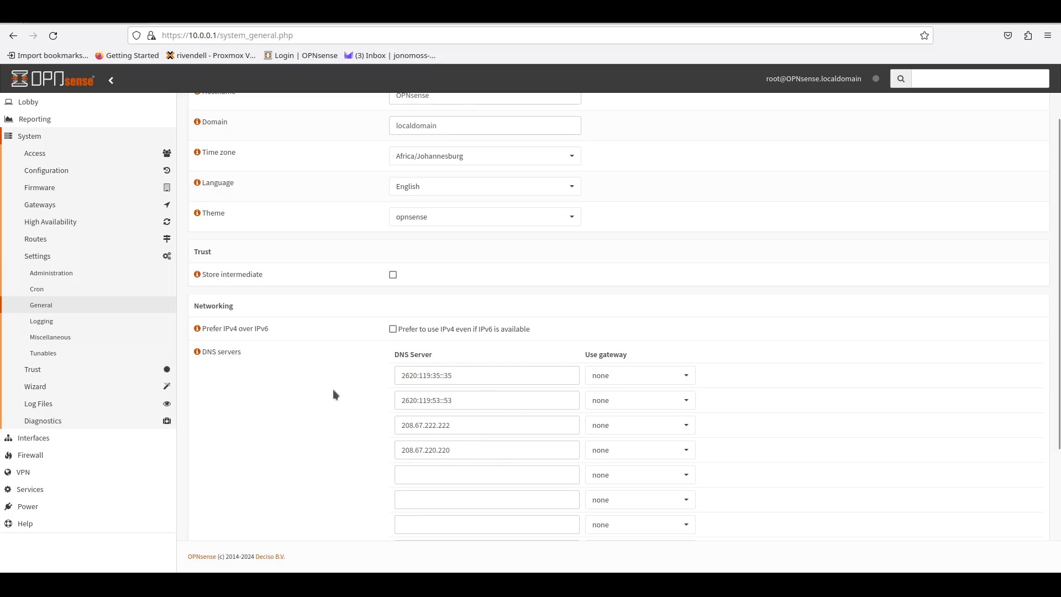
{"action": "mouse_move", "coordinate": [322, 411]}
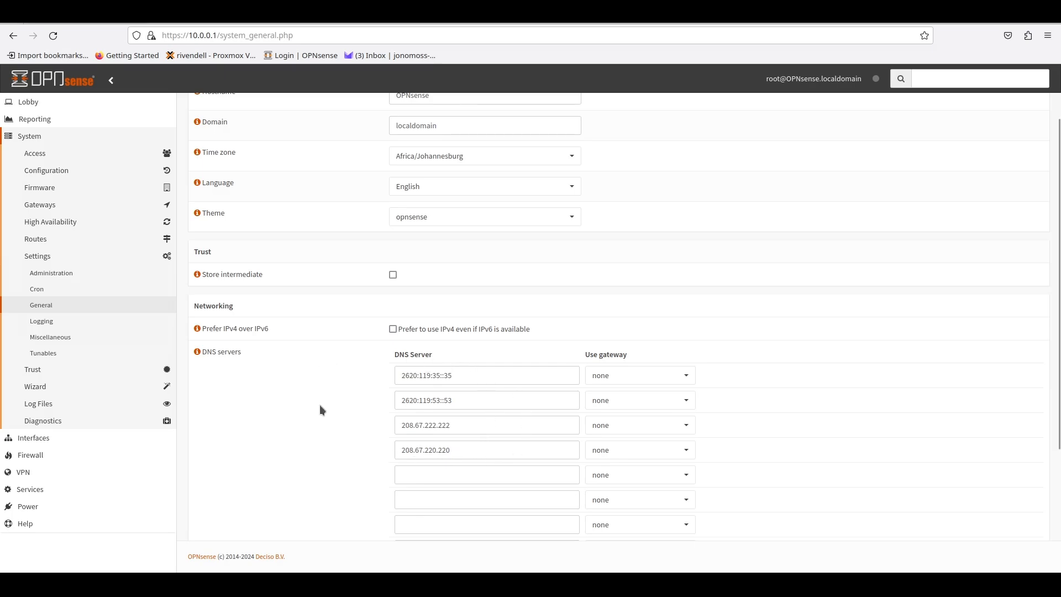
{"action": "scroll", "scroll_direction": "up", "scroll_amount": 3}
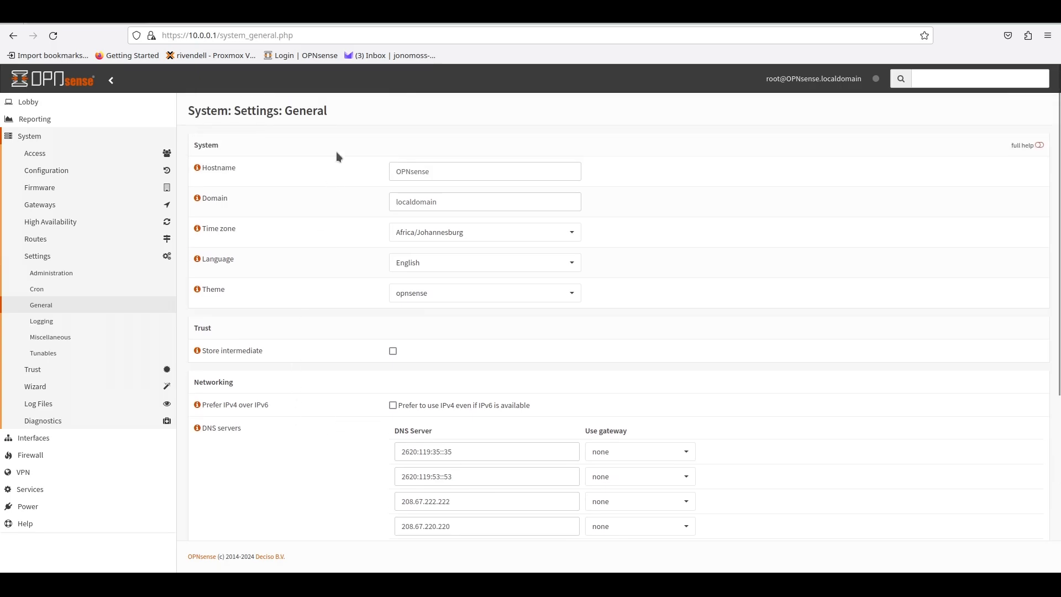
{"action": "mouse_move", "coordinate": [781, 433]}
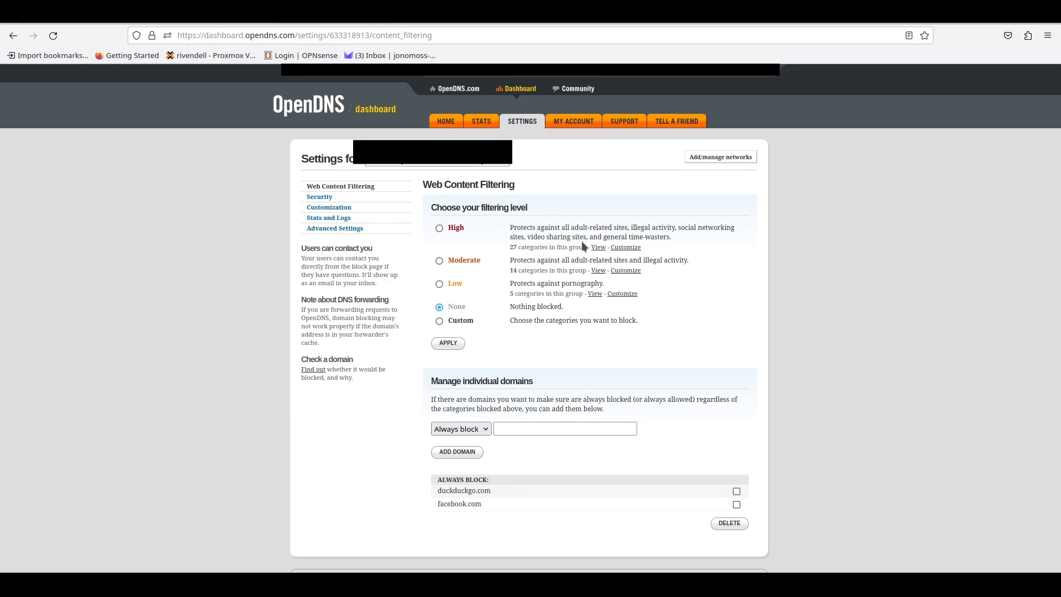
{"action": "mouse_move", "coordinate": [584, 249]}
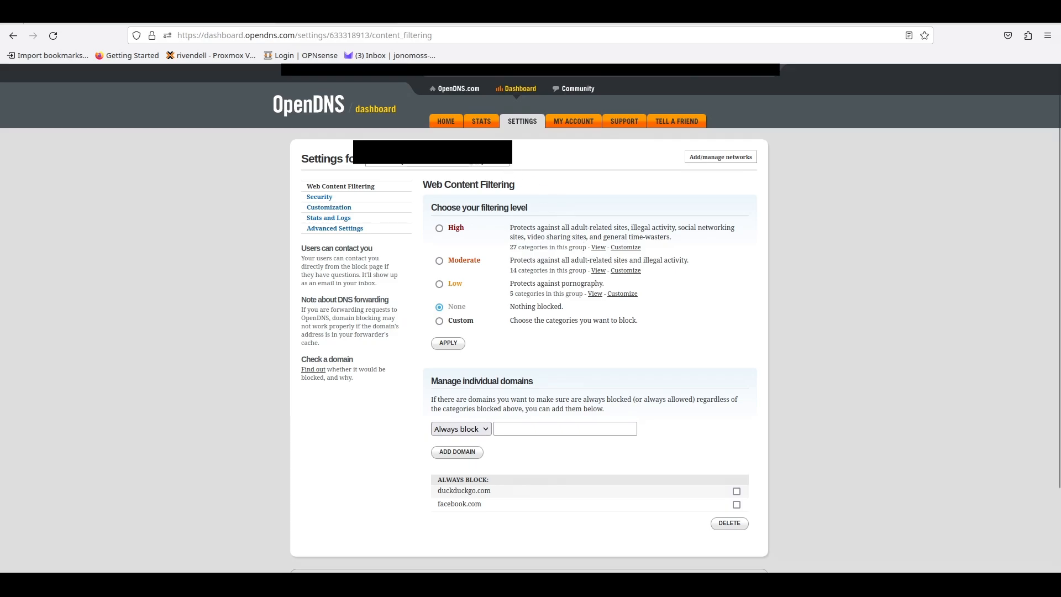
{"action": "mouse_move", "coordinate": [490, 166]}
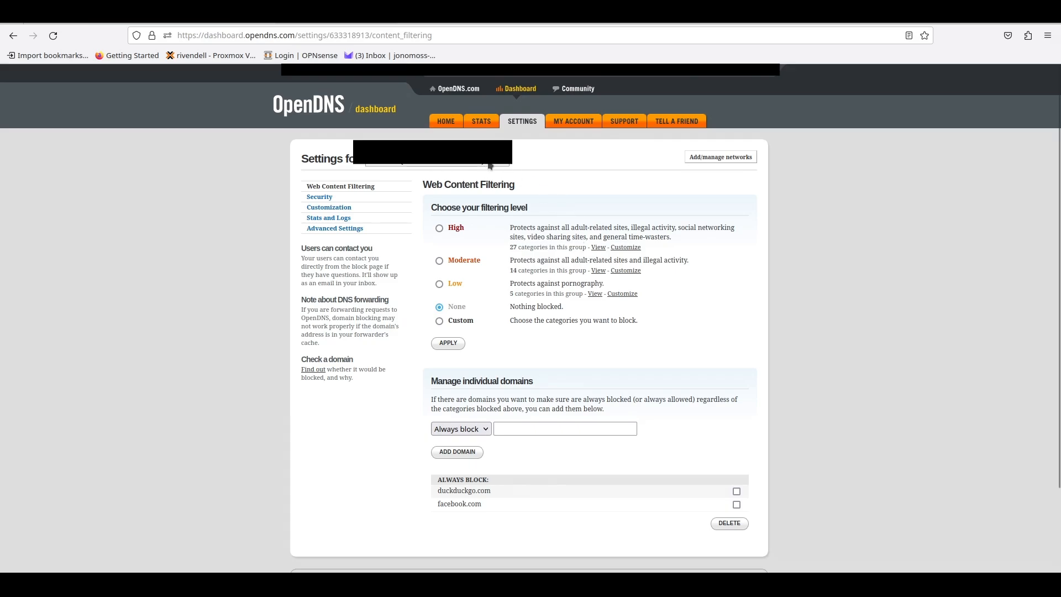
{"action": "mouse_move", "coordinate": [599, 189]}
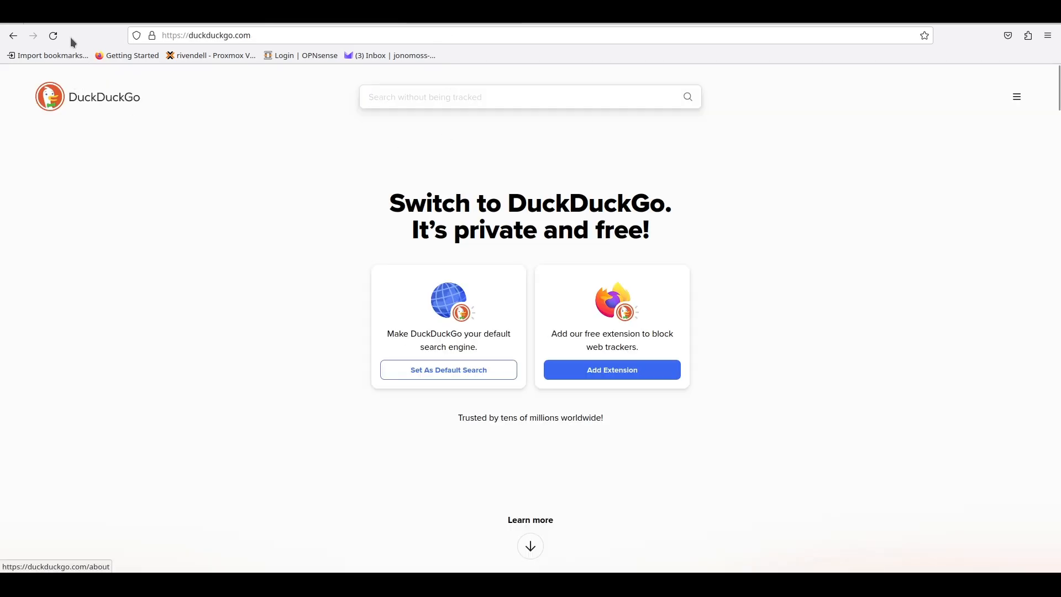
- Reload duckduckgo.com, hit the connection error and view its certificate issued by Cisco Umbrella (country US)
{"action": "left_click", "coordinate": [53, 35]}
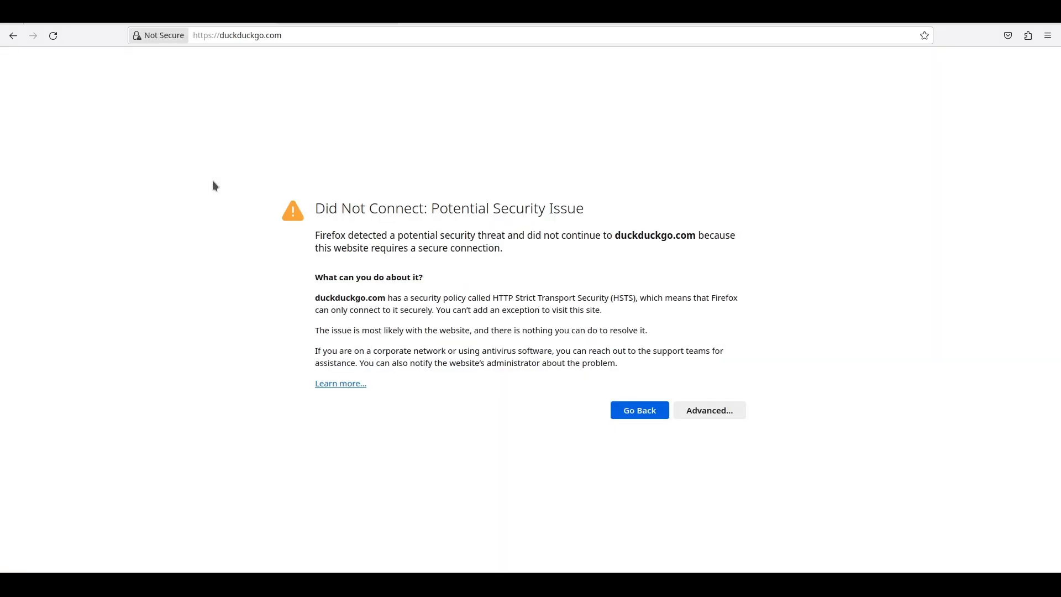
{"action": "left_click", "coordinate": [708, 410]}
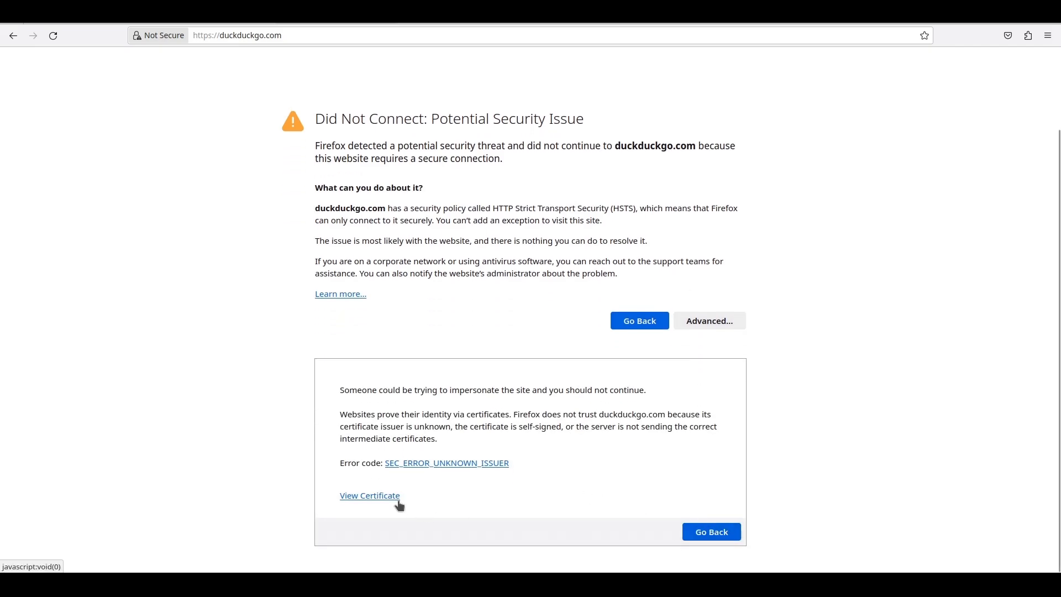
{"action": "left_click", "coordinate": [369, 495]}
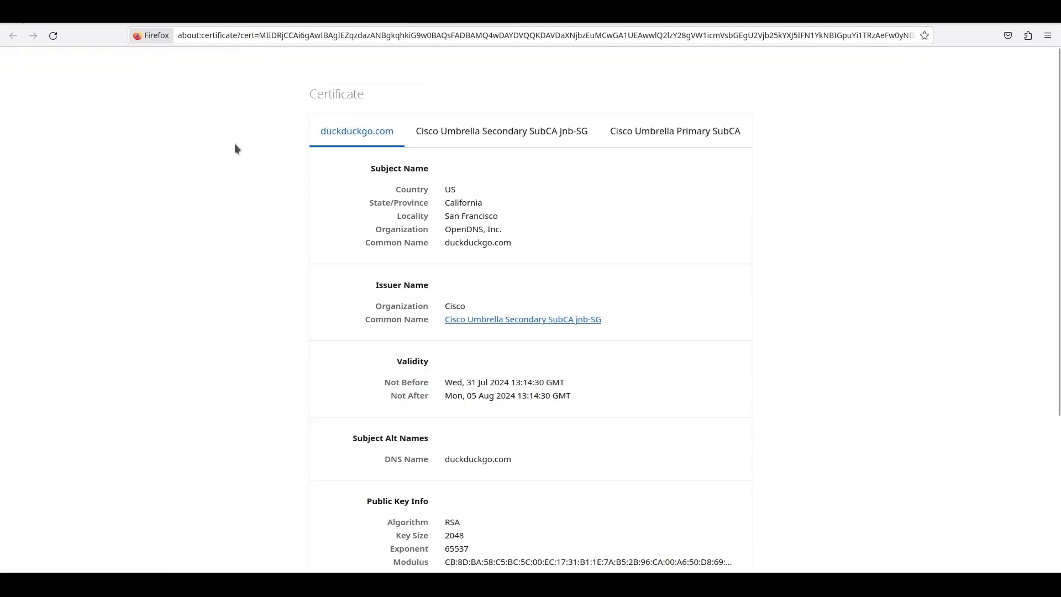
{"action": "mouse_move", "coordinate": [551, 193]}
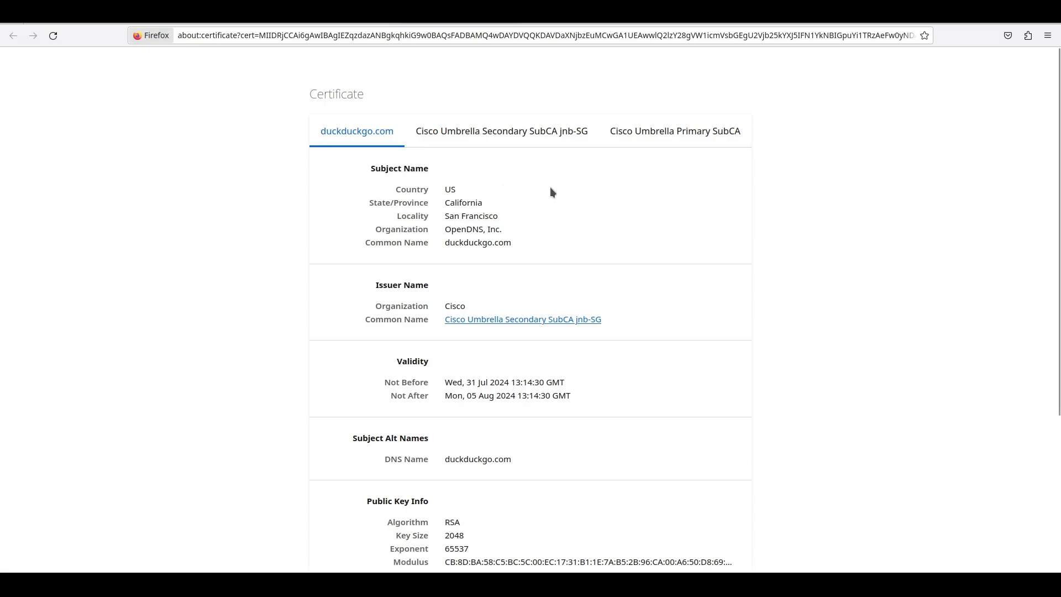
{"action": "scroll", "scroll_direction": "down", "scroll_amount": 3}
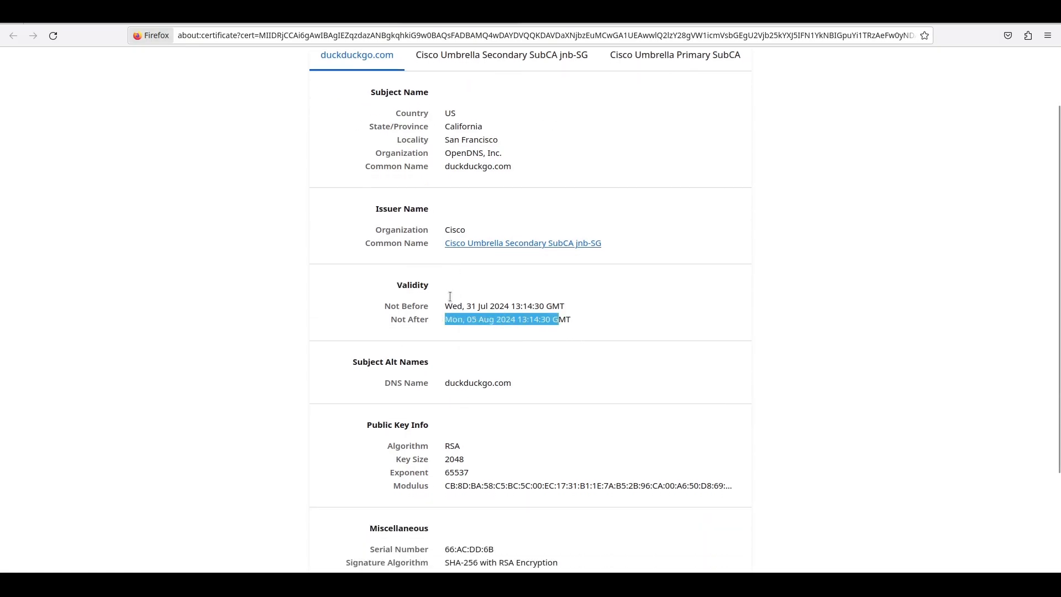
{"action": "double_click", "coordinate": [450, 113]}
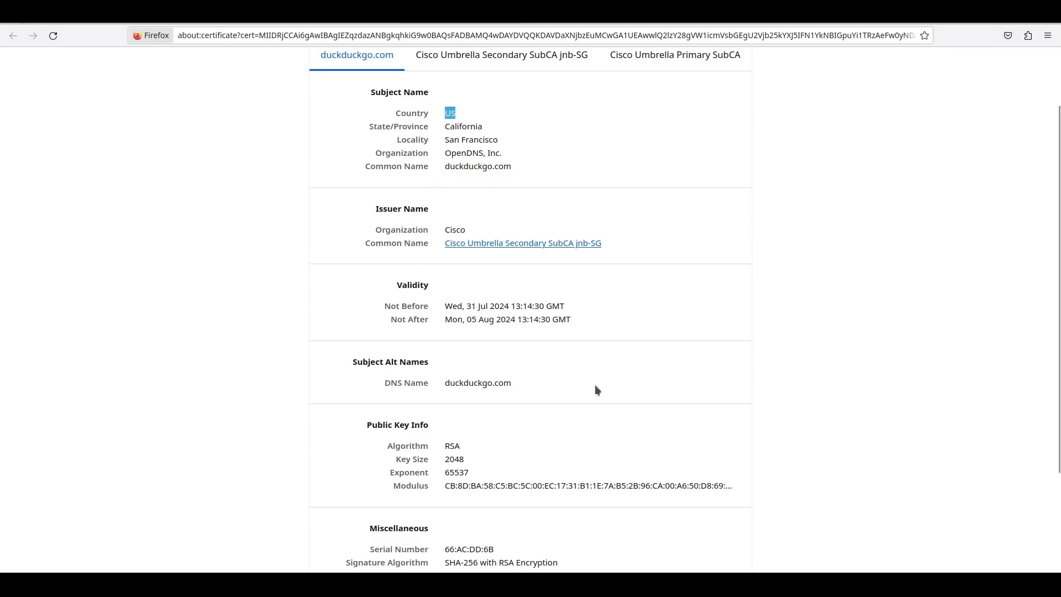
- Read through the OpenDNS guide on Cisco Umbrella block-page certificate errors down to the certificate download
{"action": "scroll", "scroll_direction": "down", "scroll_amount": 3}
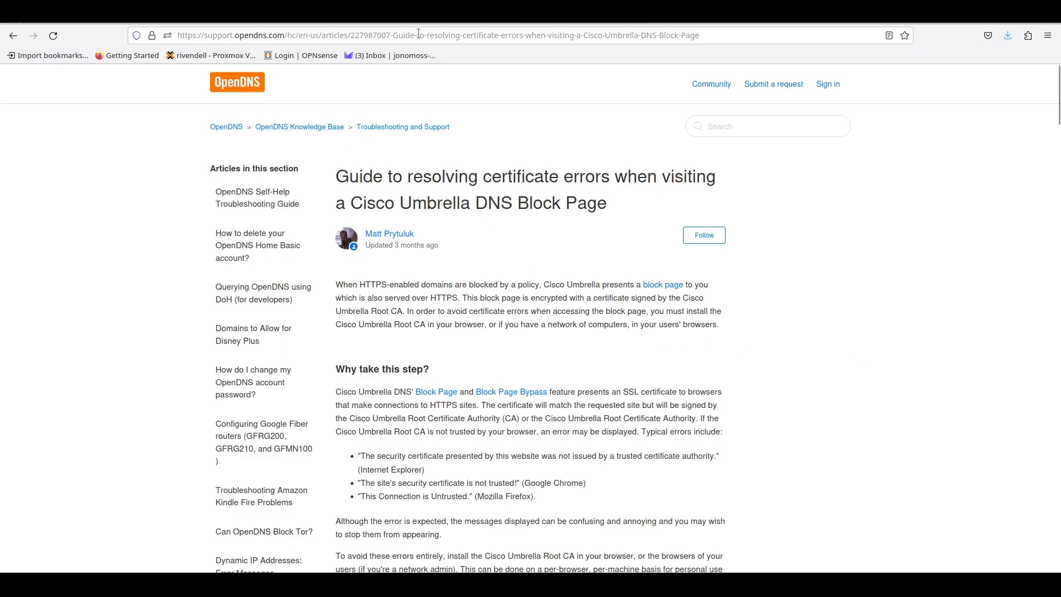
{"action": "left_click", "coordinate": [418, 35]}
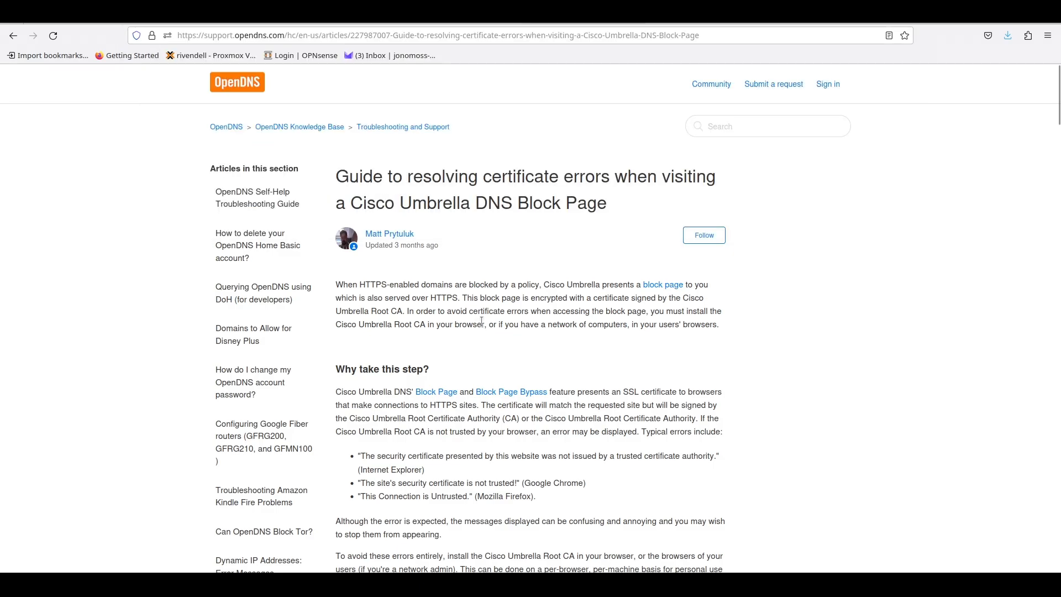
{"action": "scroll", "scroll_direction": "down", "scroll_amount": 3}
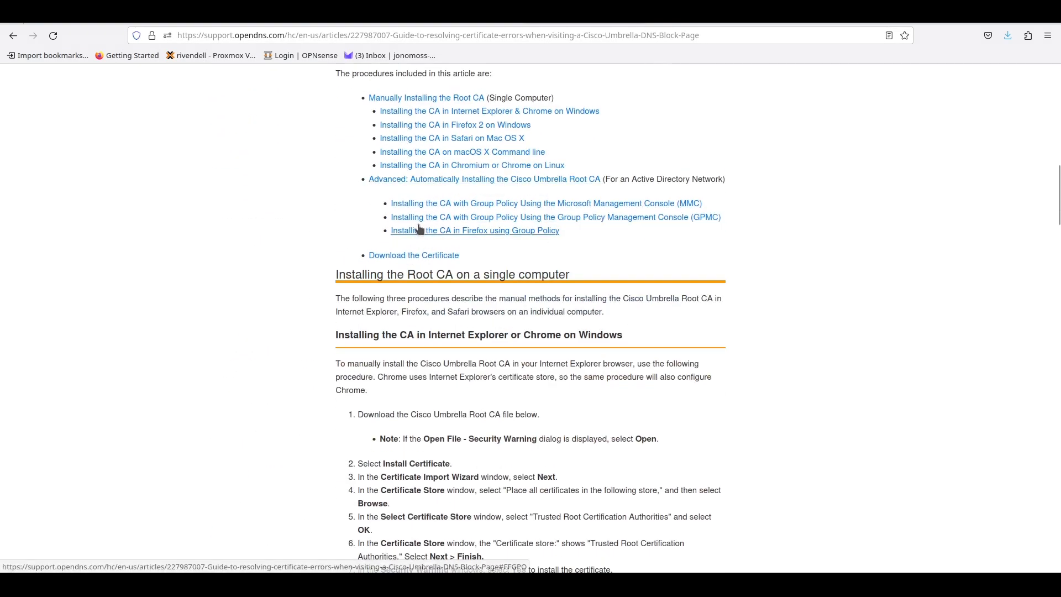
{"action": "scroll", "scroll_direction": "down", "scroll_amount": 3}
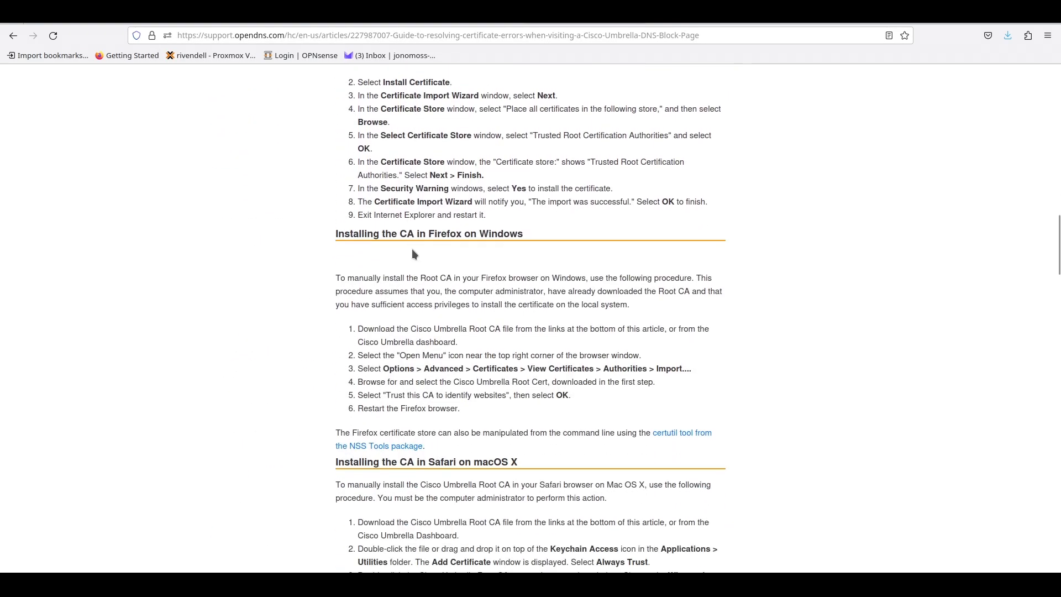
{"action": "scroll", "scroll_direction": "down", "scroll_amount": 3}
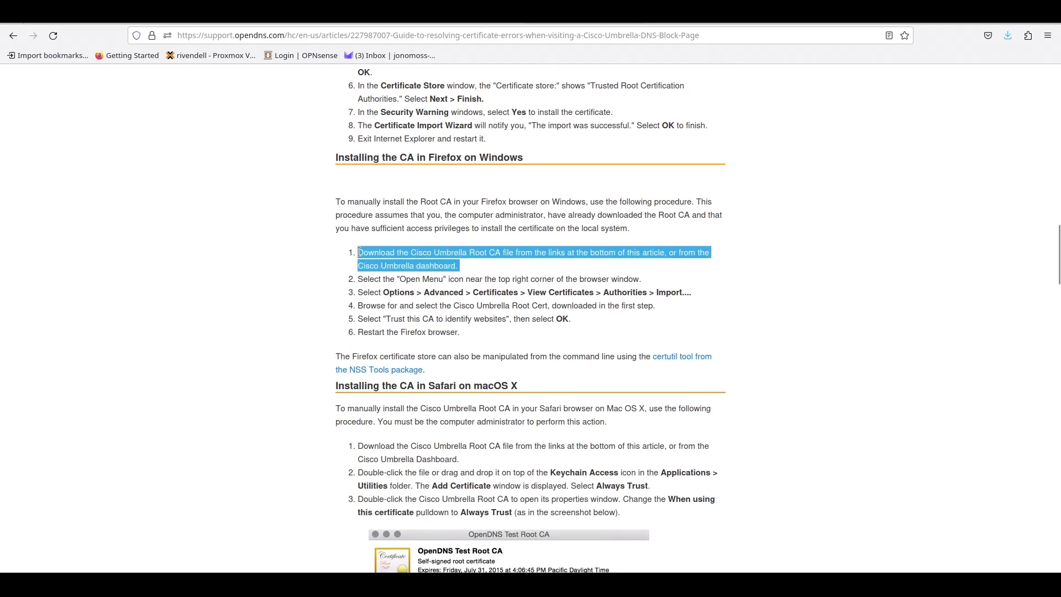
{"action": "mouse_move", "coordinate": [507, 271]}
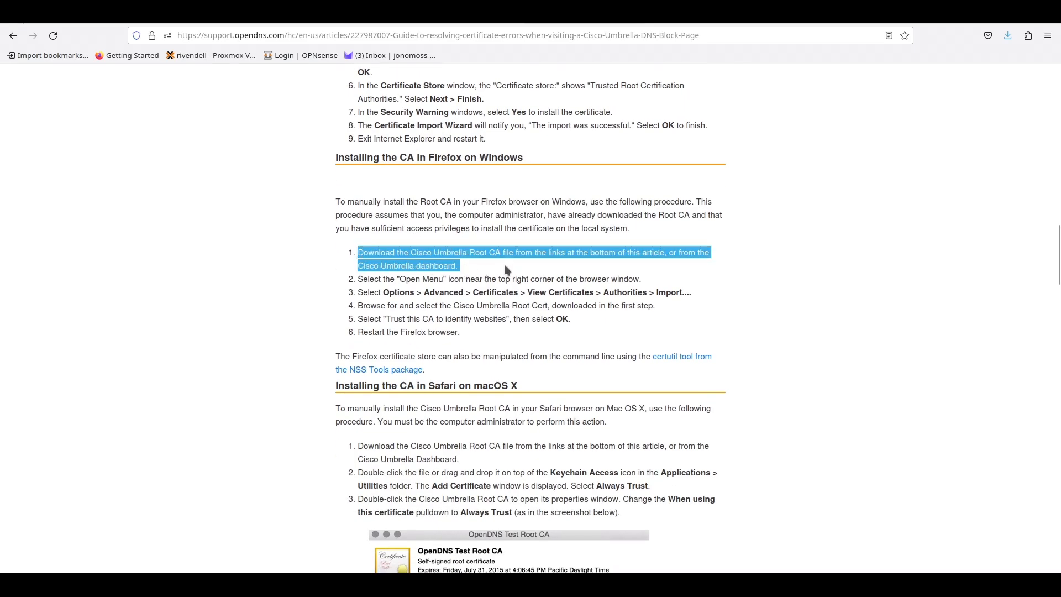
{"action": "mouse_move", "coordinate": [502, 273]}
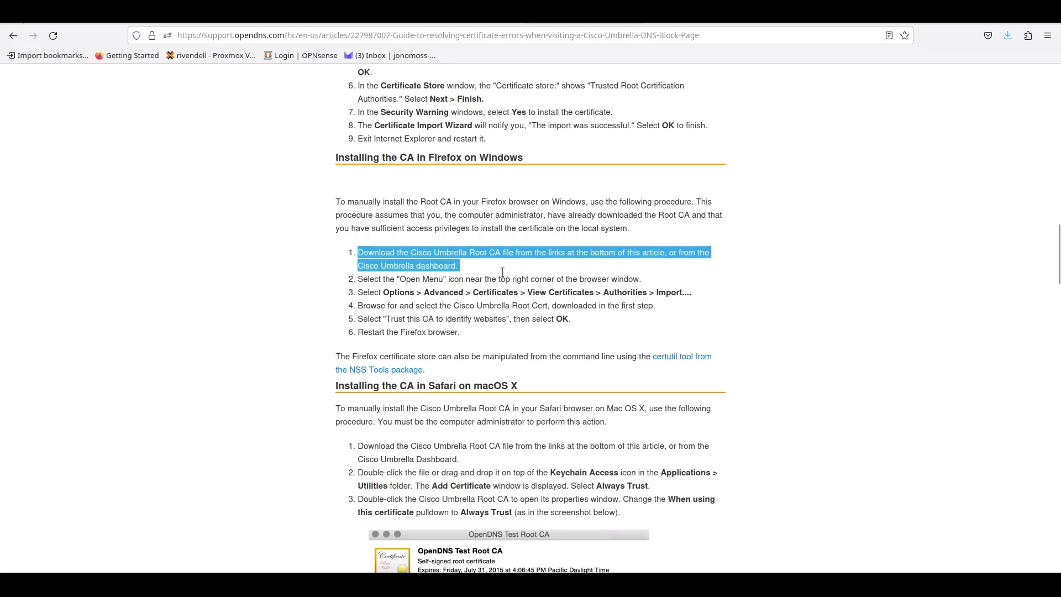
{"action": "scroll", "scroll_direction": "down", "scroll_amount": 3}
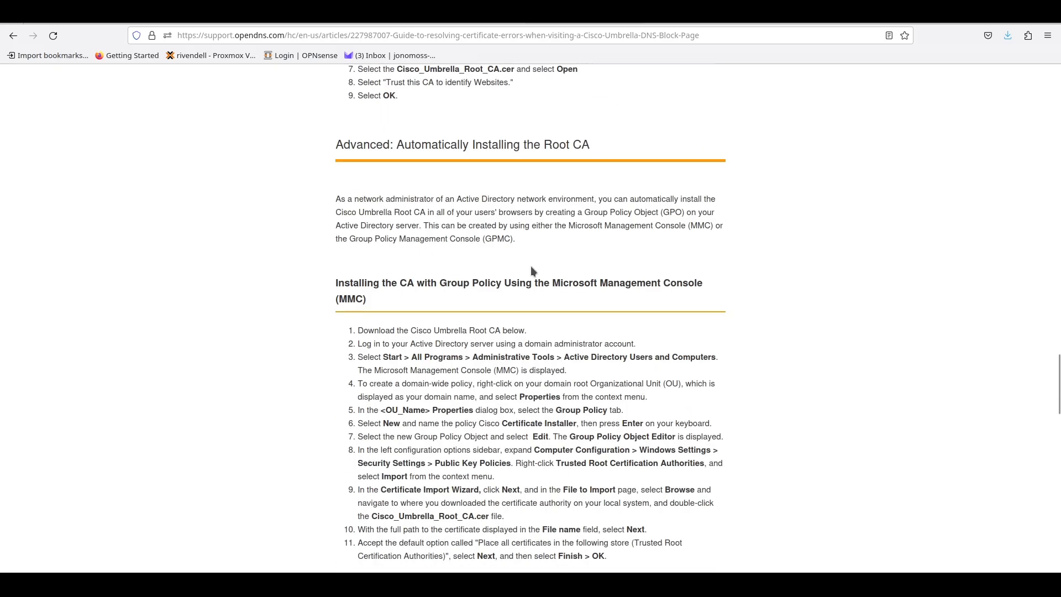
{"action": "scroll", "scroll_direction": "down", "scroll_amount": 3}
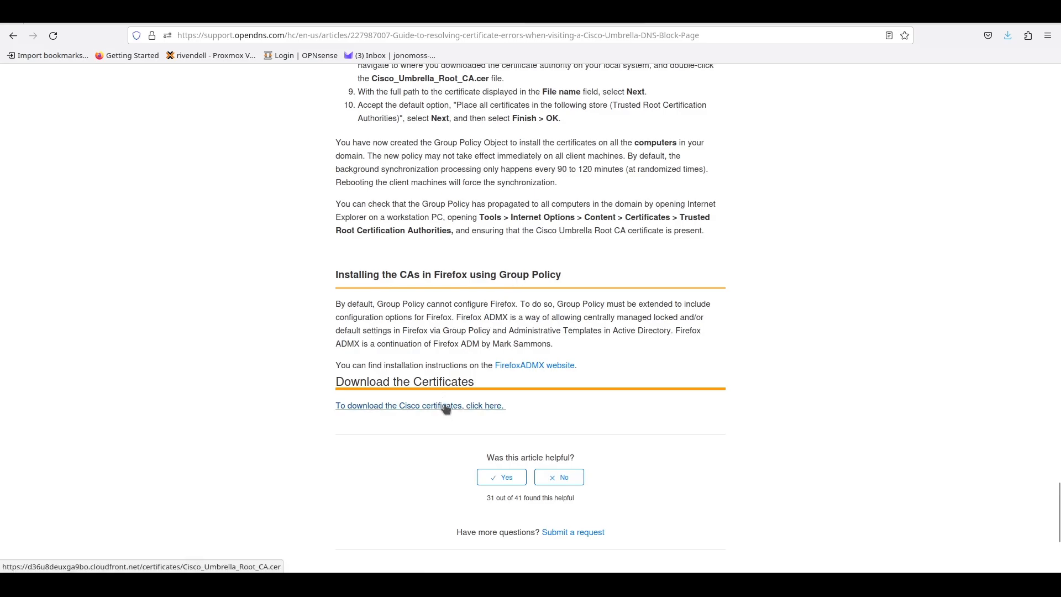
{"action": "mouse_move", "coordinate": [1045, 50]}
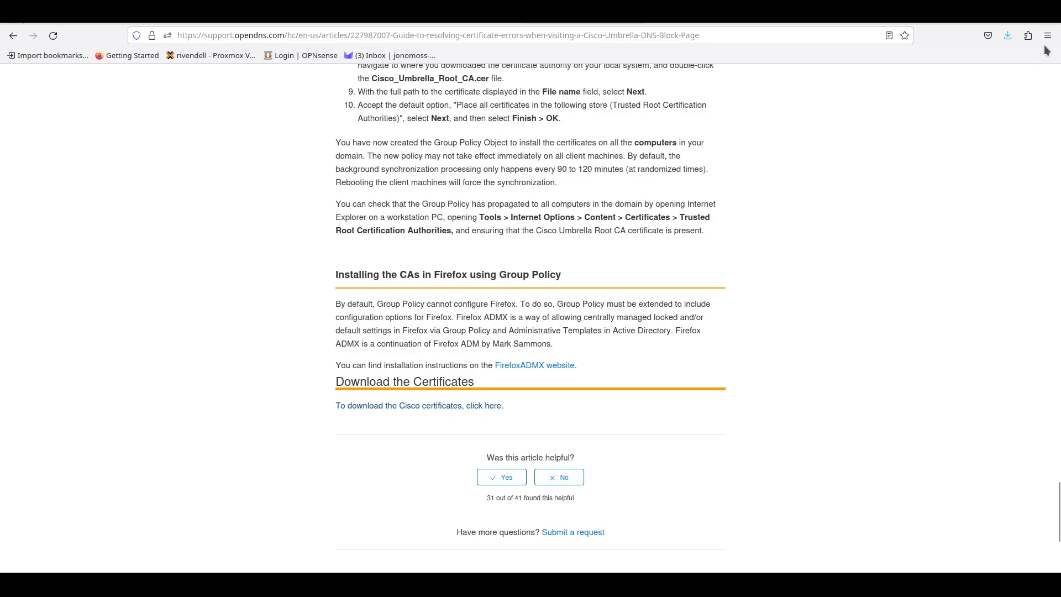
{"action": "mouse_move", "coordinate": [921, 188]}
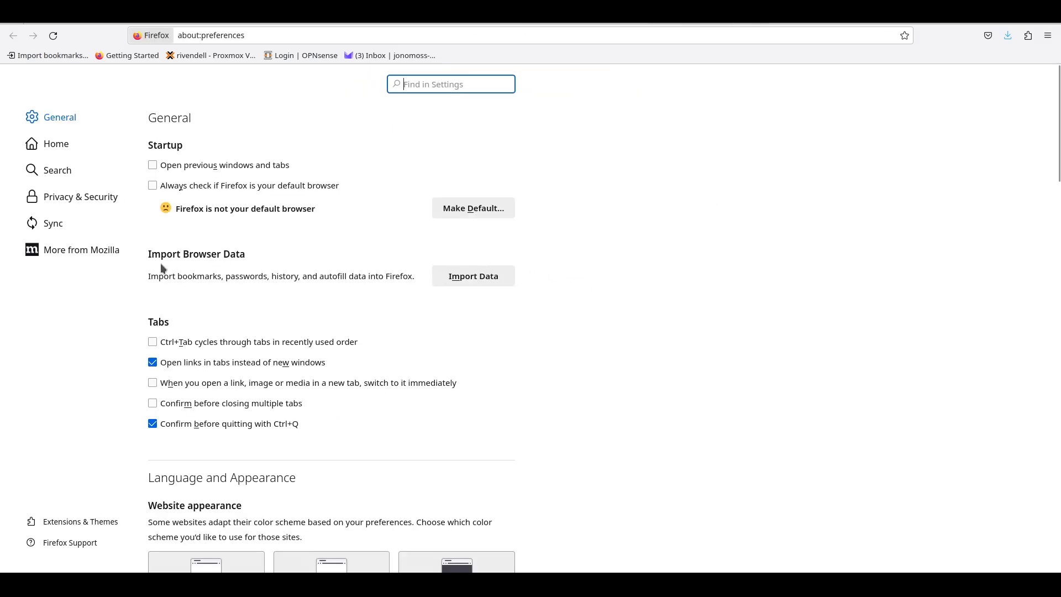
- Go to Firefox's Privacy & Security settings and bring up the certificate manager to import the Umbrella certificate
{"action": "left_click", "coordinate": [79, 196]}
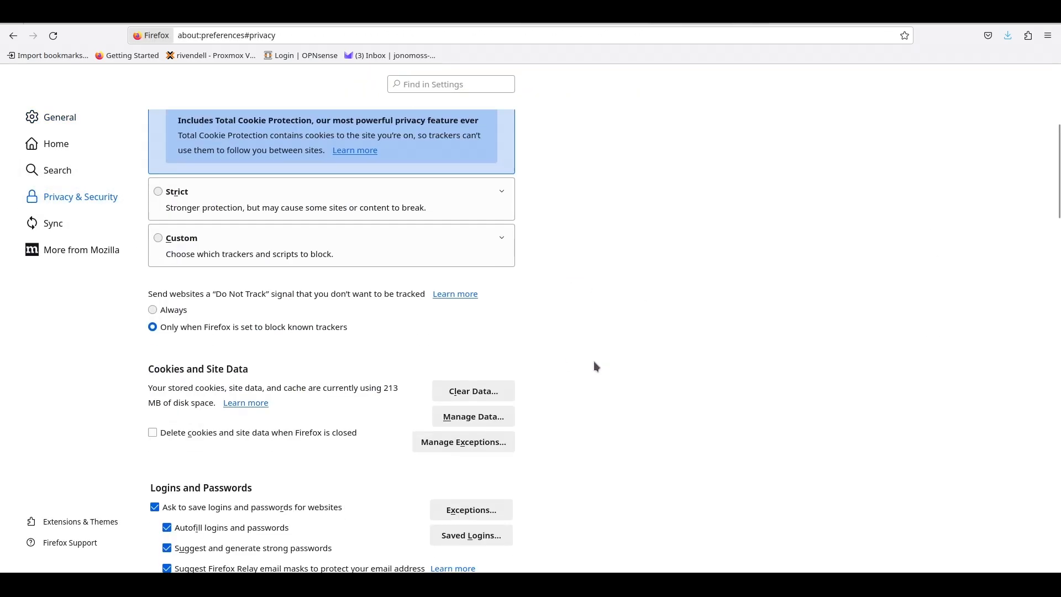
{"action": "scroll", "scroll_direction": "down", "scroll_amount": 3}
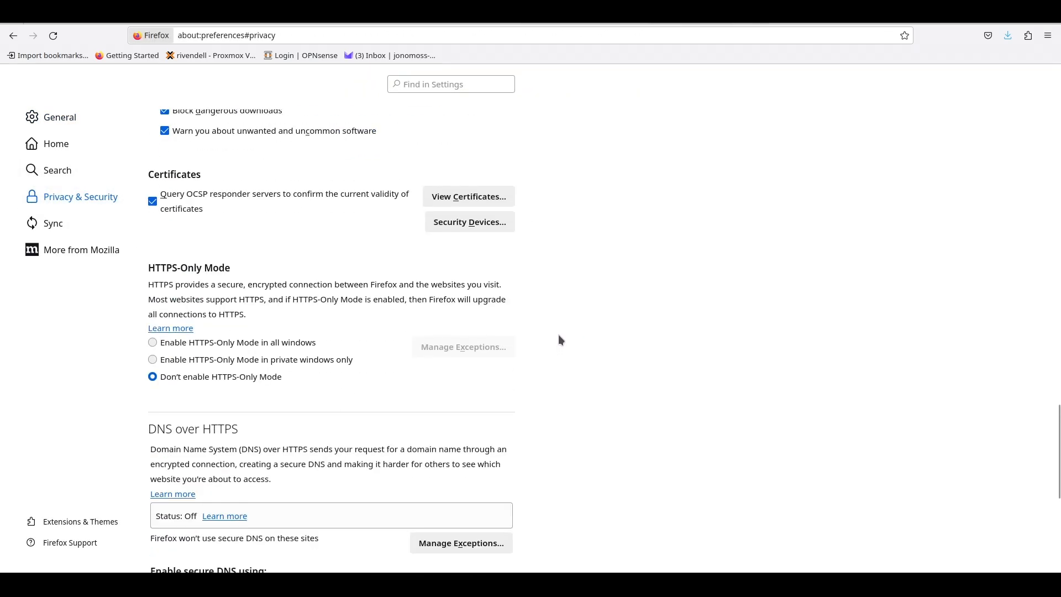
{"action": "left_click", "coordinate": [468, 197]}
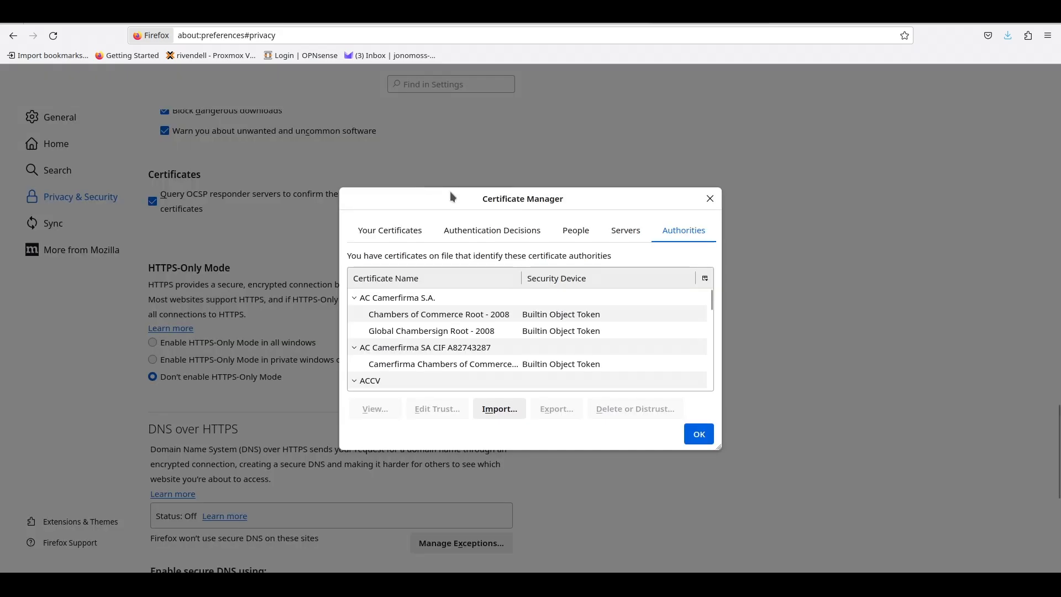
{"action": "mouse_move", "coordinate": [499, 407]}
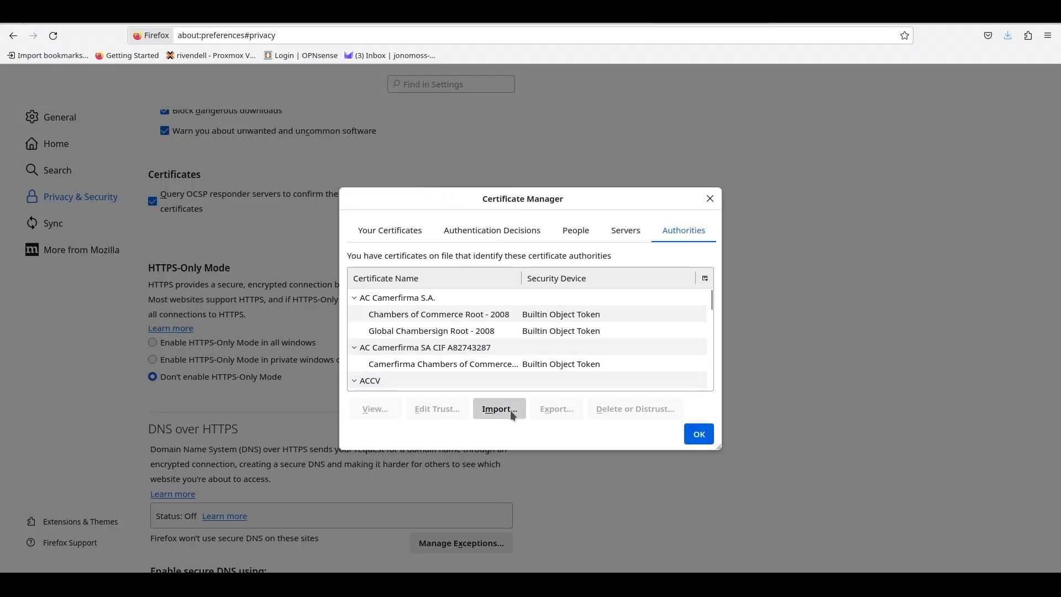
{"action": "mouse_move", "coordinate": [396, 125]}
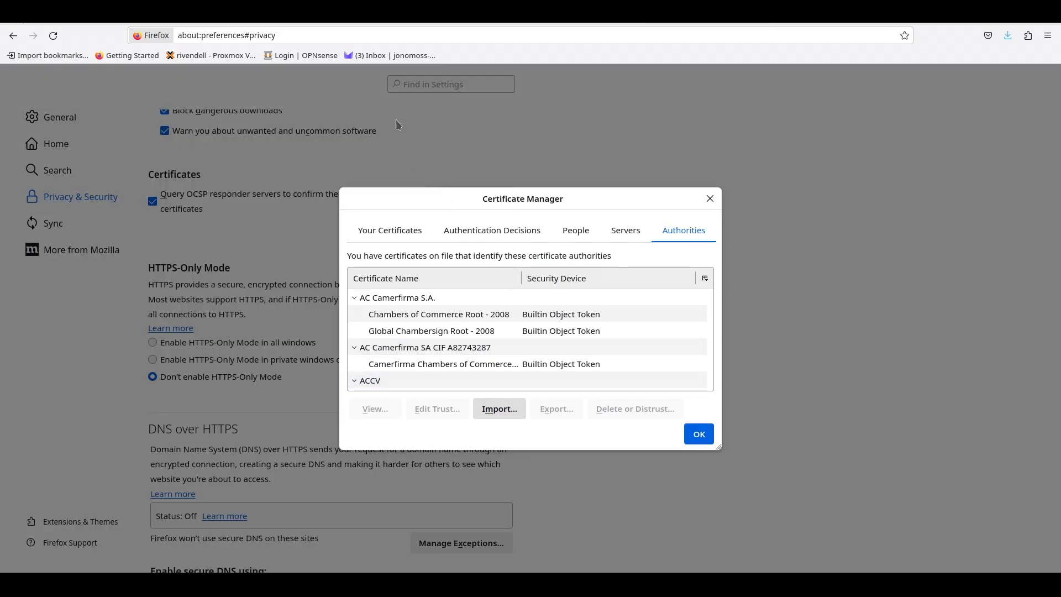
{"action": "mouse_move", "coordinate": [794, 524]}
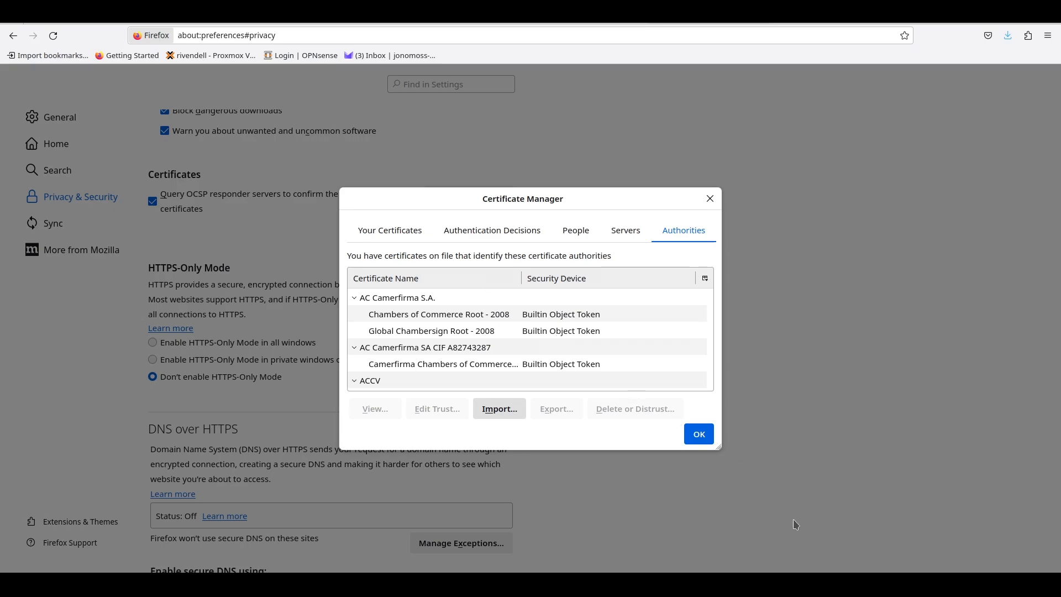
{"action": "mouse_move", "coordinate": [354, 281]}
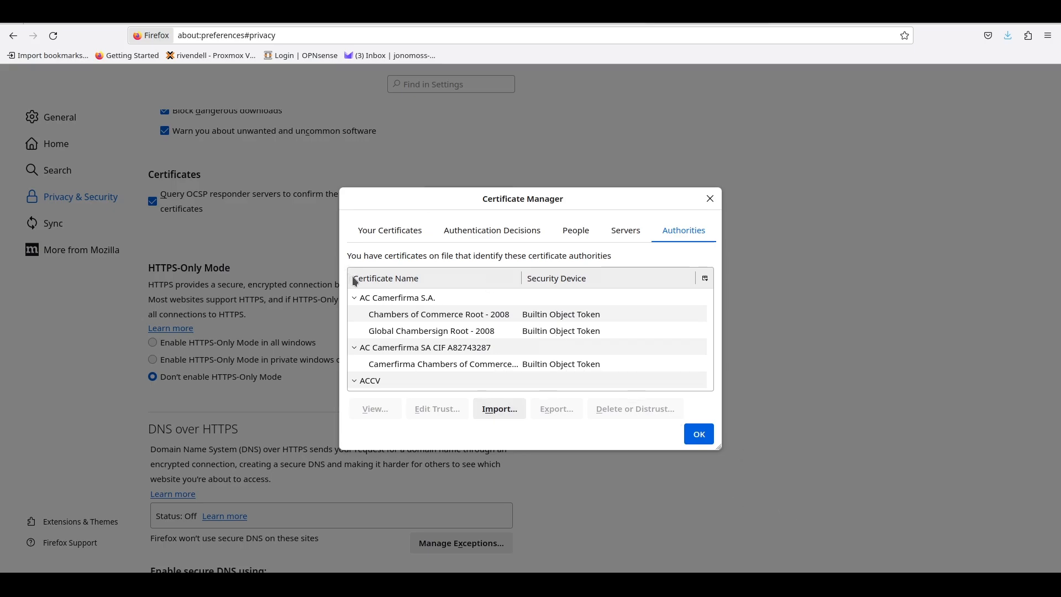
{"action": "mouse_move", "coordinate": [701, 368]}
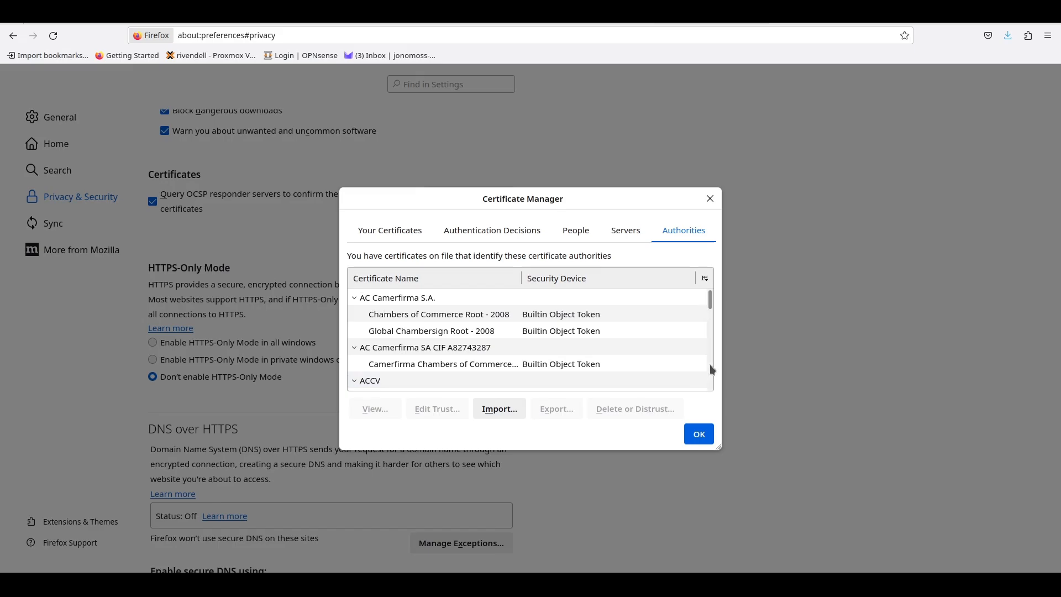
{"action": "left_click", "coordinate": [697, 434]}
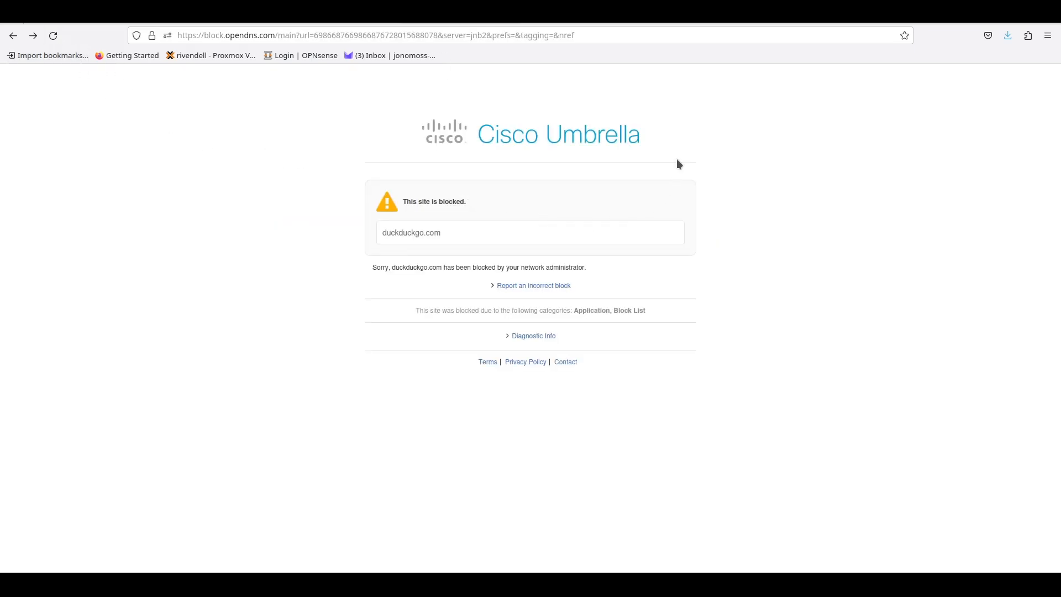
{"action": "mouse_move", "coordinate": [748, 432]}
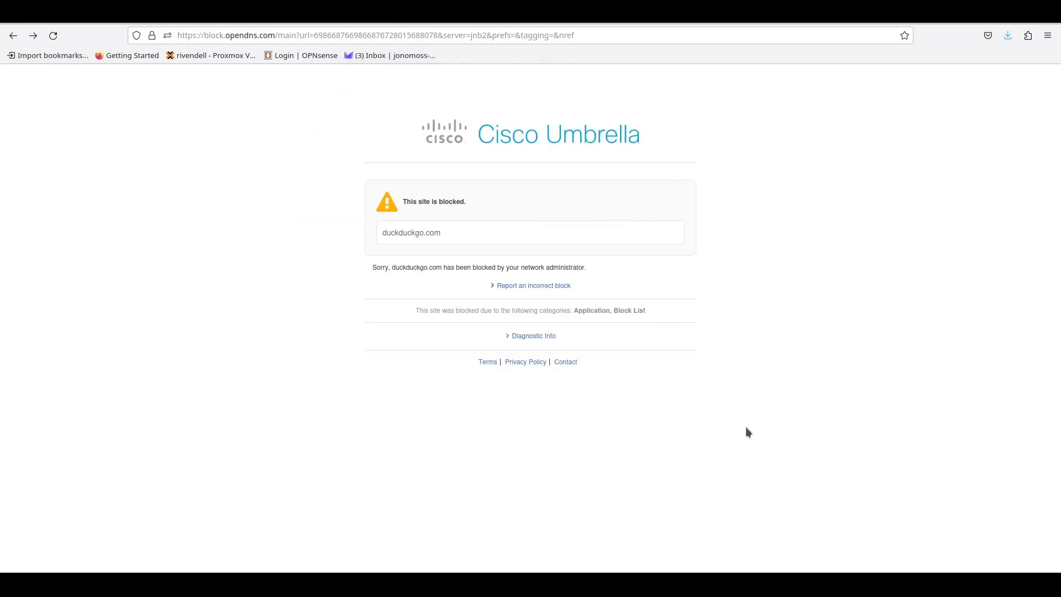
{"action": "mouse_move", "coordinate": [787, 291]}
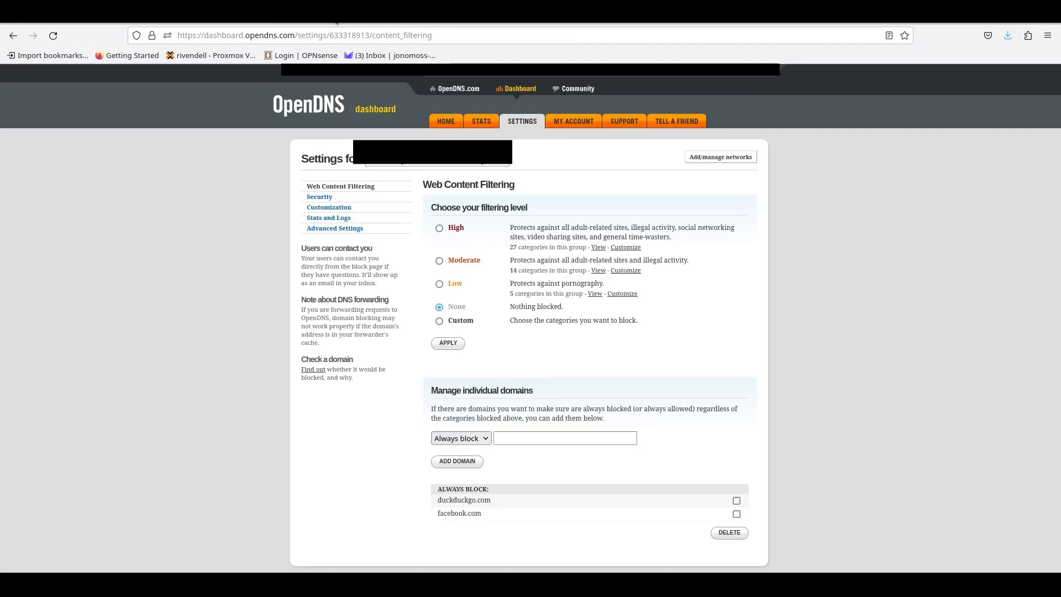
{"action": "mouse_move", "coordinate": [334, 227]}
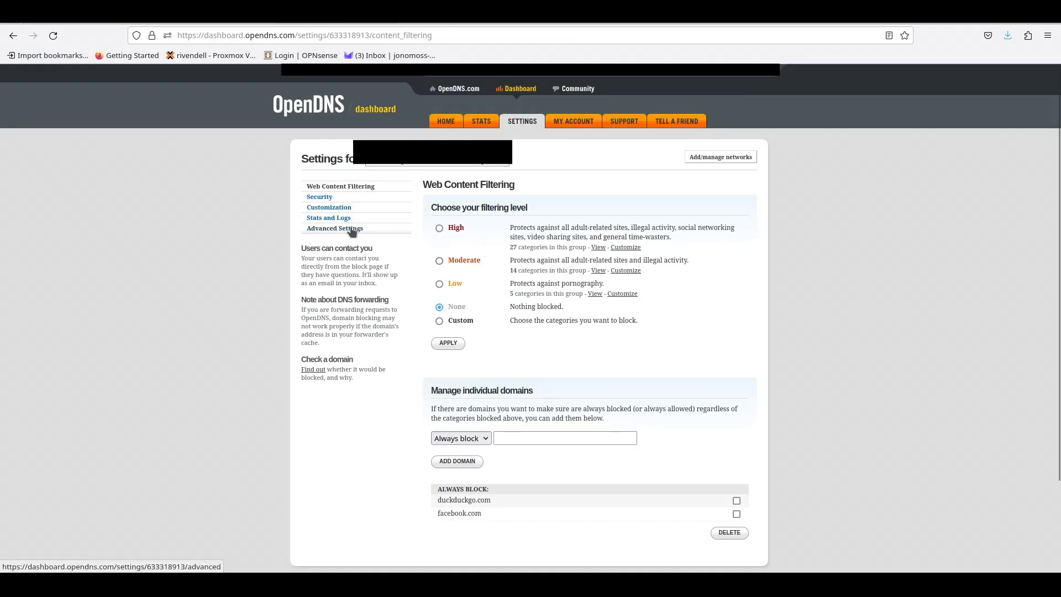
- In Customization, upload banner.jpg, select it as the block-page logo and apply it
{"action": "left_click", "coordinate": [330, 206]}
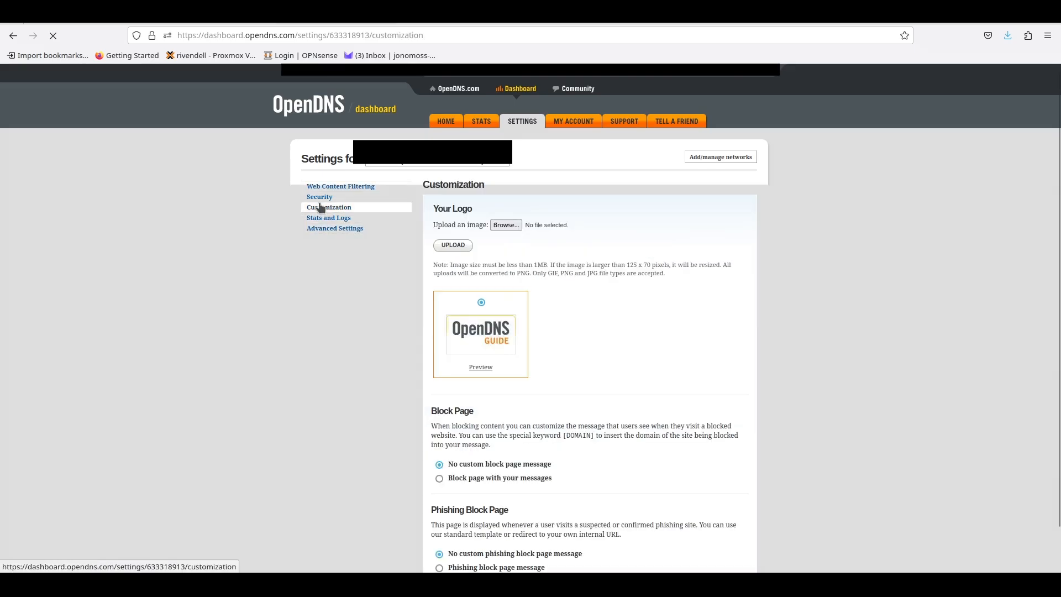
{"action": "left_click", "coordinate": [439, 477]}
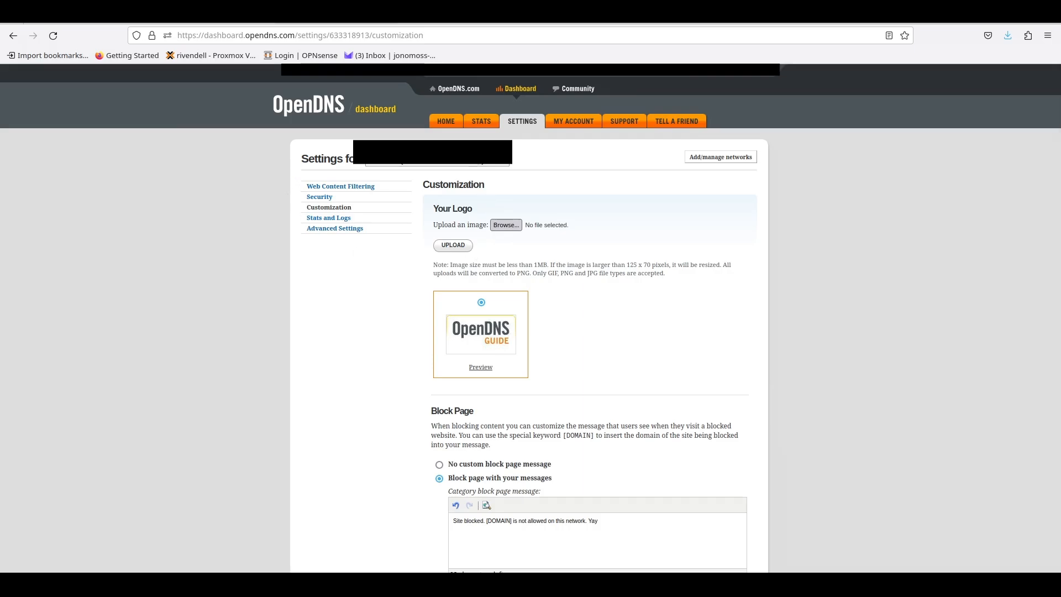
{"action": "left_click", "coordinate": [505, 224]}
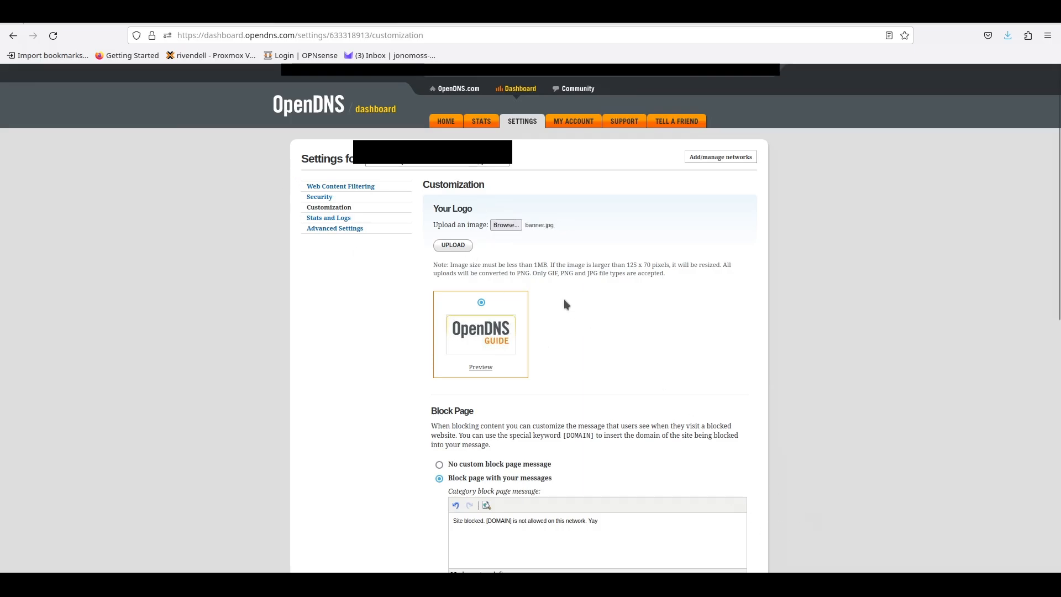
{"action": "mouse_move", "coordinate": [546, 327]}
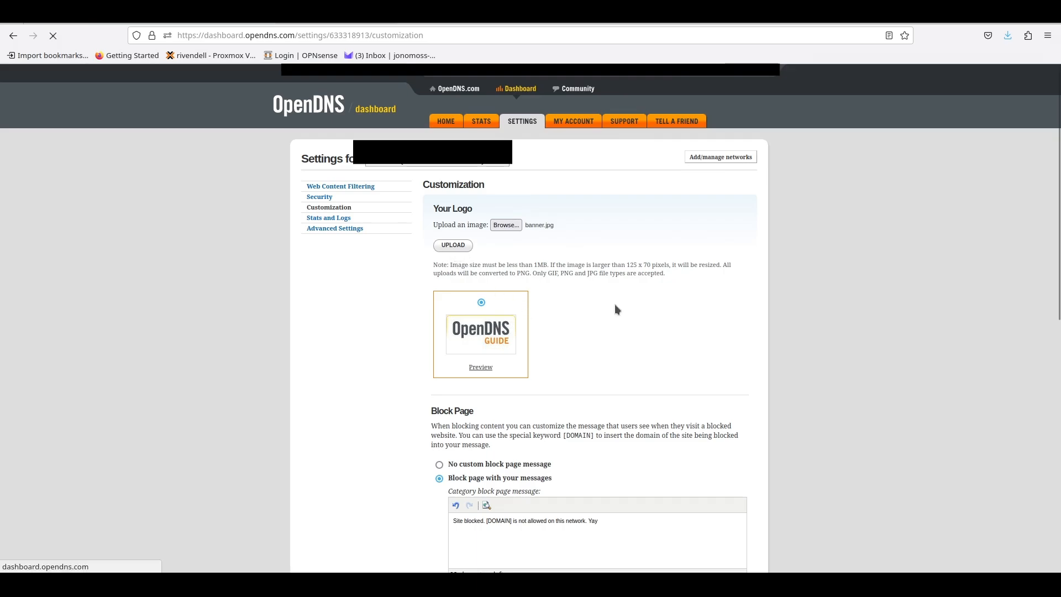
{"action": "mouse_move", "coordinate": [686, 330]}
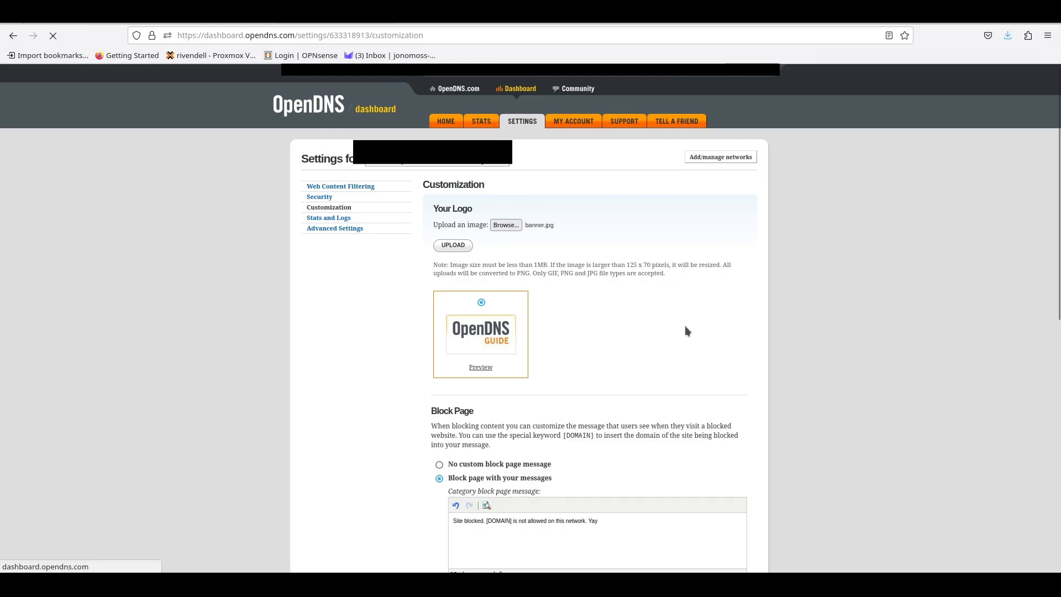
{"action": "left_click", "coordinate": [452, 245]}
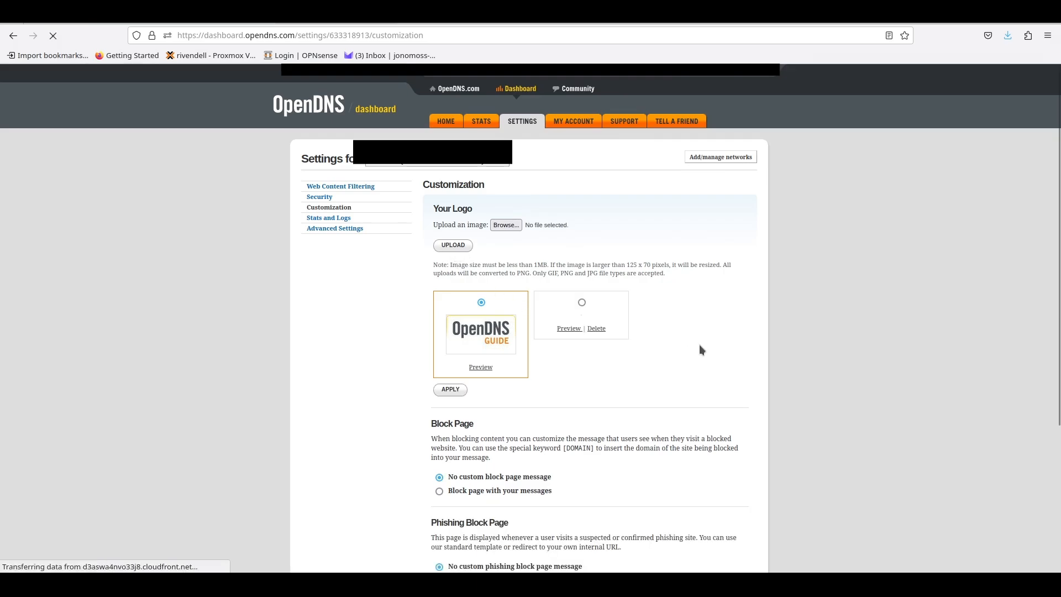
{"action": "left_click", "coordinate": [568, 328]}
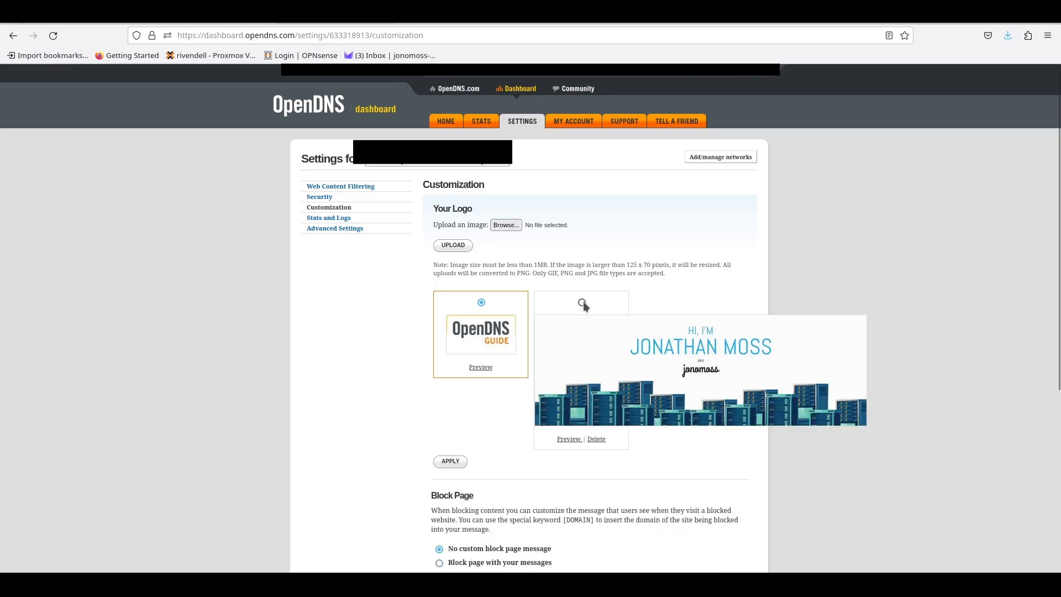
{"action": "left_click", "coordinate": [581, 302]}
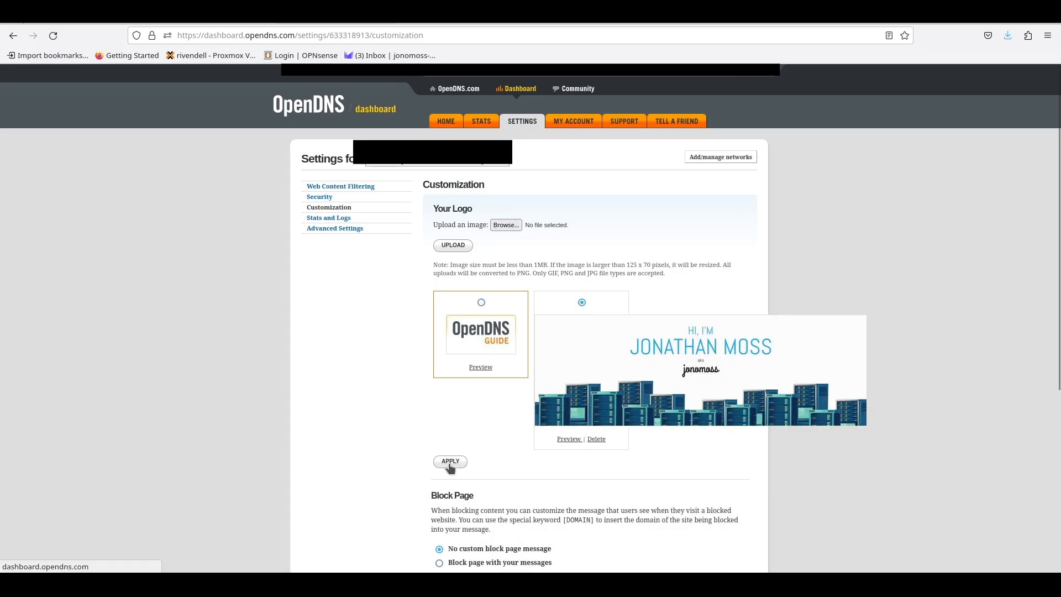
{"action": "left_click", "coordinate": [449, 460]}
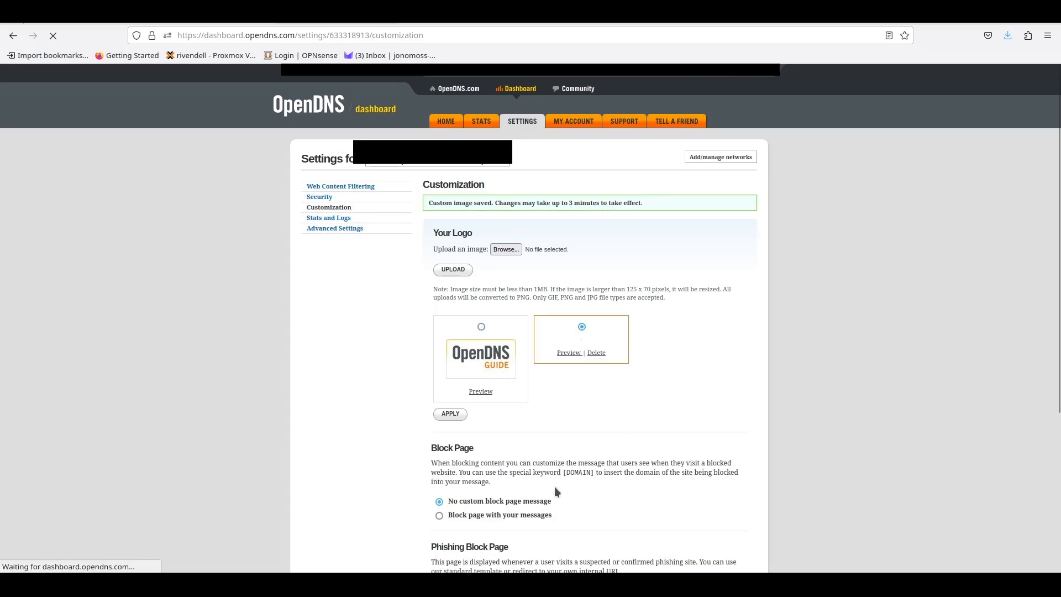
- Choose 'Block page with your messages' and append 'YAY' to the category block message
{"action": "scroll", "scroll_direction": "down", "scroll_amount": 3}
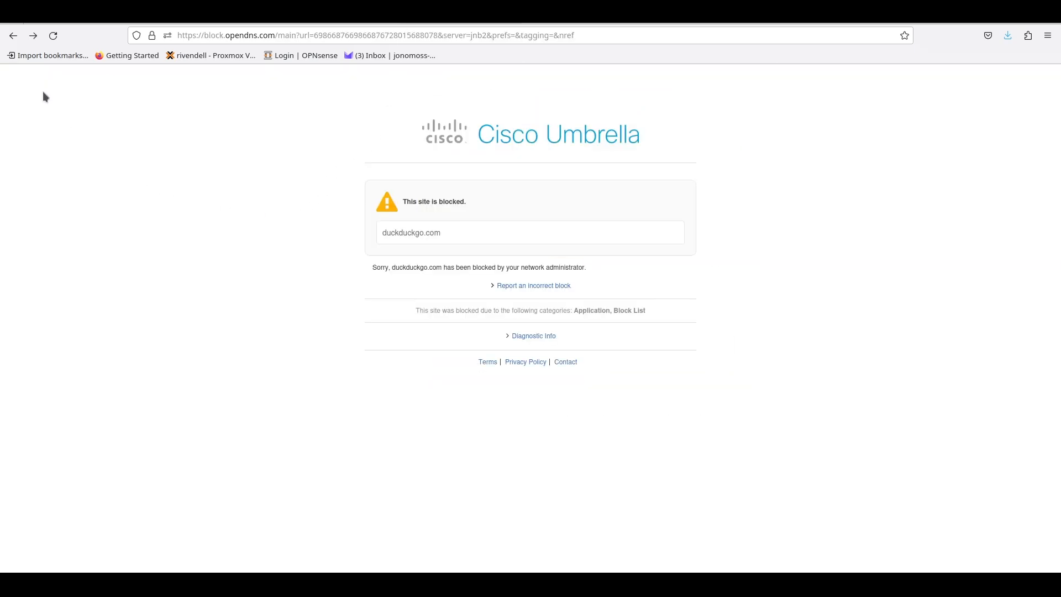
{"action": "mouse_move", "coordinate": [190, 230]}
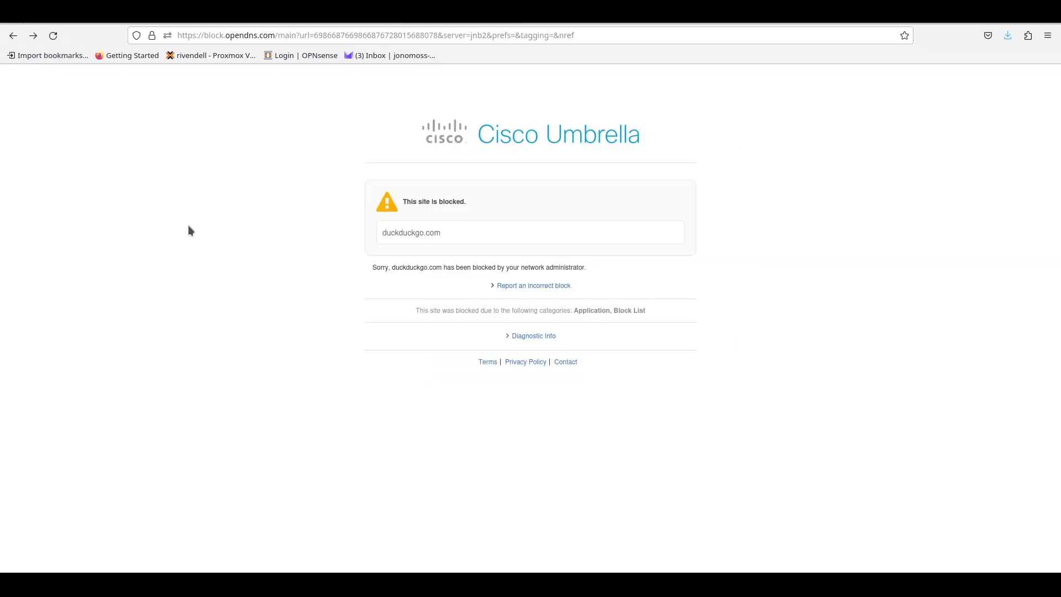
{"action": "mouse_move", "coordinate": [53, 34]}
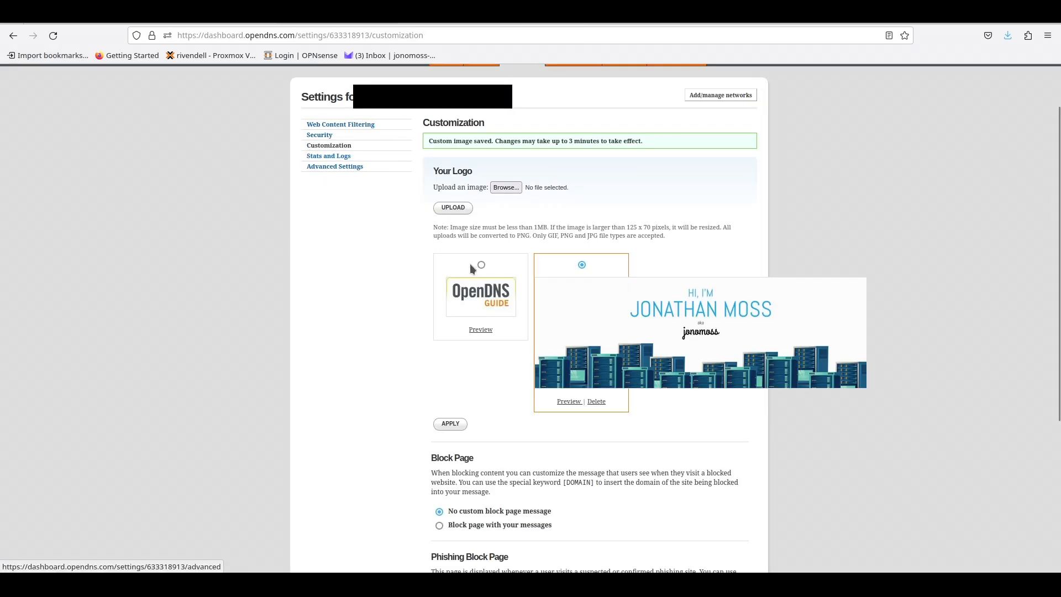
{"action": "scroll", "scroll_direction": "down", "scroll_amount": 3}
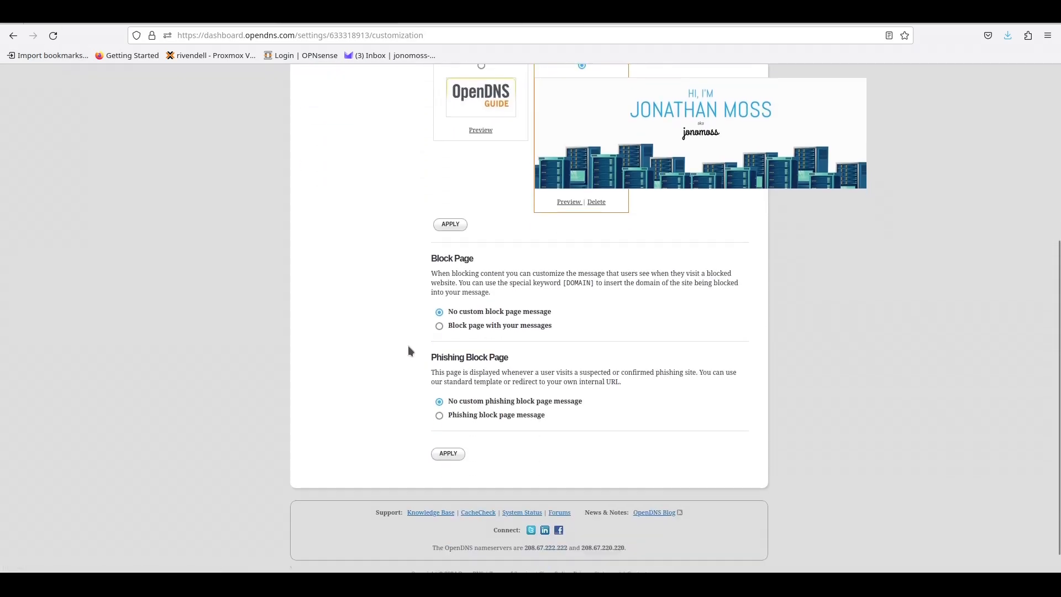
{"action": "left_click", "coordinate": [438, 325]}
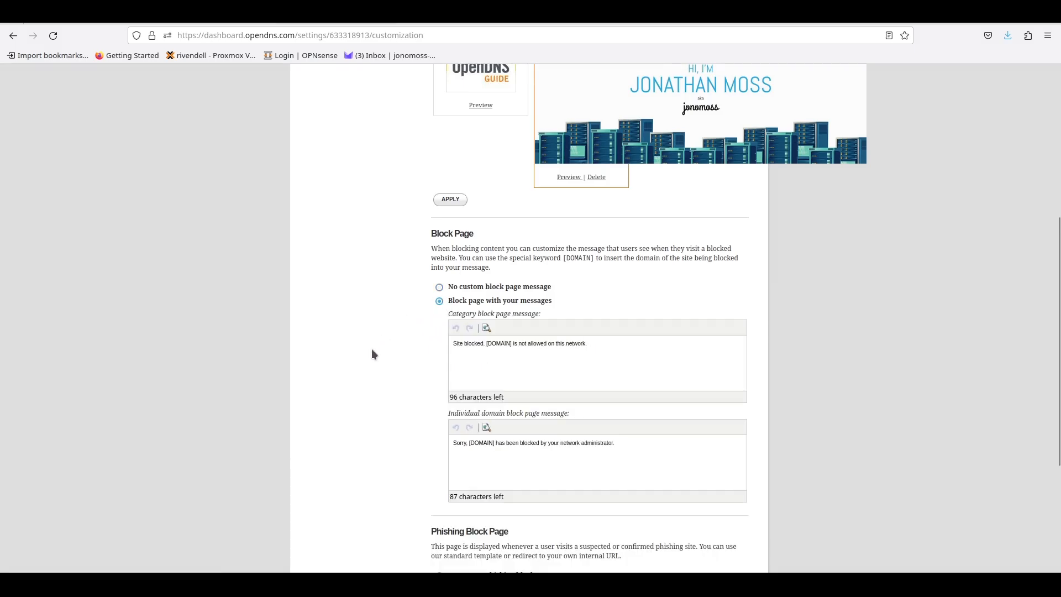
{"action": "left_click", "coordinate": [587, 343]}
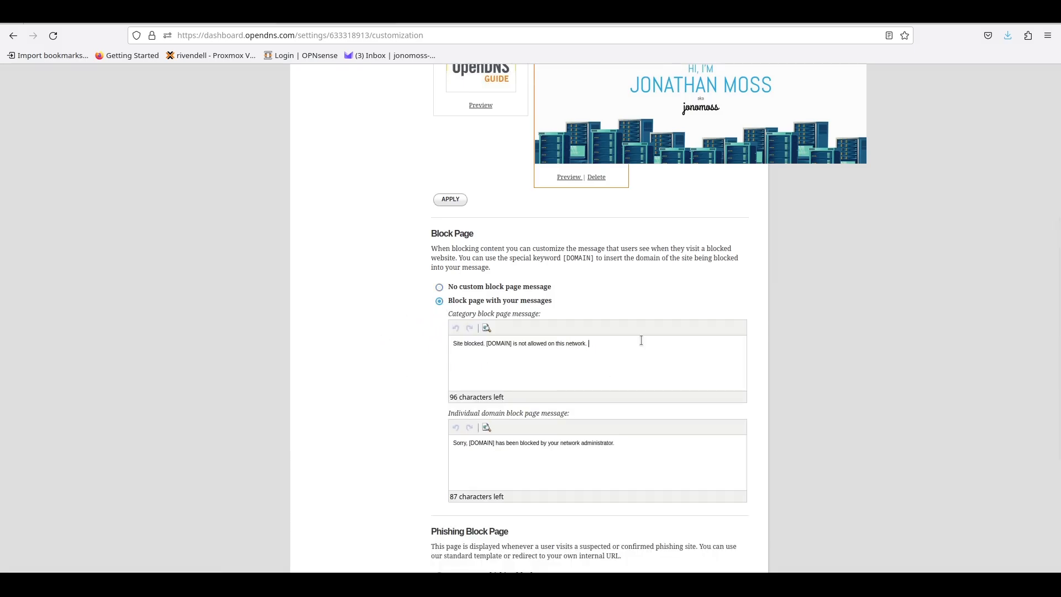
{"action": "type", "text": "YAY"}
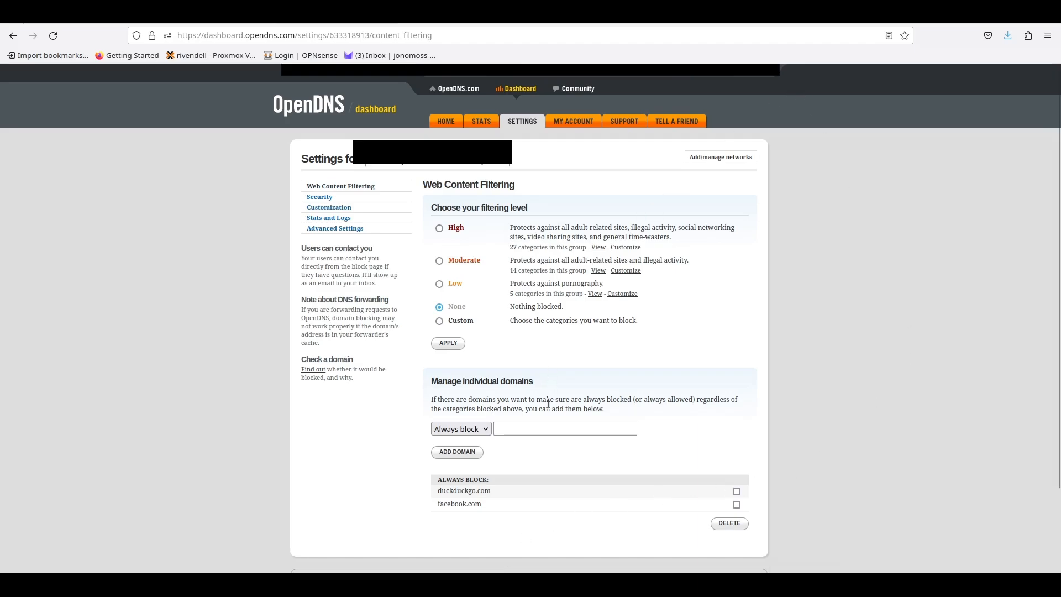
- Delete duckduckgo.com from the always-block list and apply, leaving only facebook.com
{"action": "left_click", "coordinate": [736, 491]}
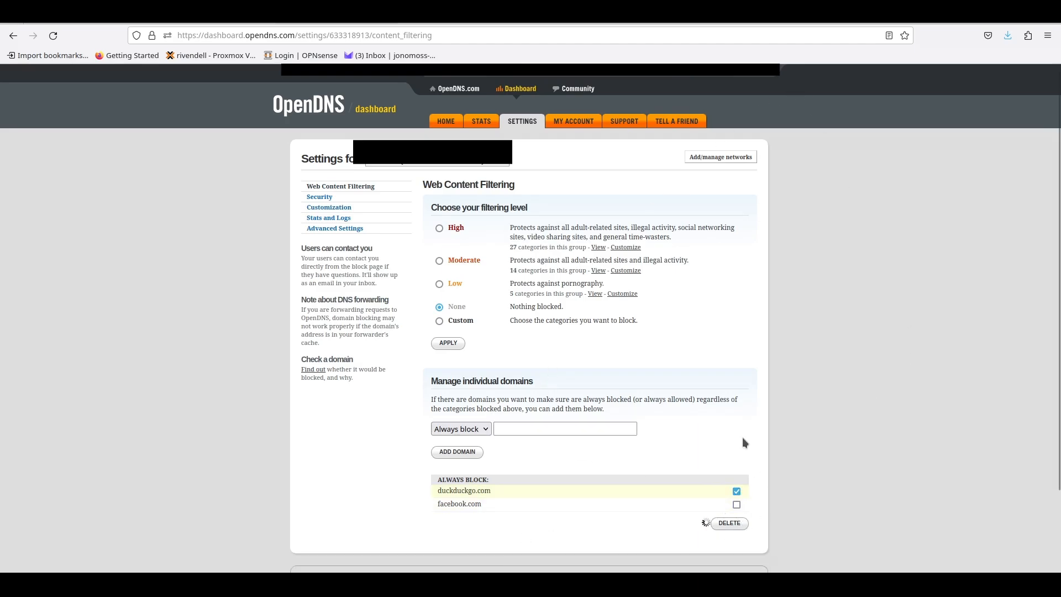
{"action": "left_click", "coordinate": [728, 523]}
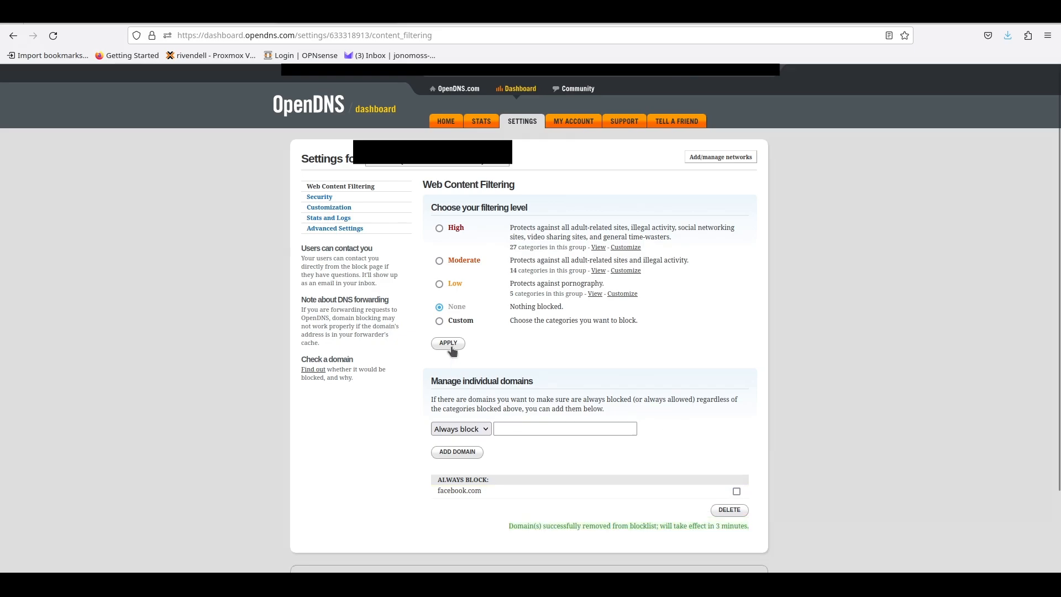
{"action": "left_click", "coordinate": [447, 344]}
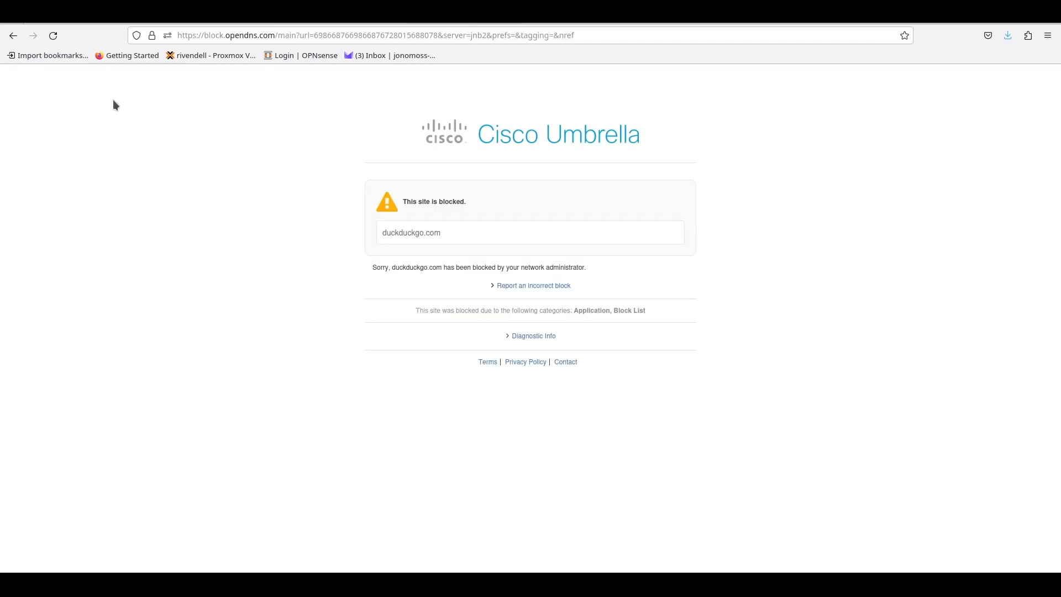
- Reload duckduckgo.com in the other tab to test whether it is still blocked
{"action": "left_click", "coordinate": [376, 35]}
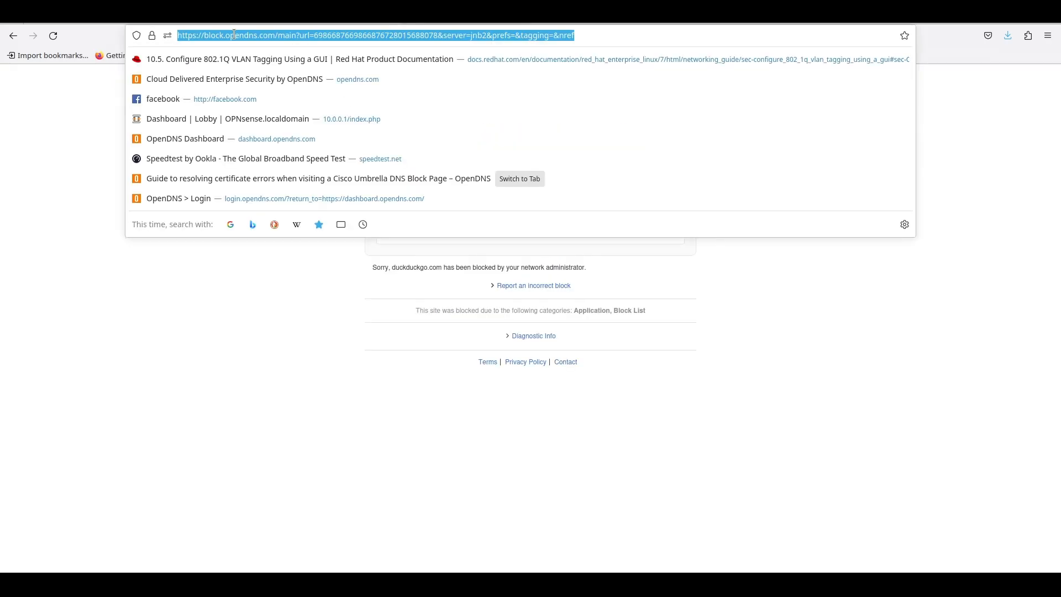
{"action": "type", "text": "duckduckgo.com/"}
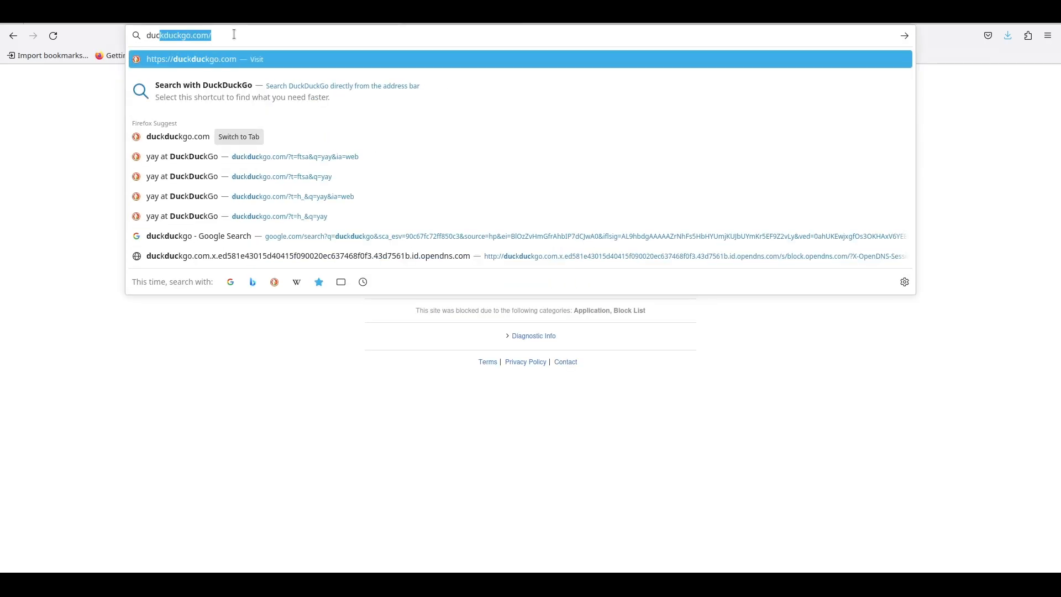
{"action": "key", "text": "Return"}
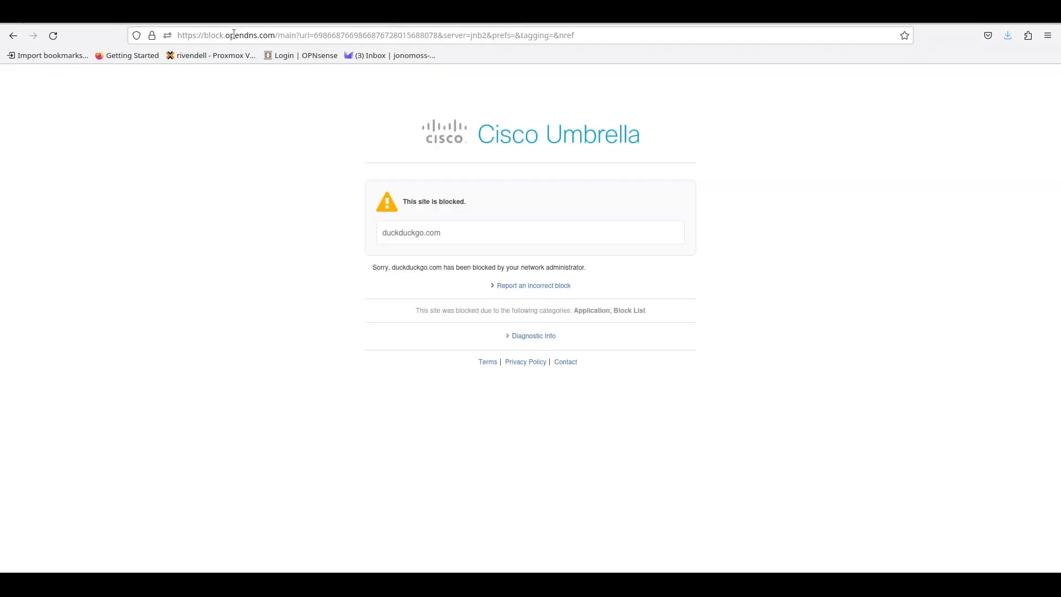
{"action": "mouse_move", "coordinate": [479, 560]}
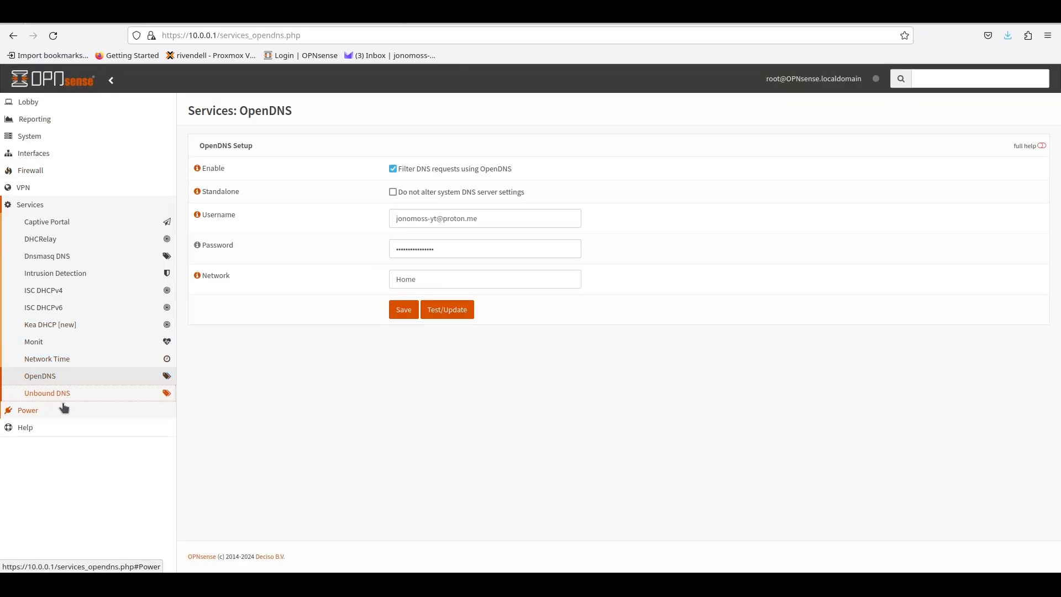
- Check the OPNsense Unbound DNS general settings, then return toward the OpenDNS filtering settings
{"action": "left_click", "coordinate": [46, 393]}
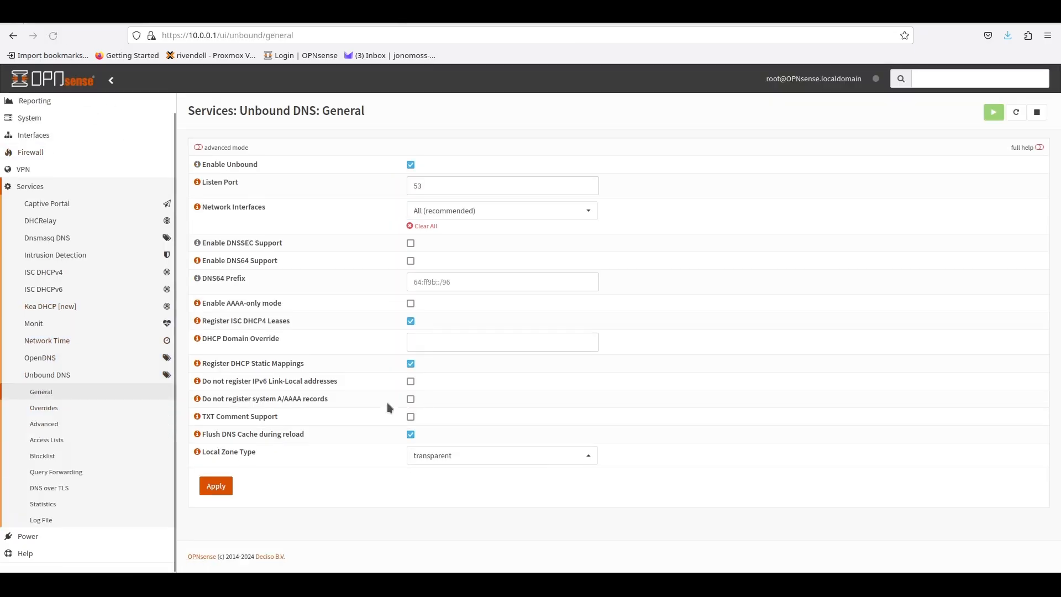
{"action": "mouse_move", "coordinate": [372, 441]}
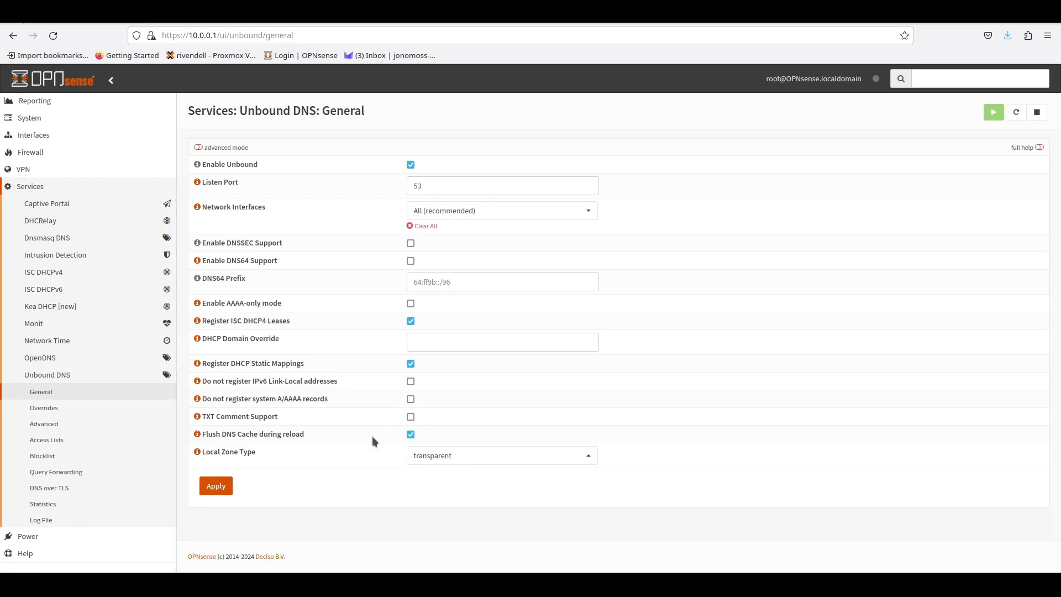
{"action": "left_click", "coordinate": [215, 485]}
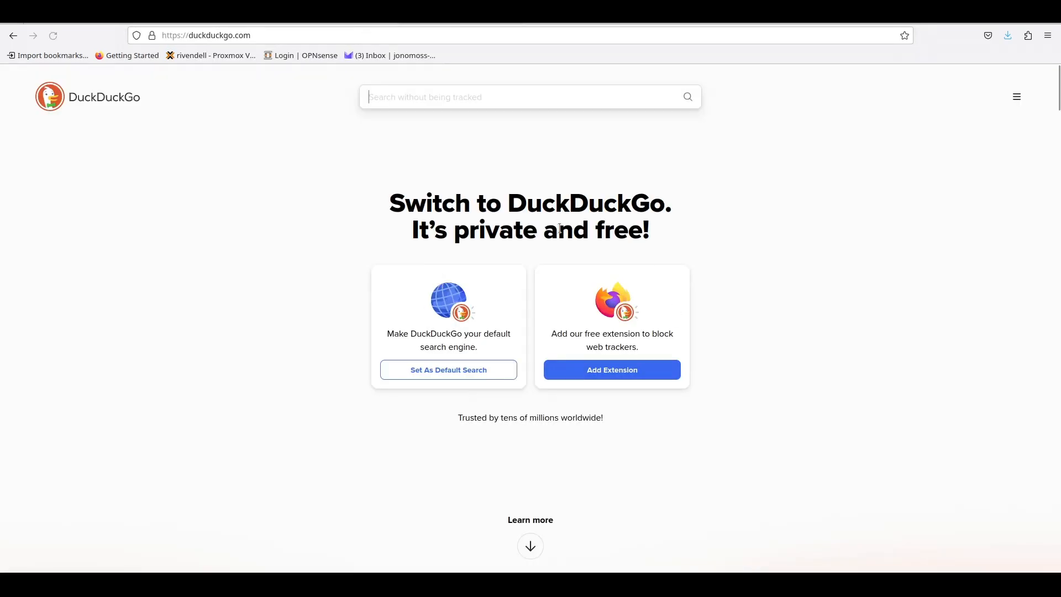
{"action": "type", "text": "y"}
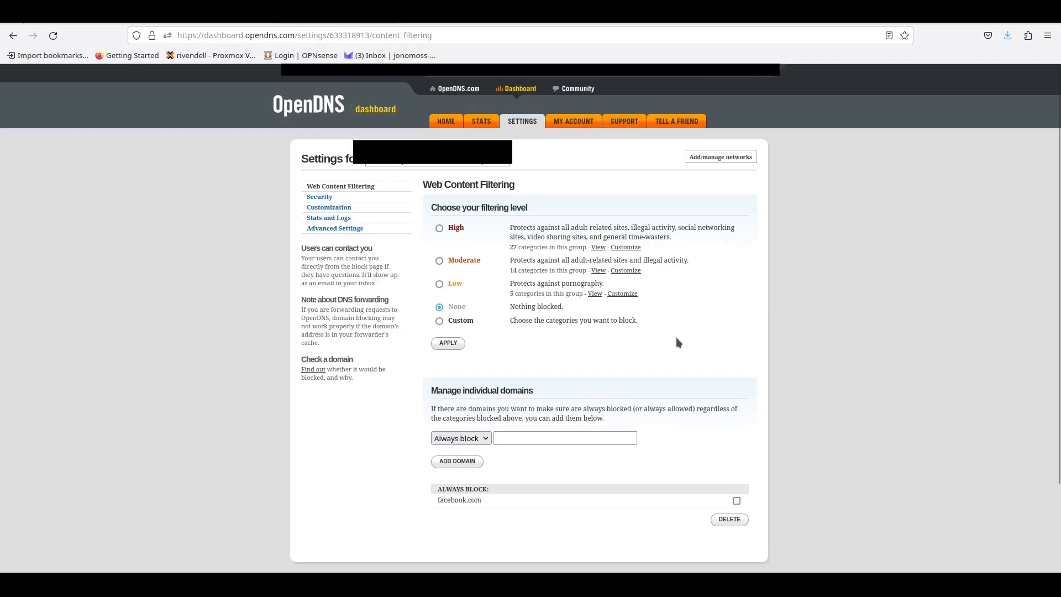
{"action": "mouse_move", "coordinate": [547, 512]}
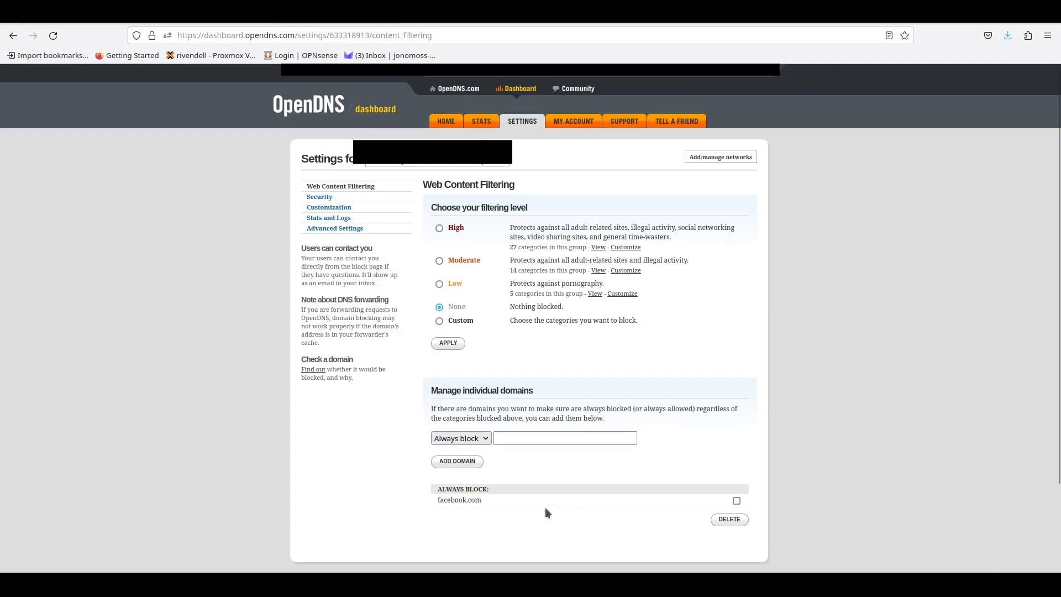
{"action": "mouse_move", "coordinate": [548, 499]}
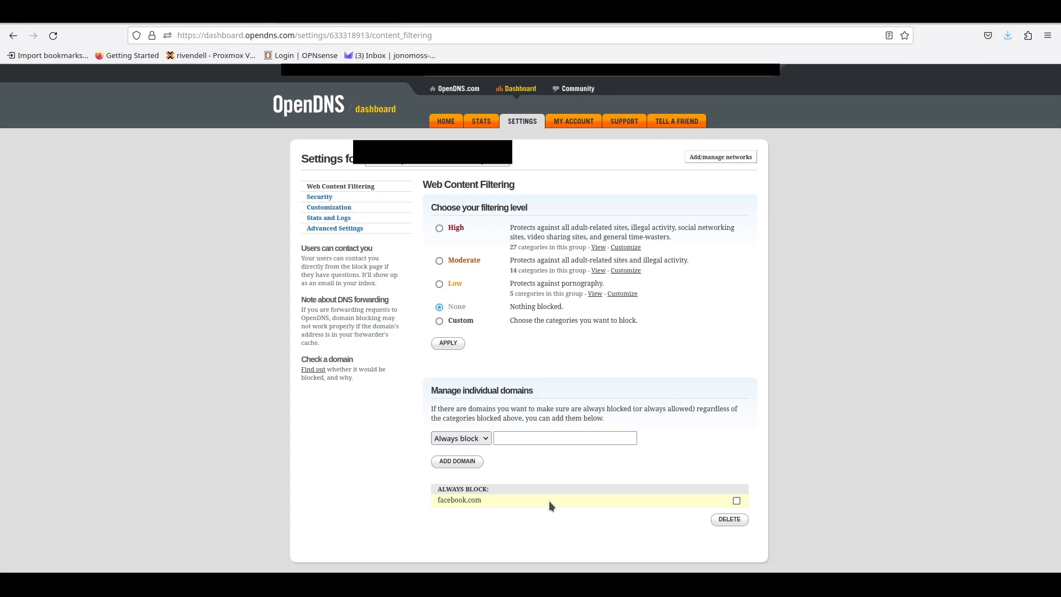
{"action": "mouse_move", "coordinate": [333, 228]}
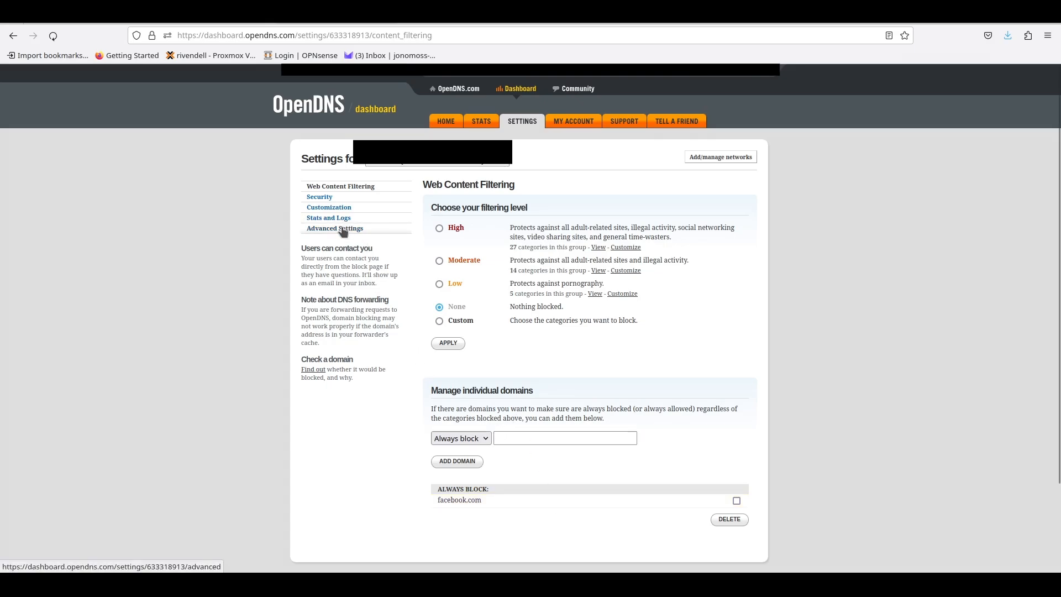
- Review the Advanced Settings and Security pages, then return to Web Content Filtering
{"action": "left_click", "coordinate": [334, 228]}
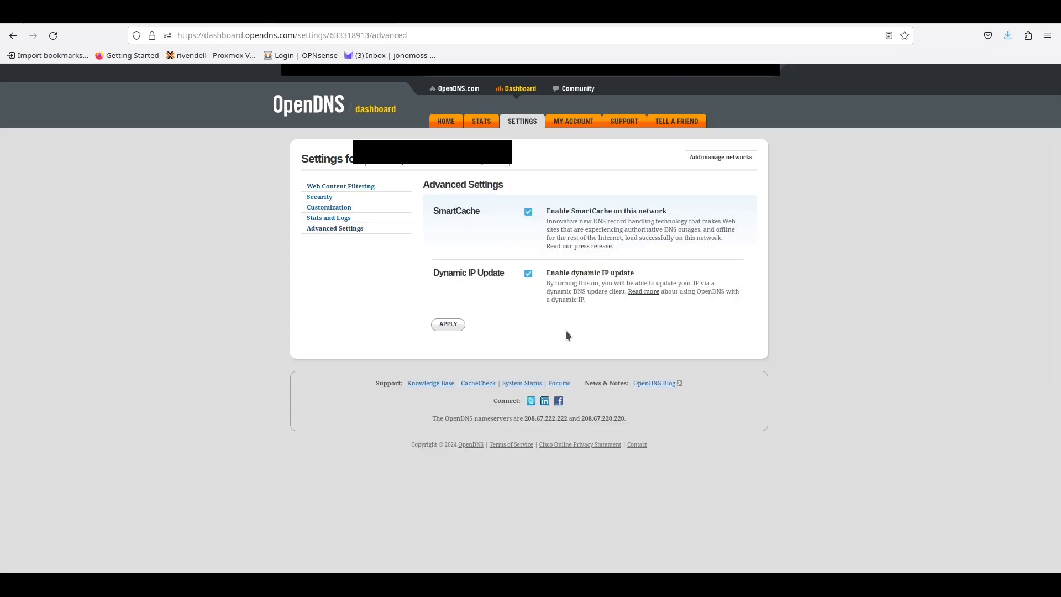
{"action": "mouse_move", "coordinate": [345, 228]}
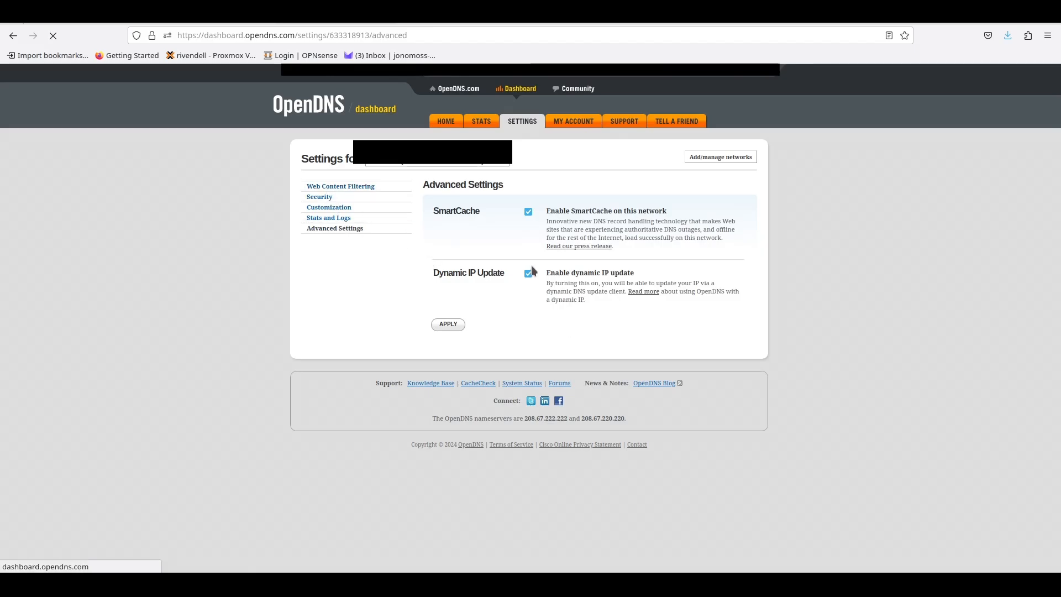
{"action": "left_click", "coordinate": [318, 197]}
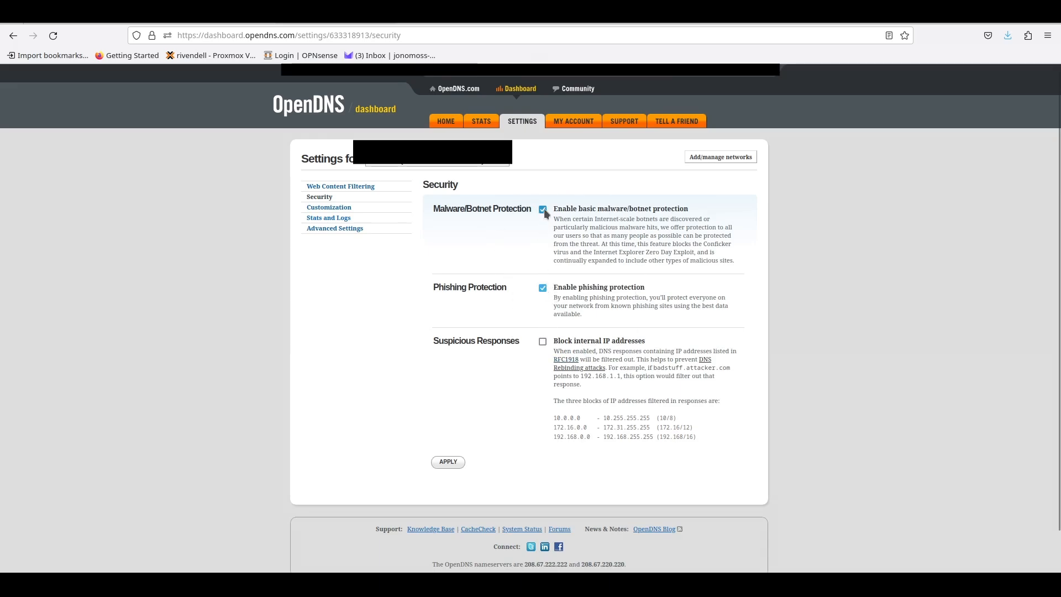
{"action": "mouse_move", "coordinate": [340, 187]}
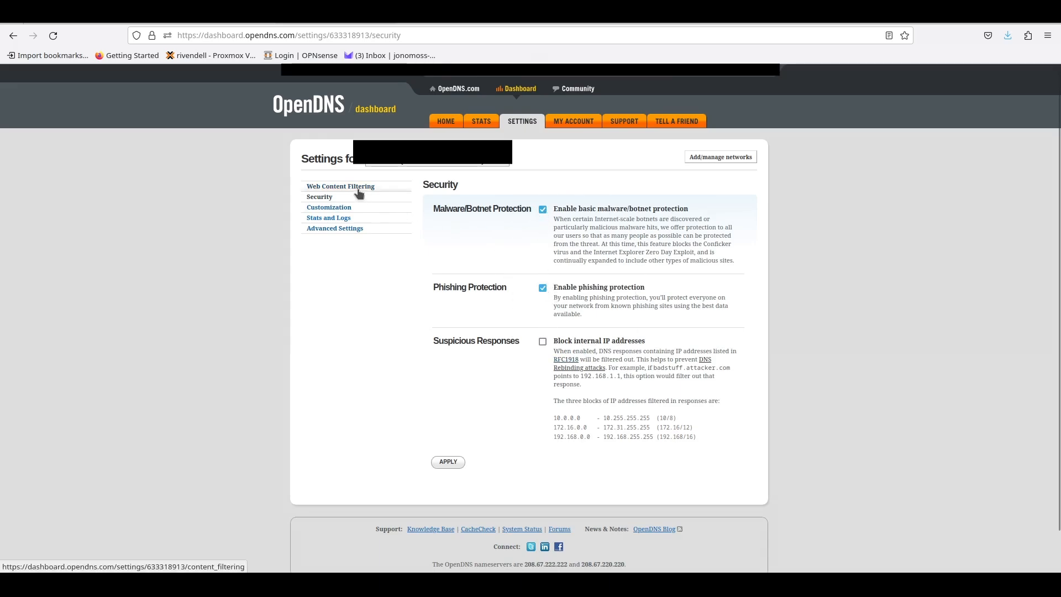
{"action": "left_click", "coordinate": [339, 186]}
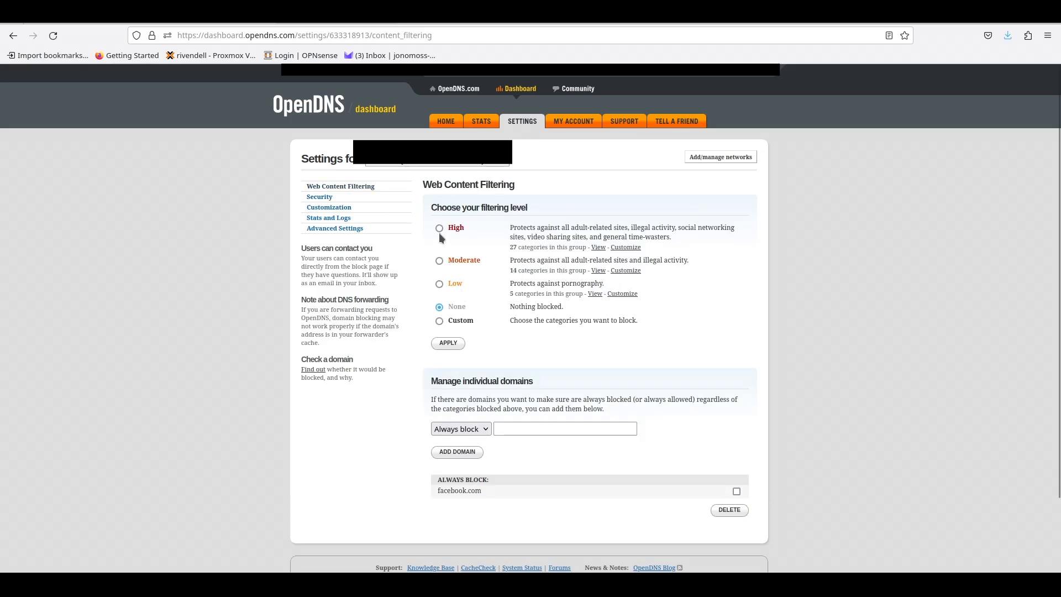
- Set the filtering level to High, apply it, and go to the dashboard home
{"action": "left_click", "coordinate": [438, 228]}
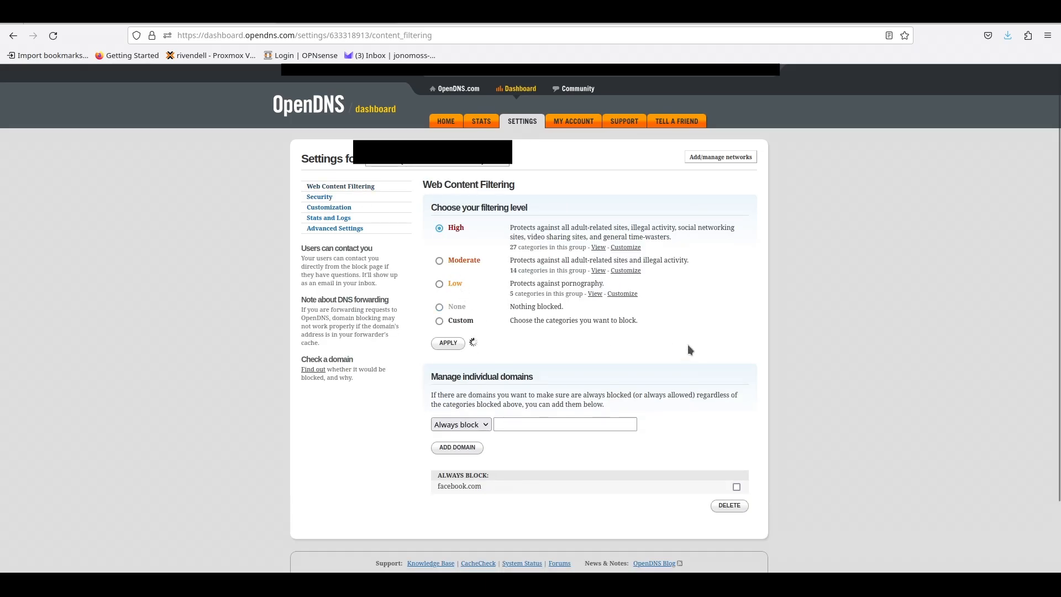
{"action": "left_click", "coordinate": [446, 342]}
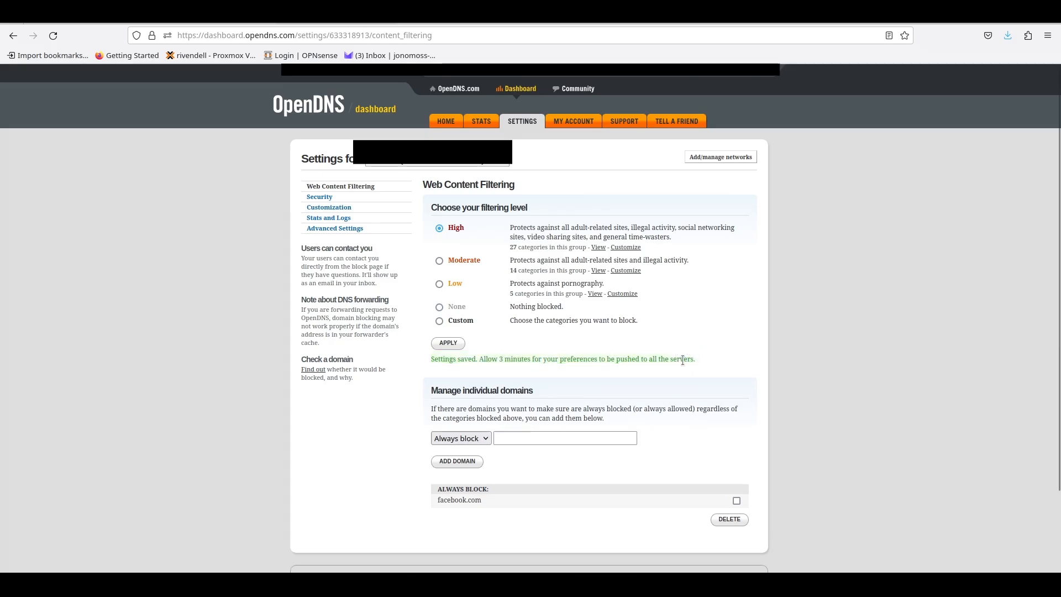
{"action": "left_click", "coordinate": [446, 121]}
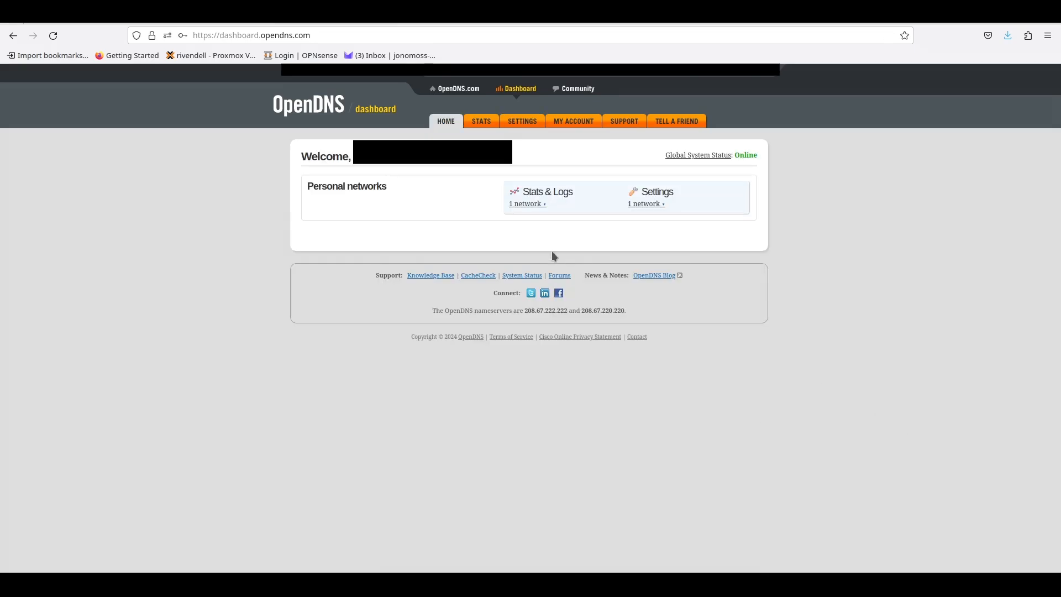
- View Stats > Blocked Domains for the day and check why facebook.com was blocked
{"action": "left_click", "coordinate": [524, 203]}
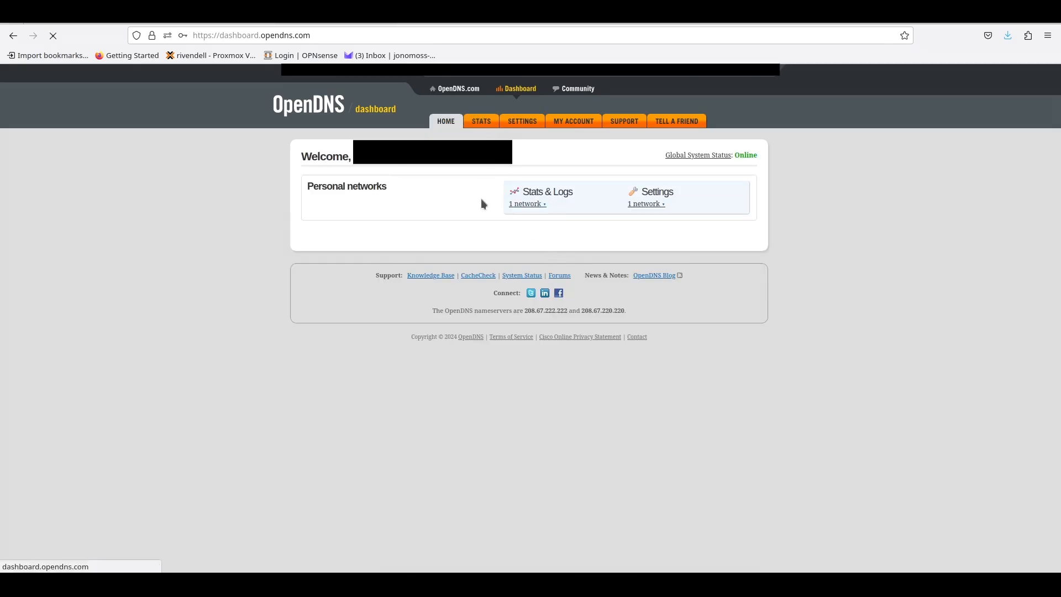
{"action": "left_click", "coordinate": [481, 121]}
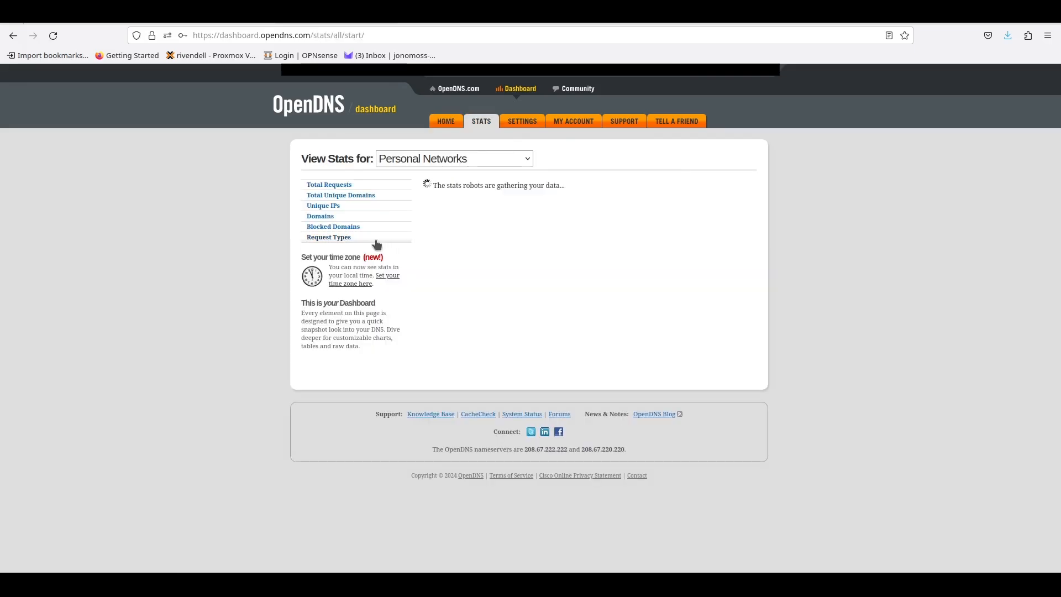
{"action": "mouse_move", "coordinate": [332, 226]}
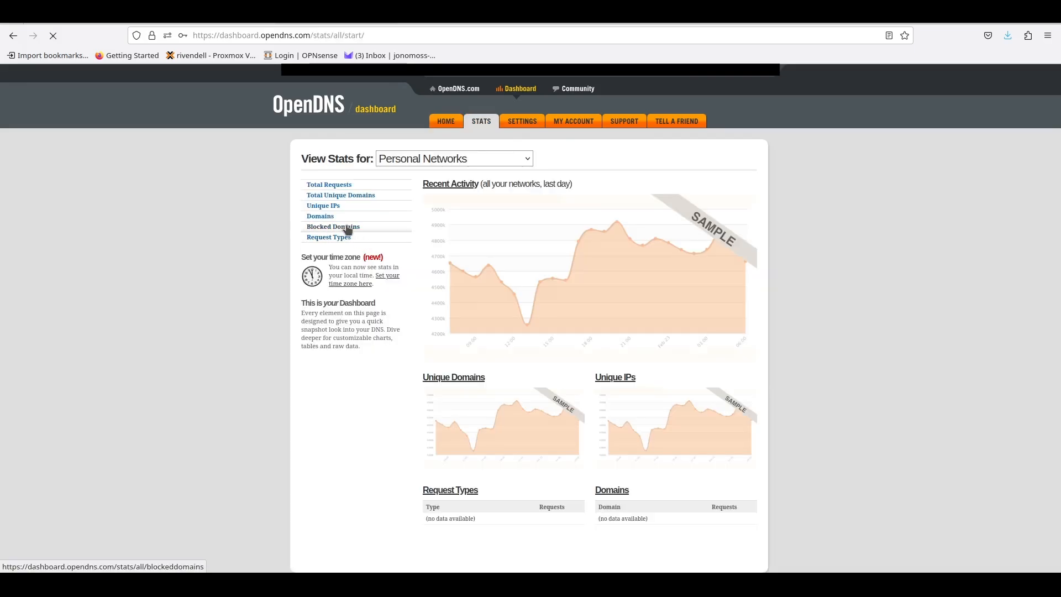
{"action": "left_click", "coordinate": [333, 225]}
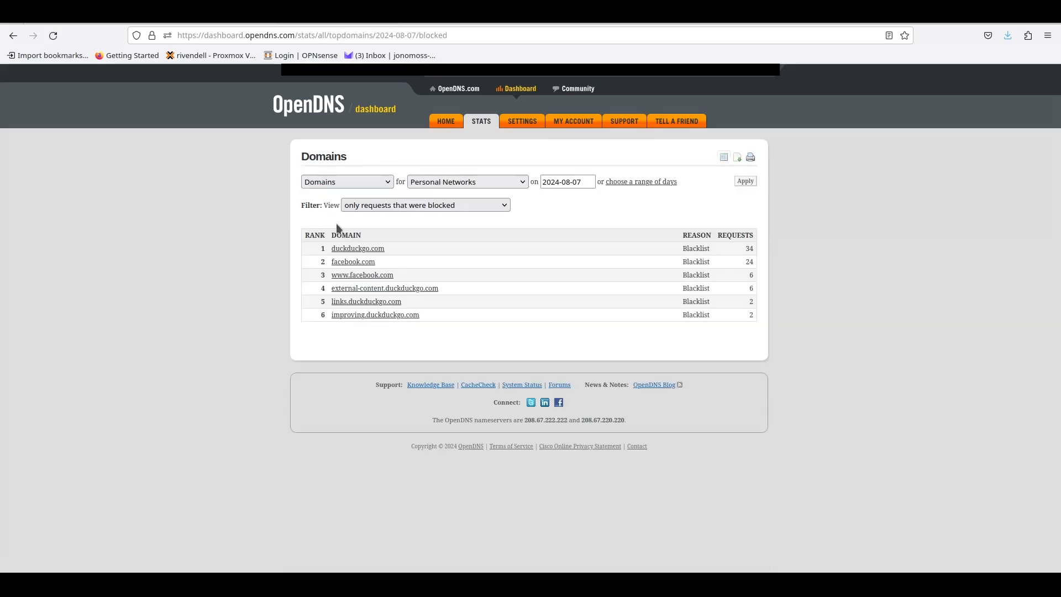
{"action": "mouse_move", "coordinate": [566, 261]}
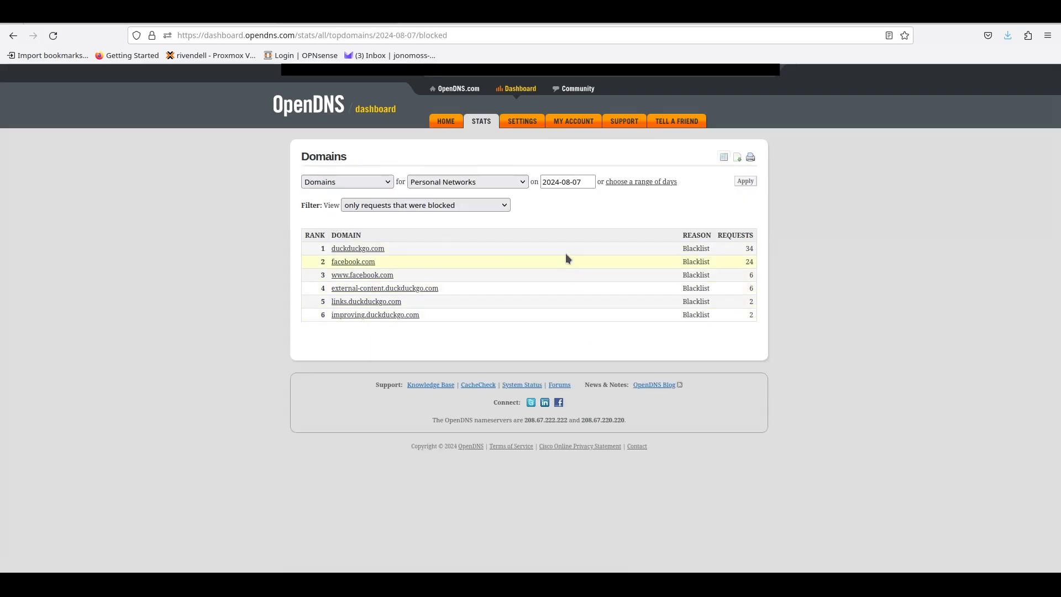
{"action": "mouse_move", "coordinate": [409, 275]}
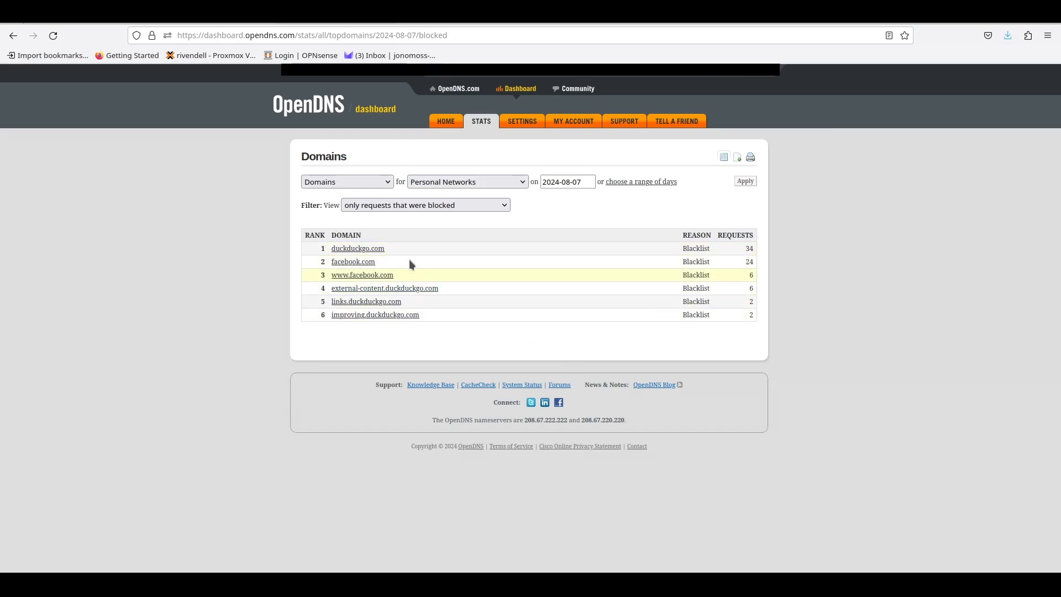
{"action": "mouse_move", "coordinate": [353, 262]}
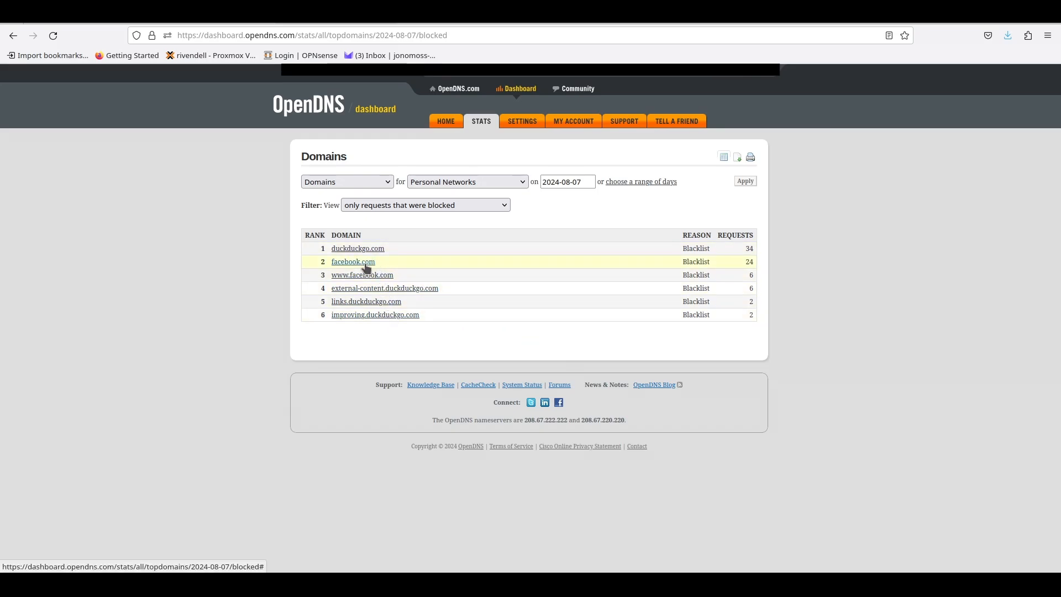
{"action": "left_click", "coordinate": [352, 260]}
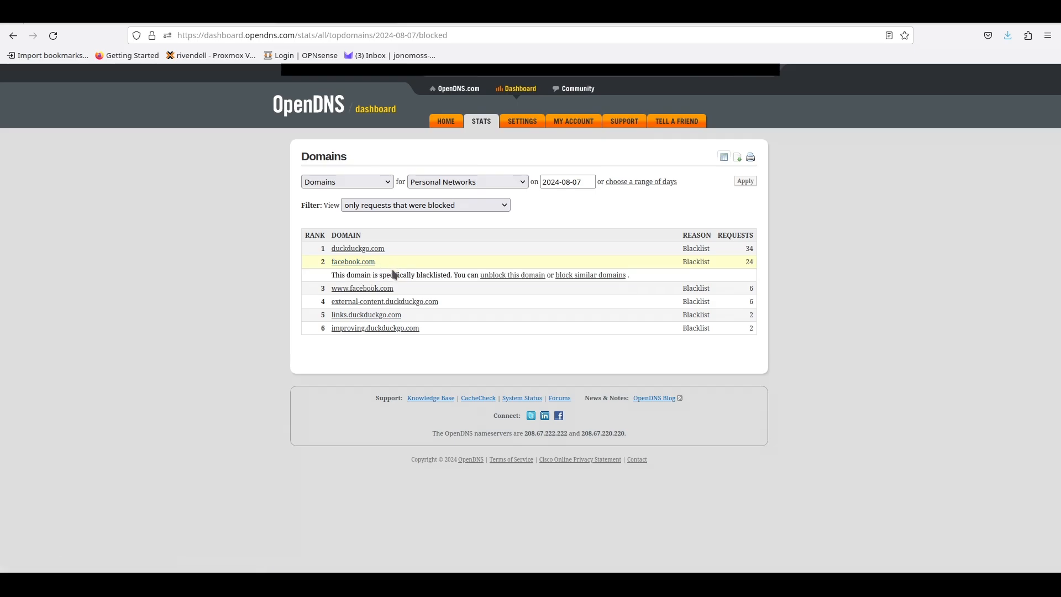
{"action": "mouse_move", "coordinate": [551, 275]}
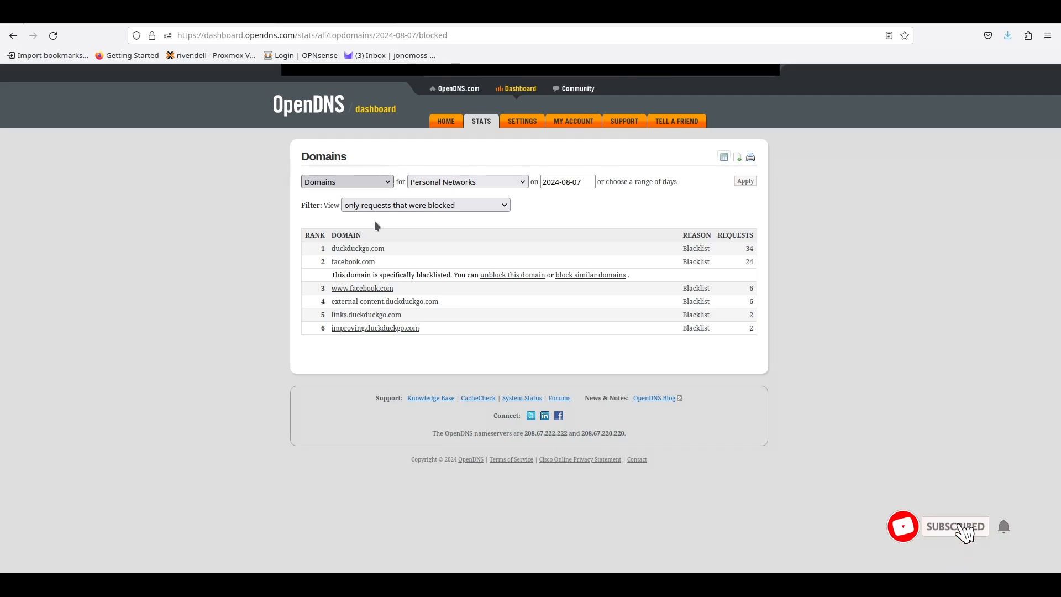
- Switch the report to Total Requests and load the day's chart
{"action": "left_click", "coordinate": [346, 181]}
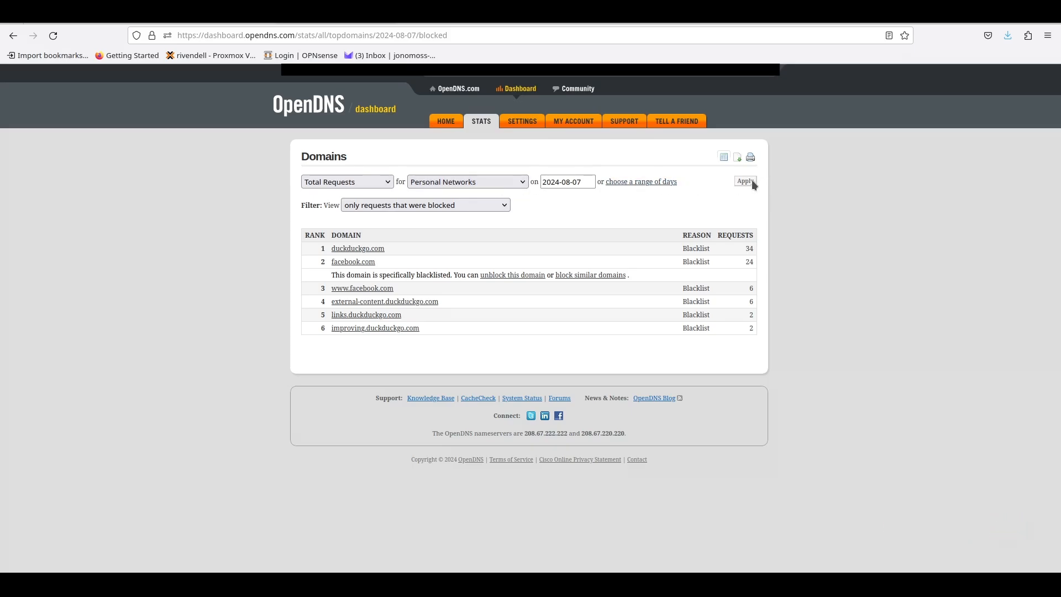
{"action": "left_click", "coordinate": [744, 180]}
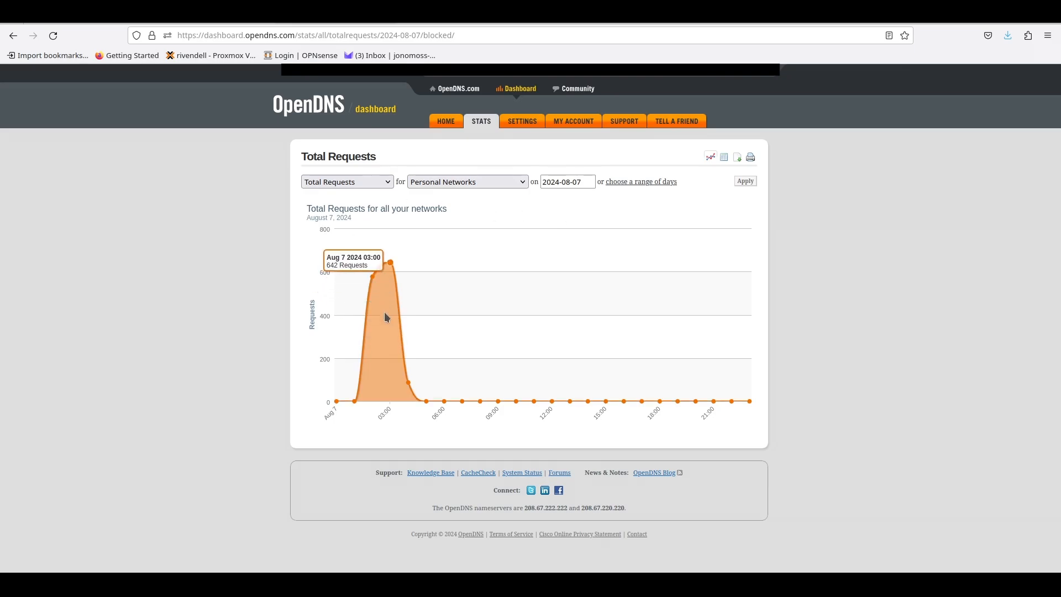
{"action": "mouse_move", "coordinate": [387, 294]}
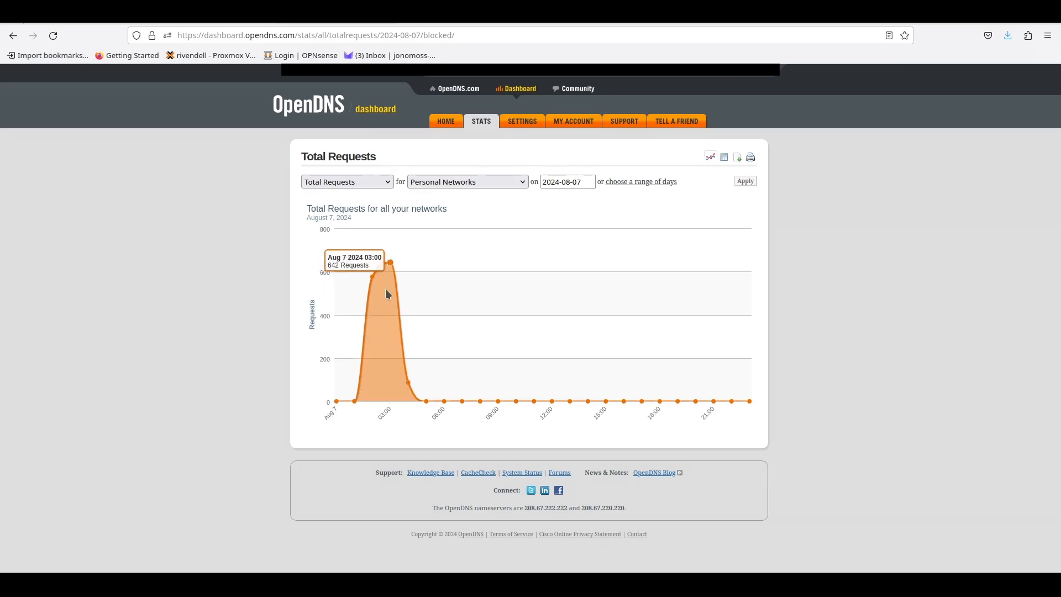
{"action": "mouse_move", "coordinate": [453, 409]}
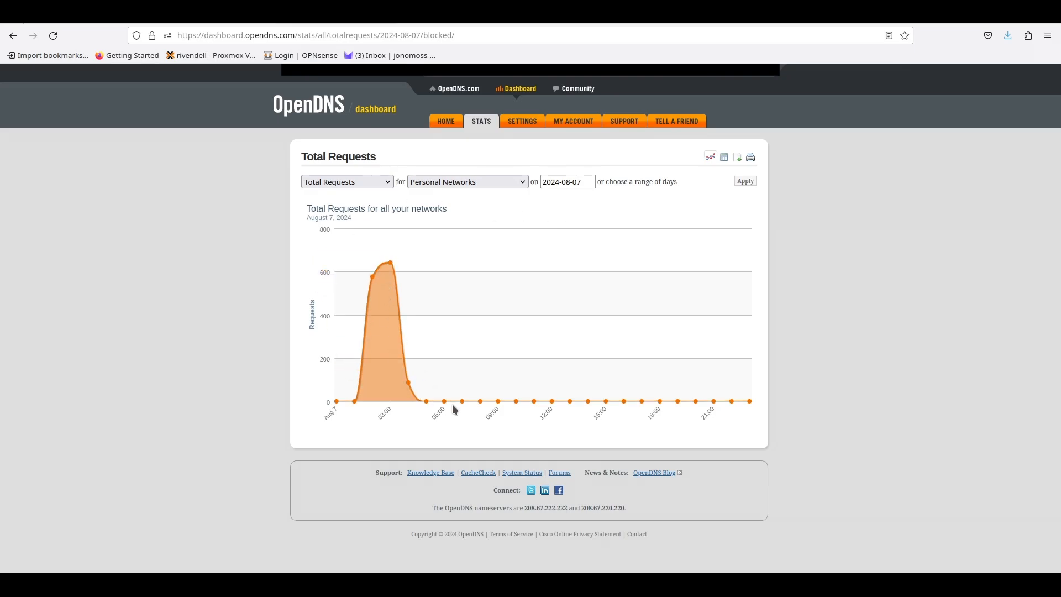
{"action": "mouse_move", "coordinate": [621, 480]}
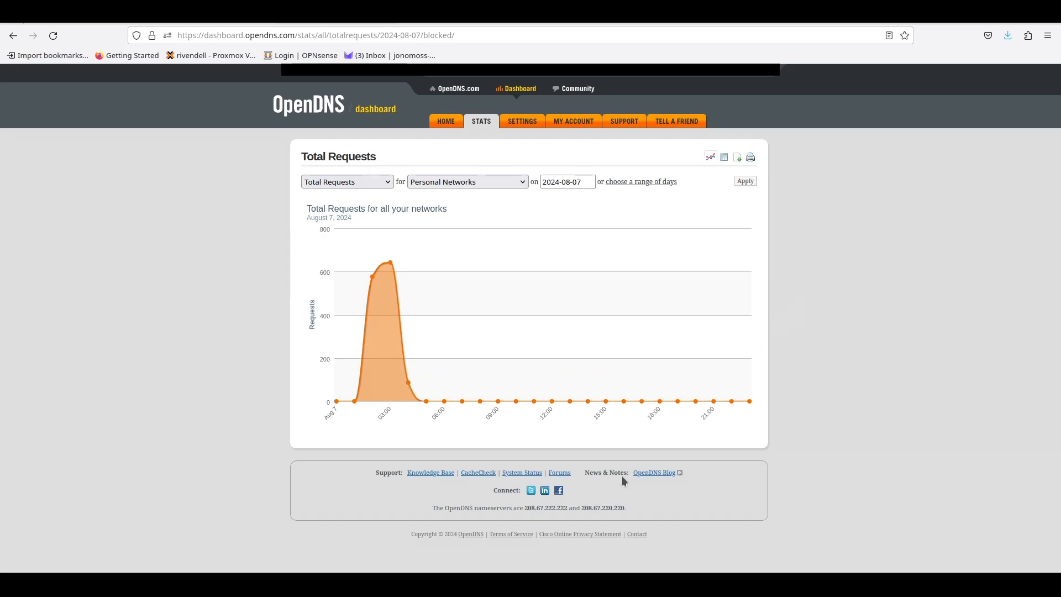
{"action": "mouse_move", "coordinate": [715, 440]}
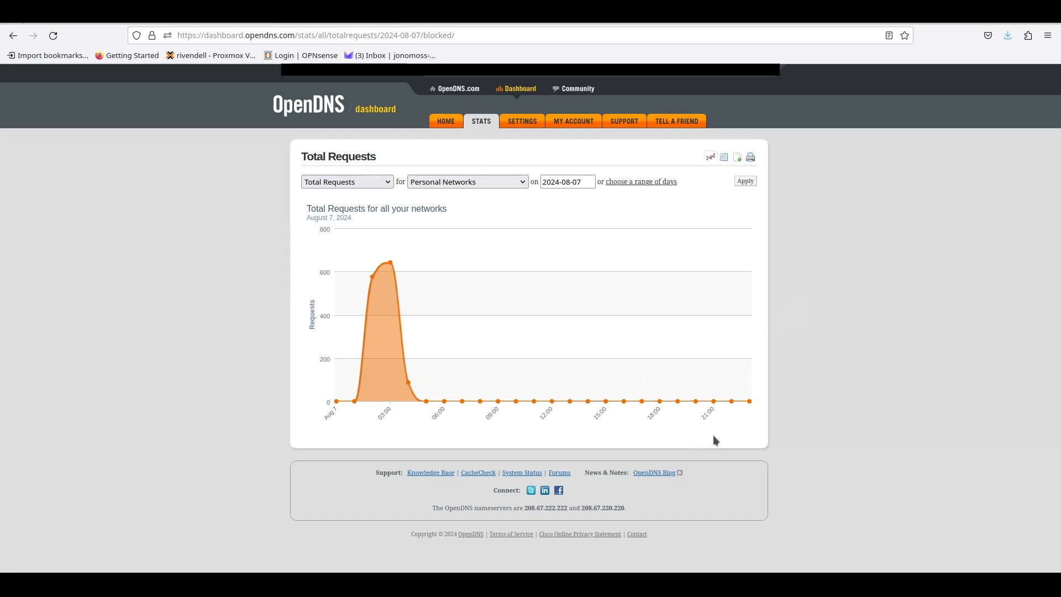